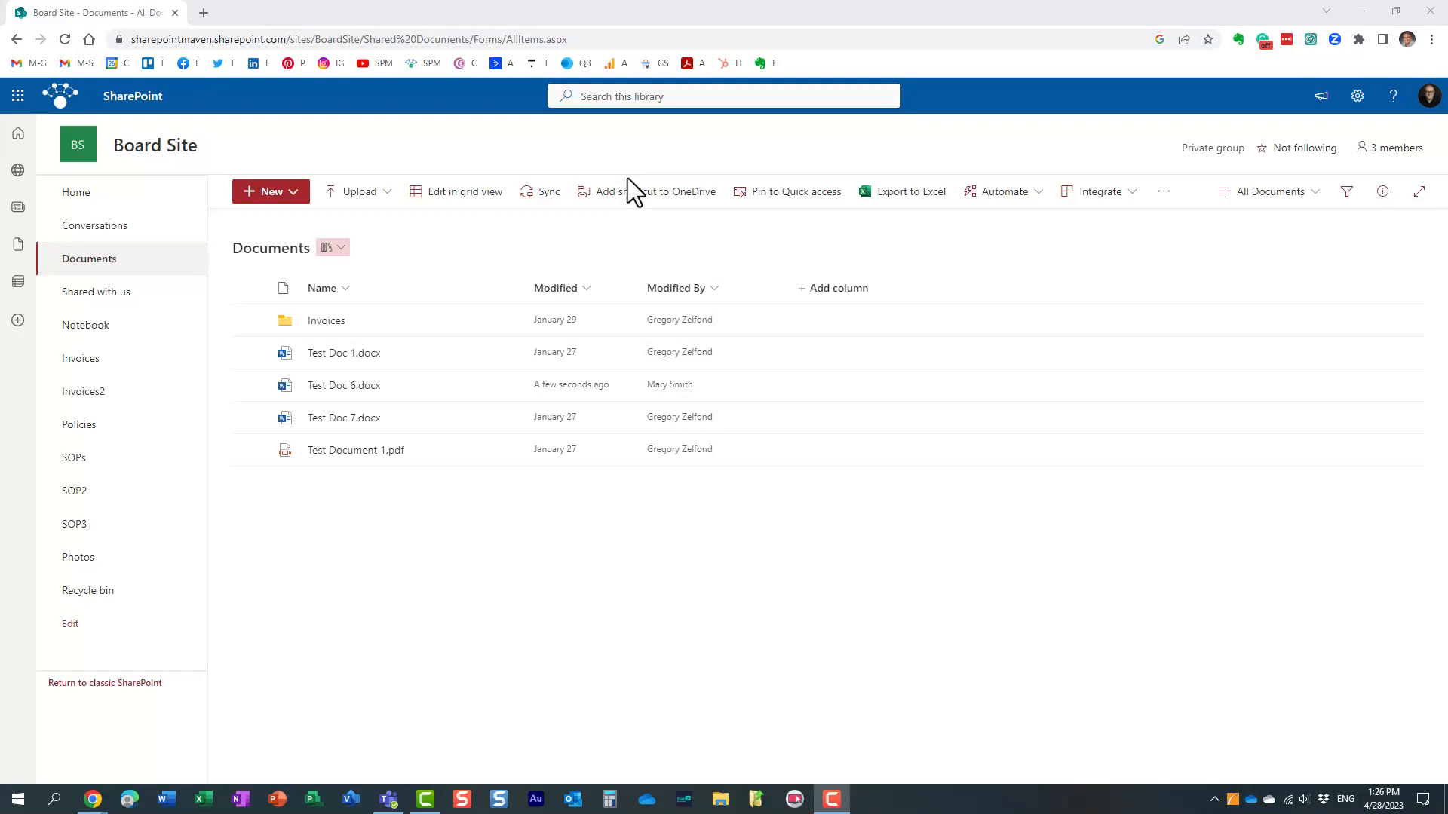
pyautogui.moveTo(647, 165)
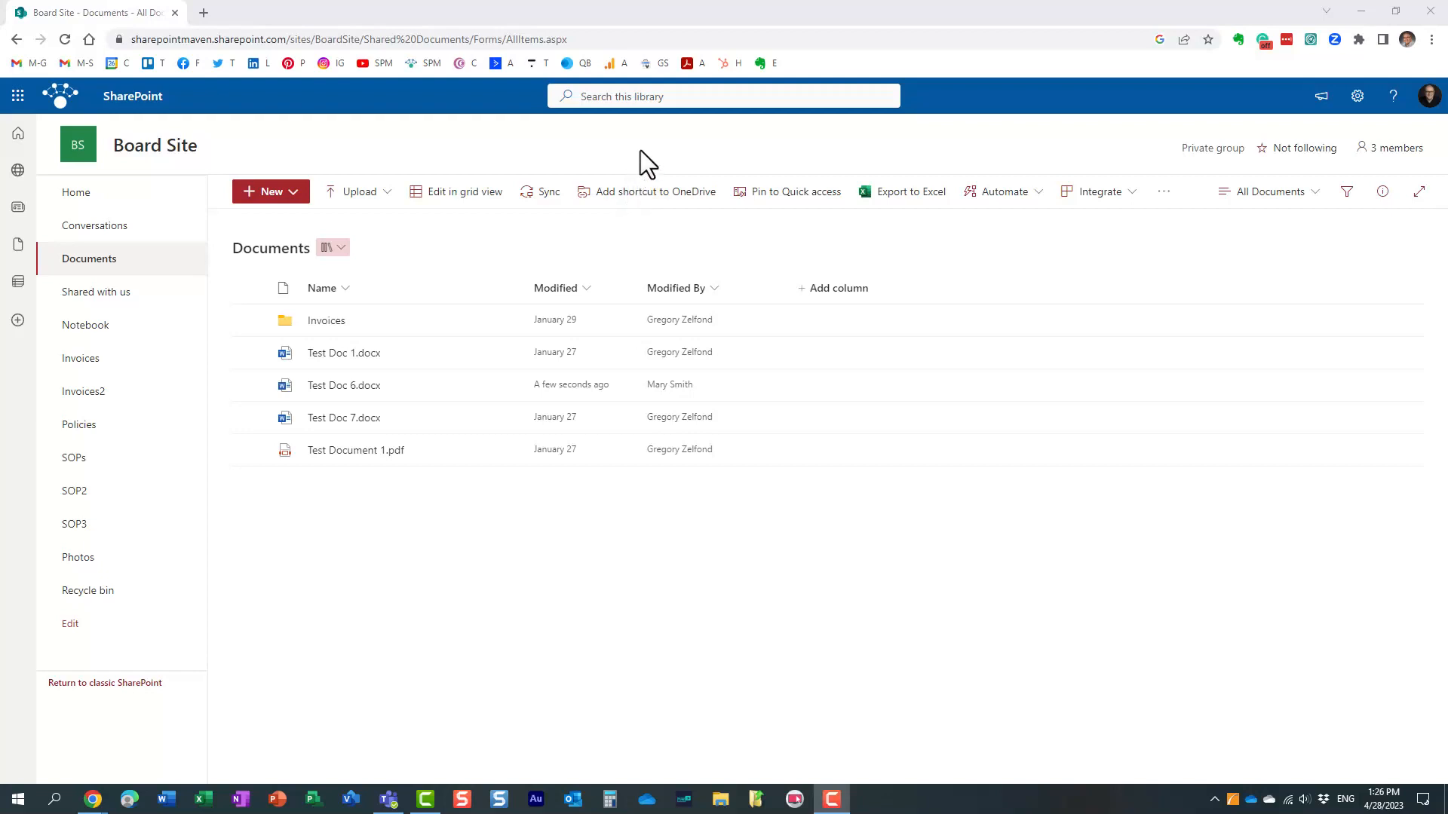
pyautogui.moveTo(658, 148)
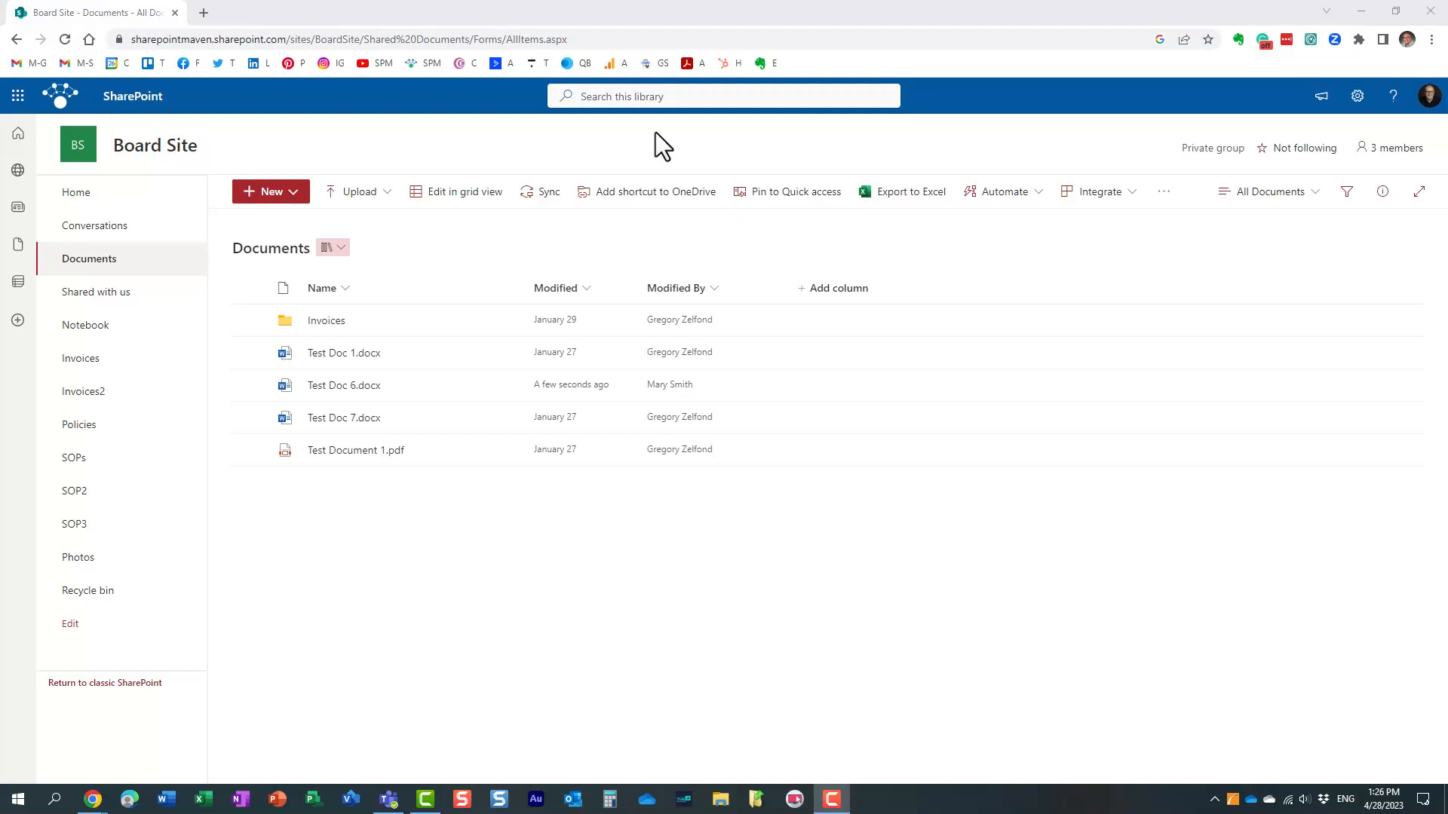
# - Open Share for Test Doc 1.docx and view its edit, review and view permission options
pyautogui.rightClick(344, 352)
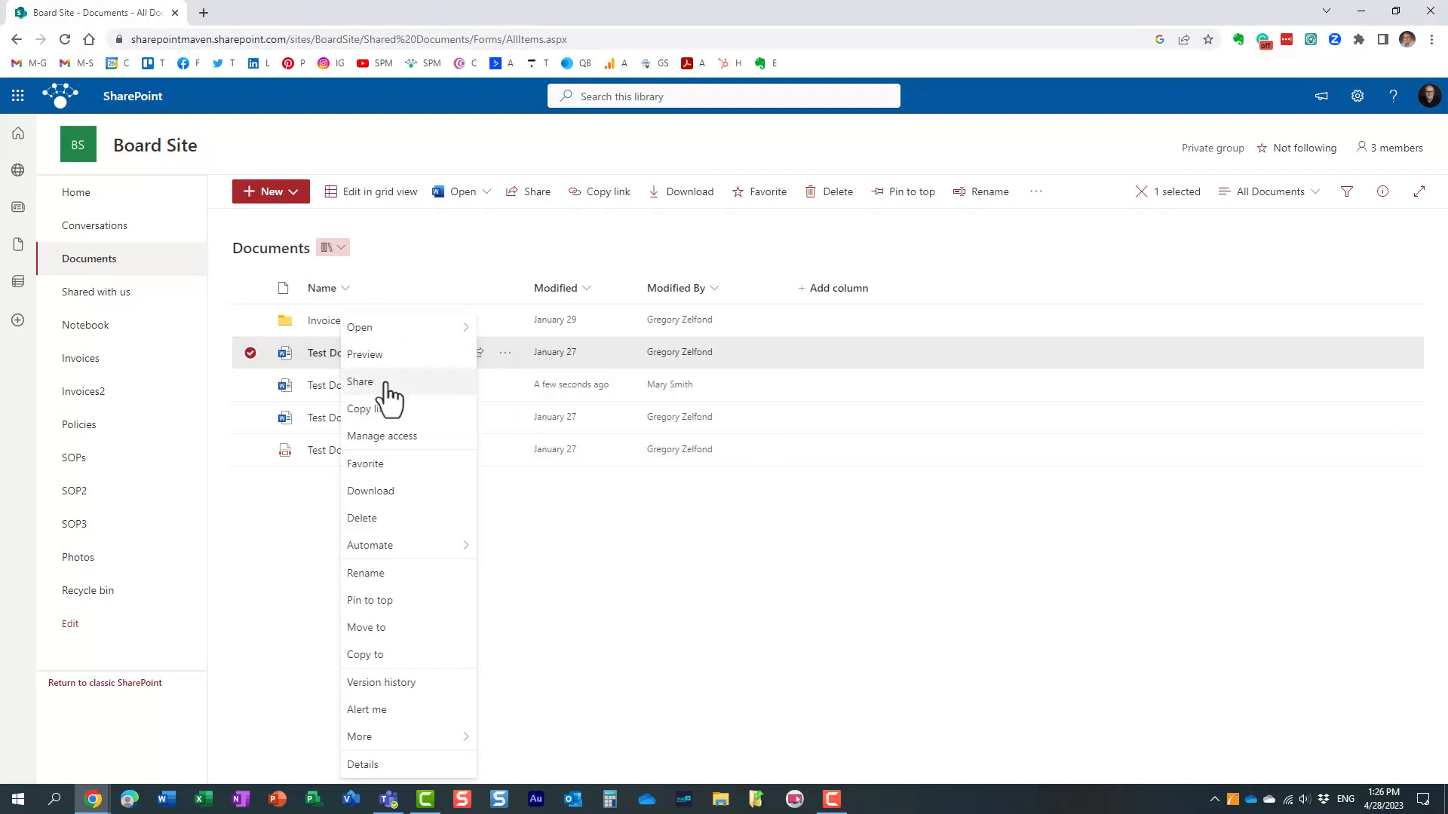
pyautogui.click(361, 382)
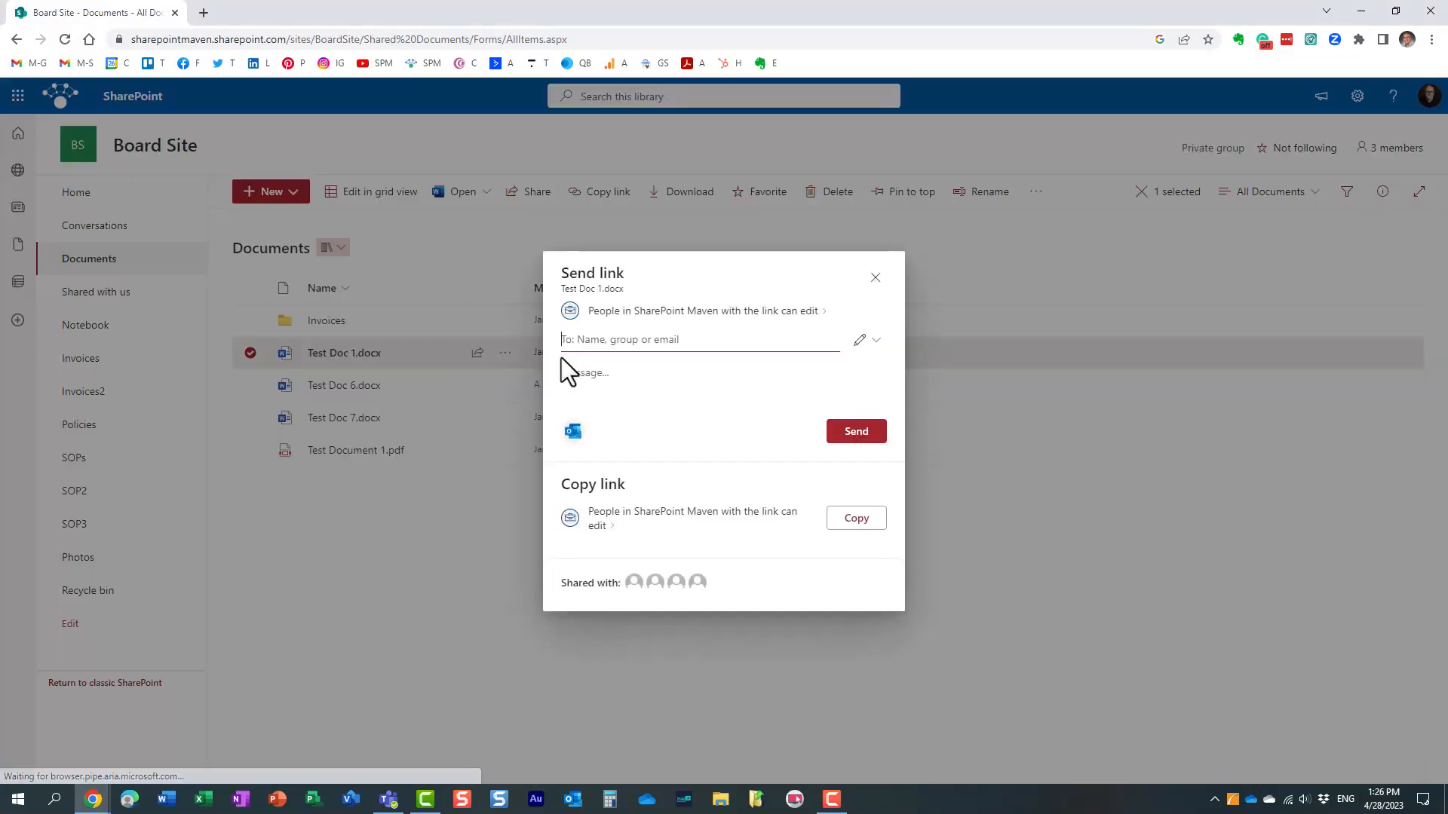
pyautogui.moveTo(727, 325)
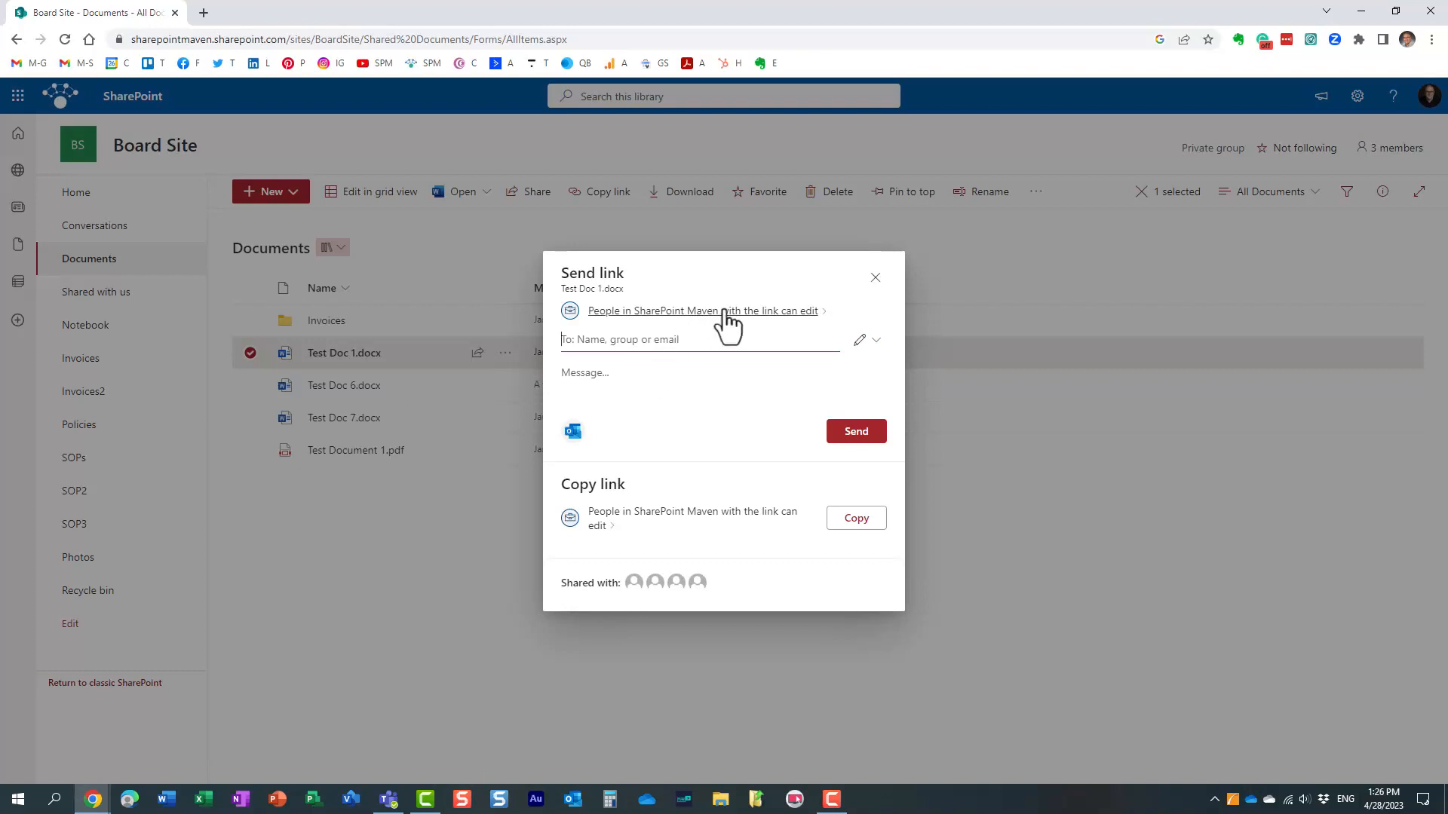
pyautogui.click(866, 338)
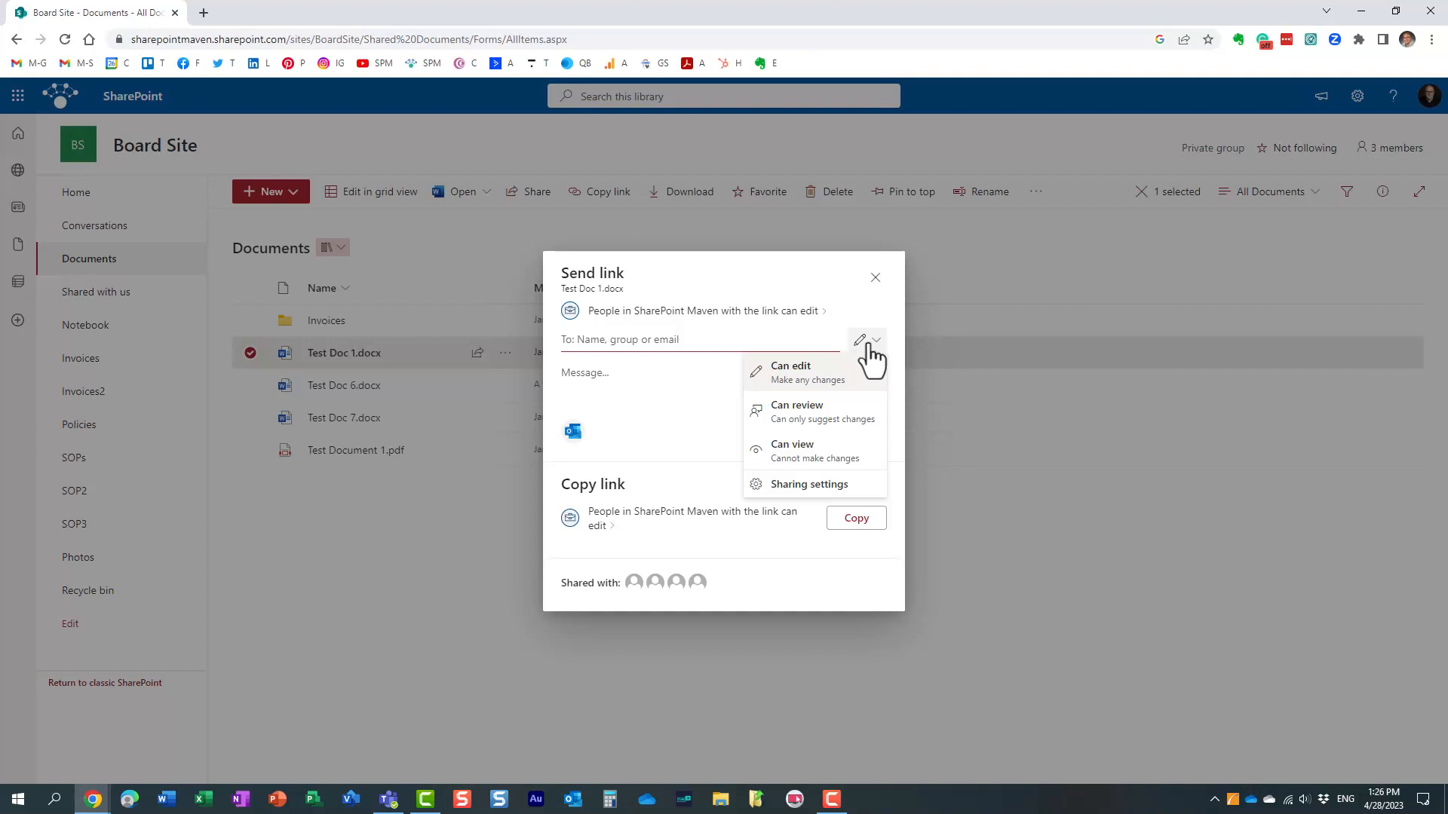
pyautogui.moveTo(822, 466)
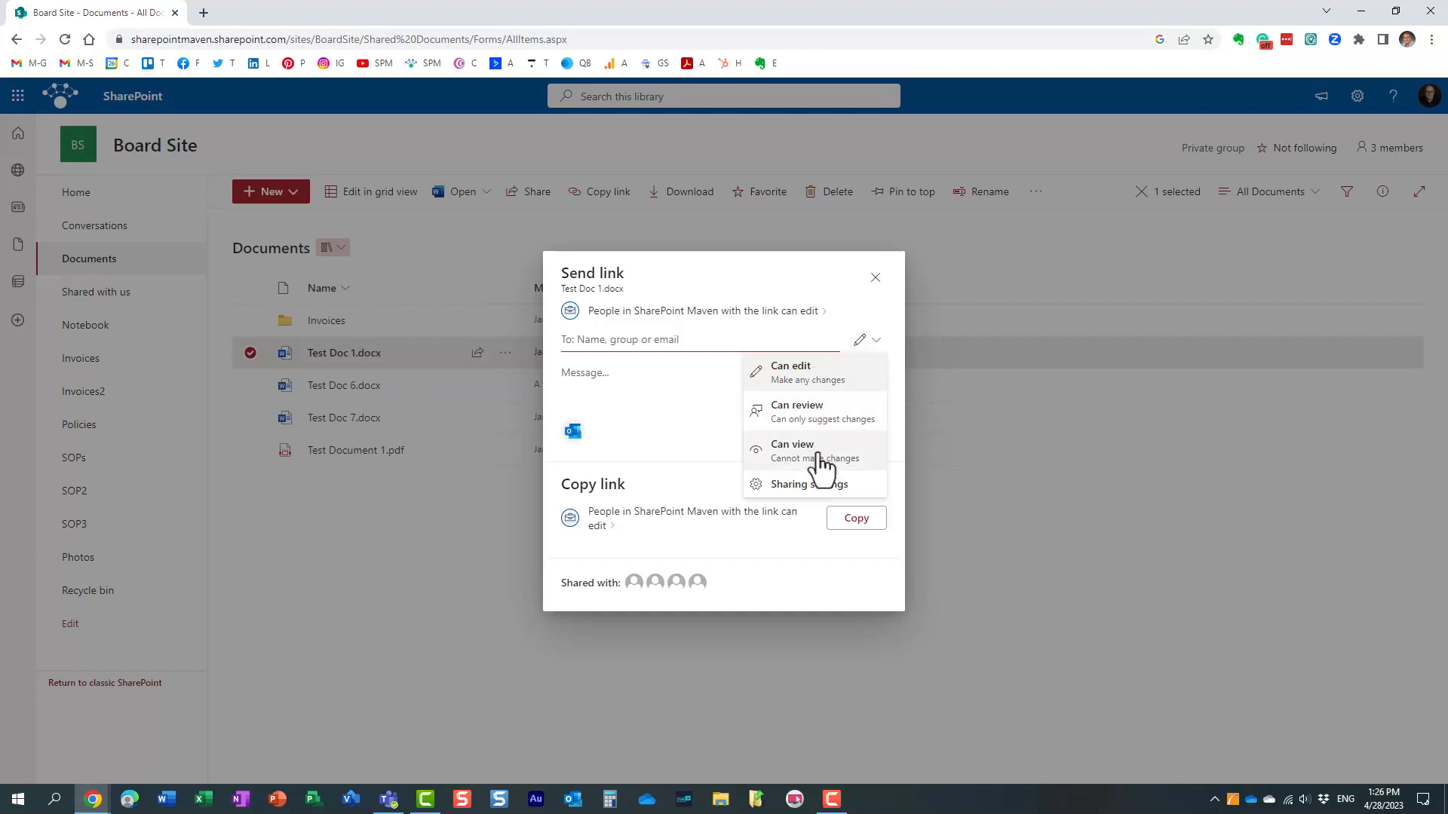
pyautogui.moveTo(843, 330)
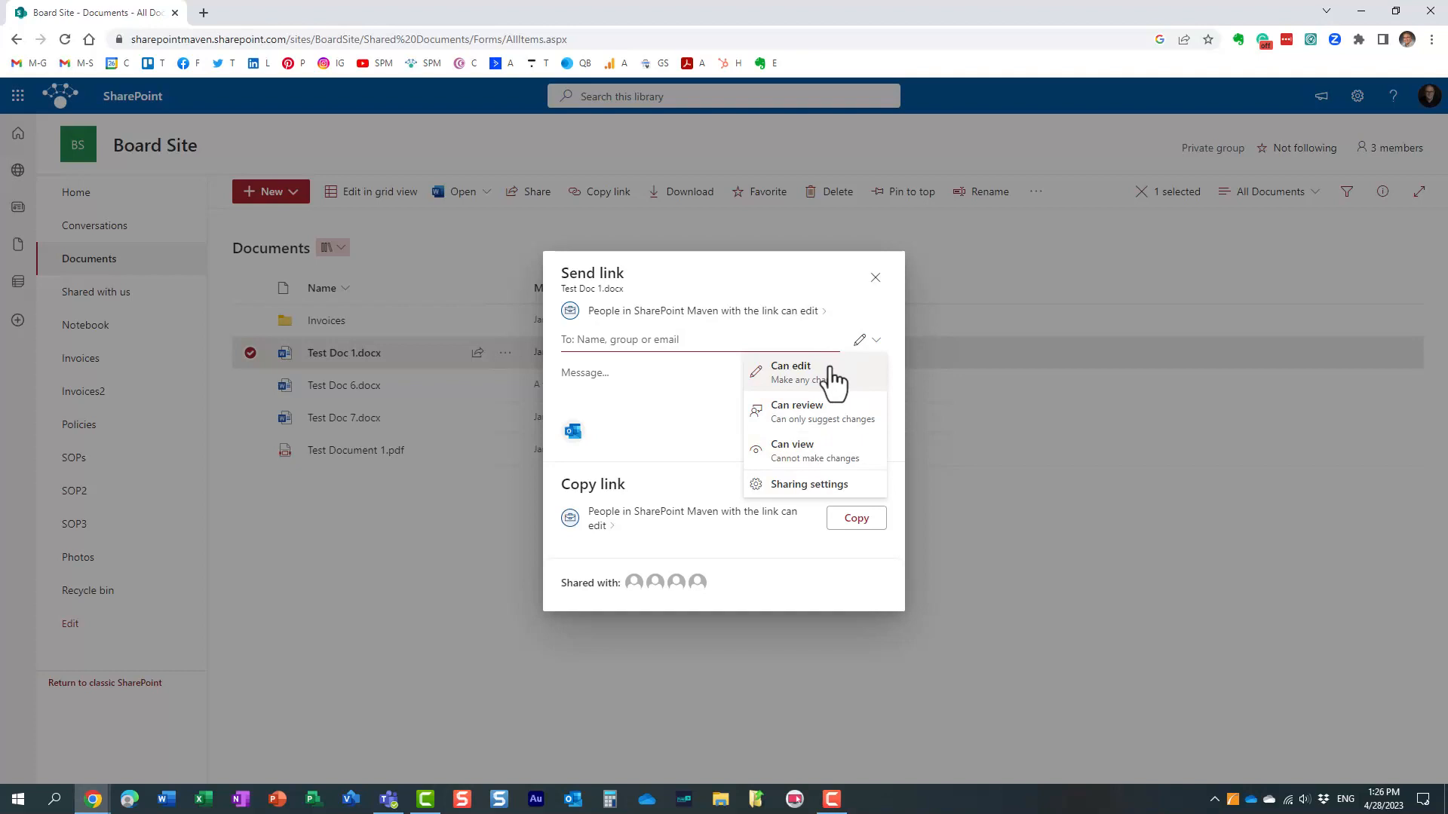
pyautogui.moveTo(826, 451)
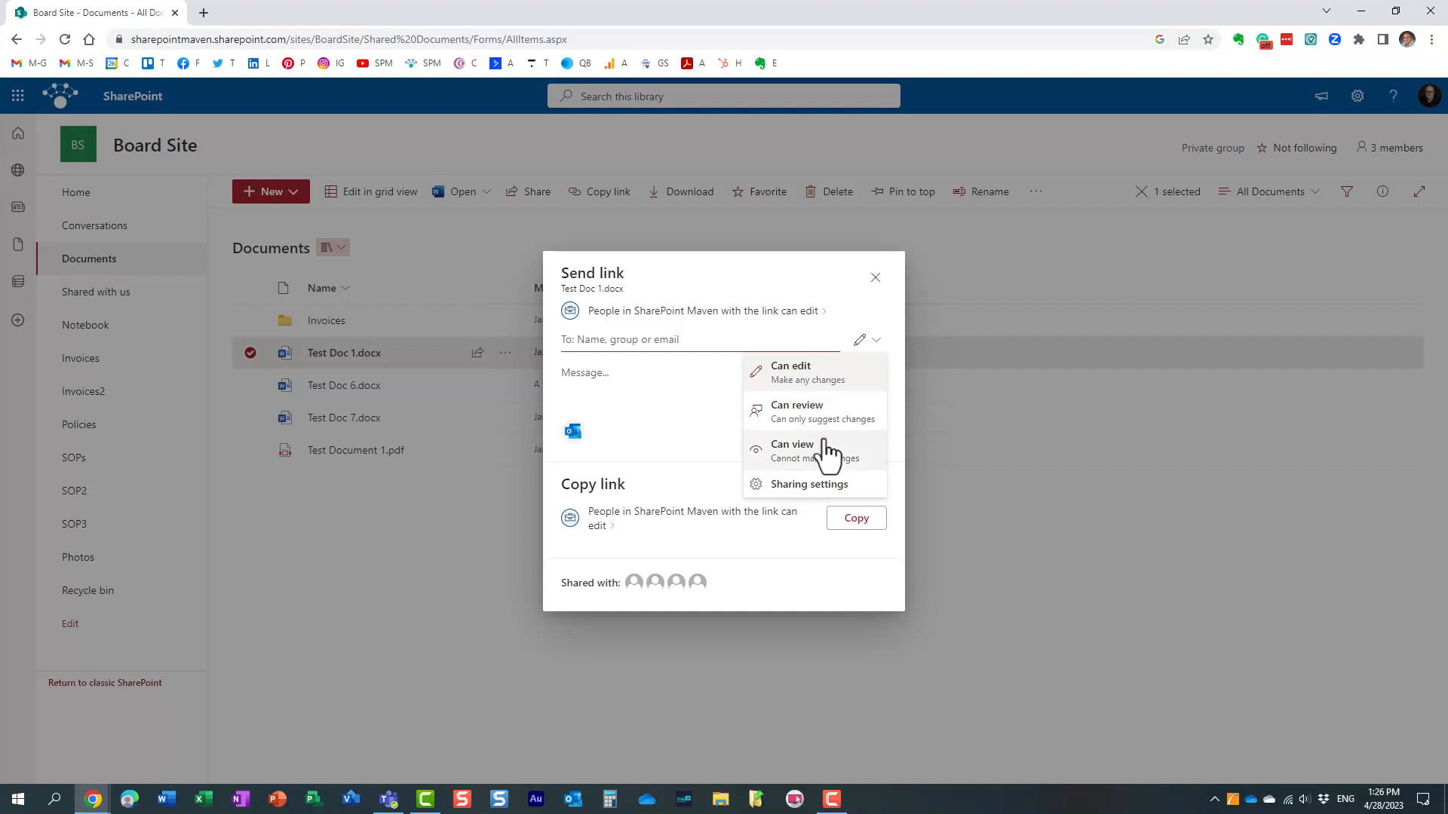
pyautogui.moveTo(830, 457)
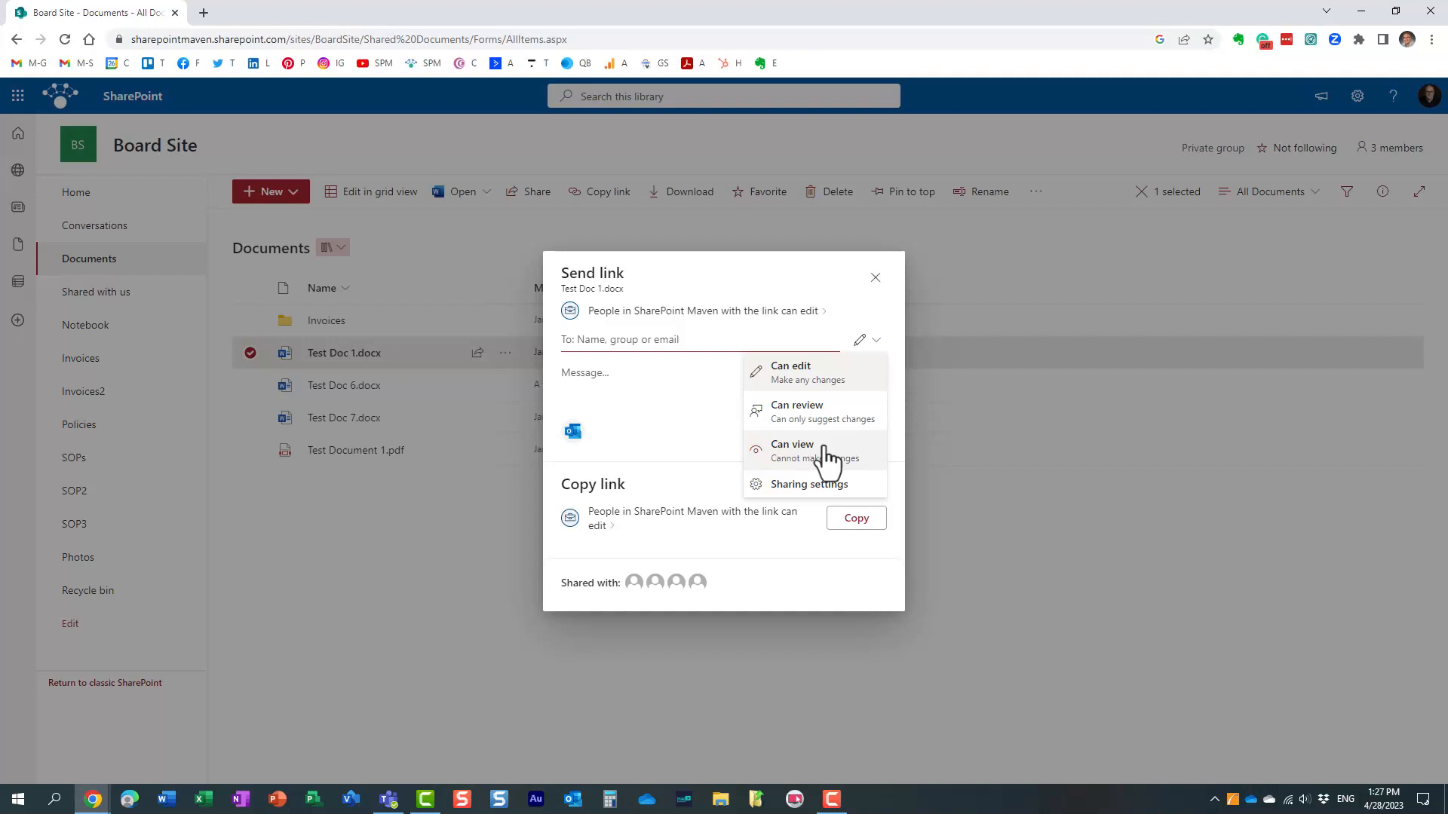
pyautogui.moveTo(831, 424)
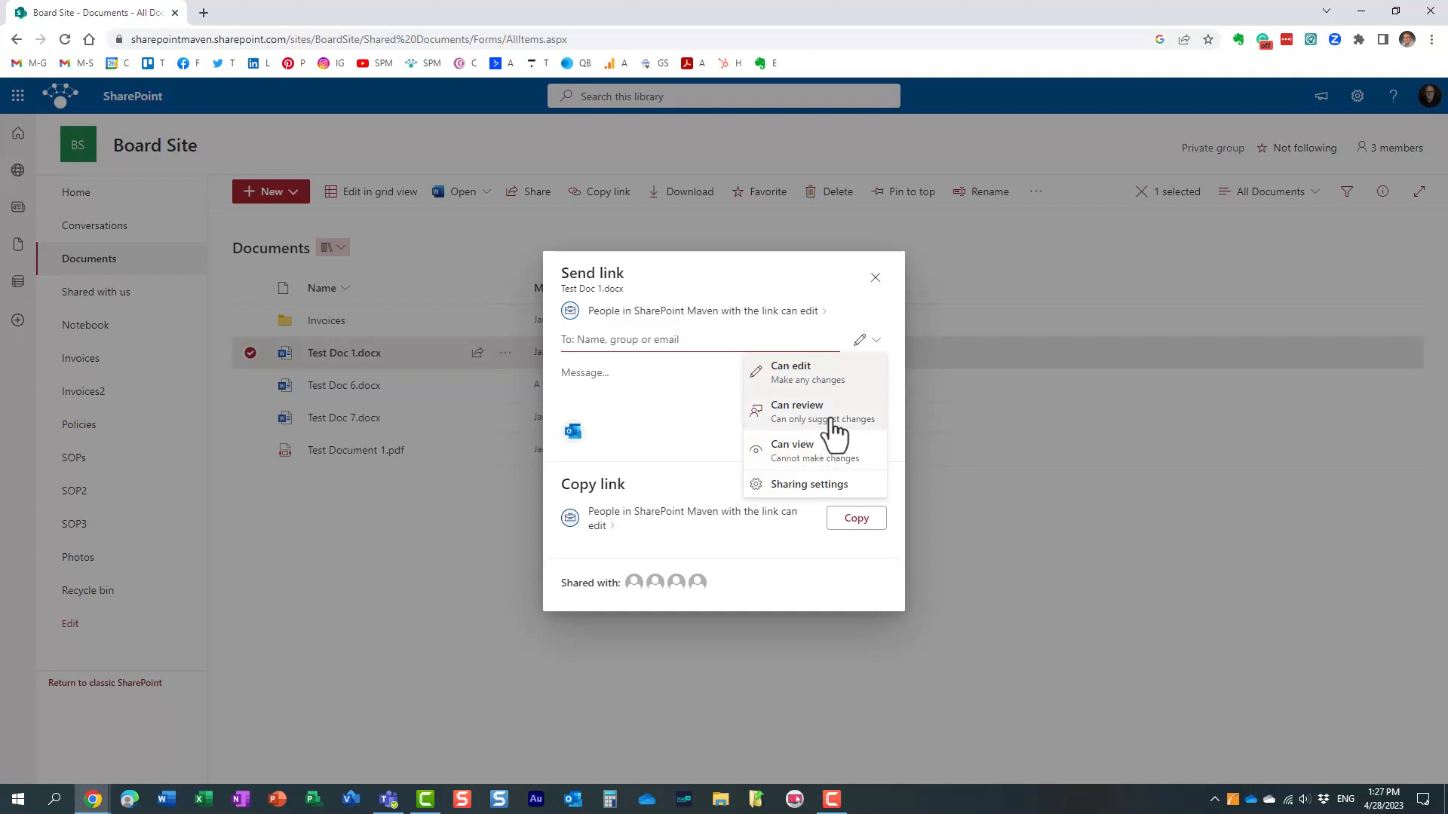
pyautogui.moveTo(818, 429)
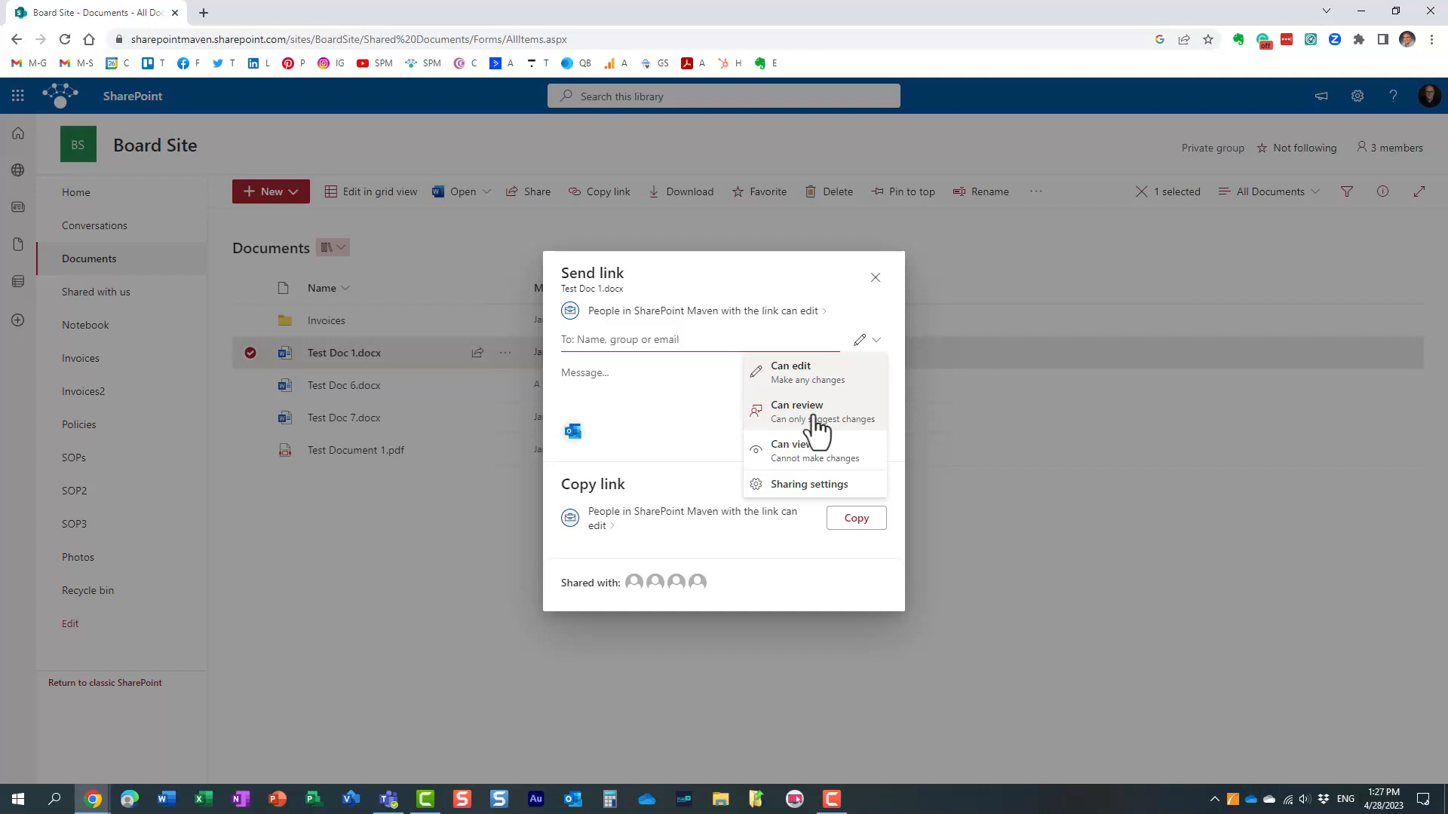
pyautogui.moveTo(411, 135)
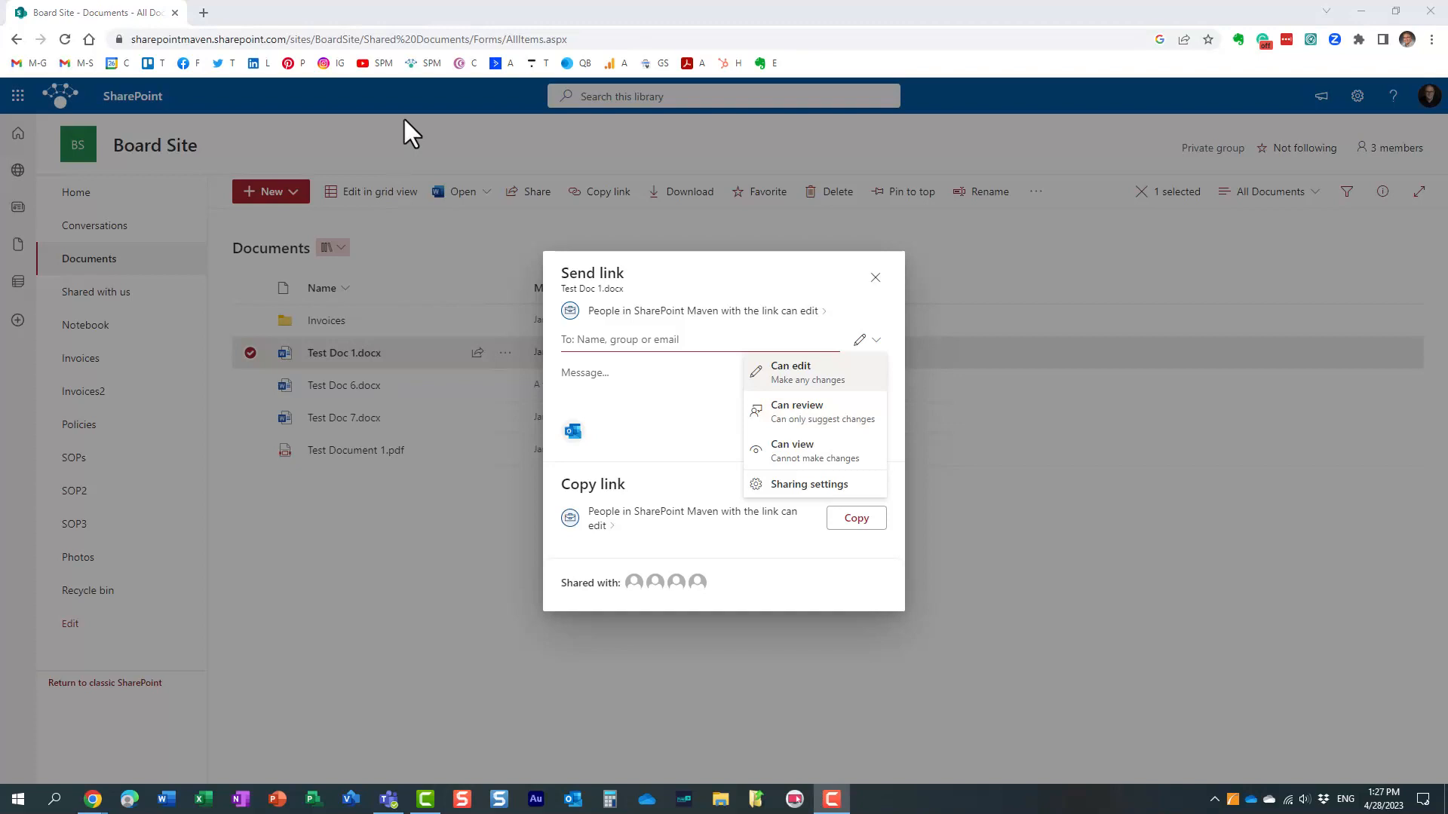
pyautogui.moveTo(805, 334)
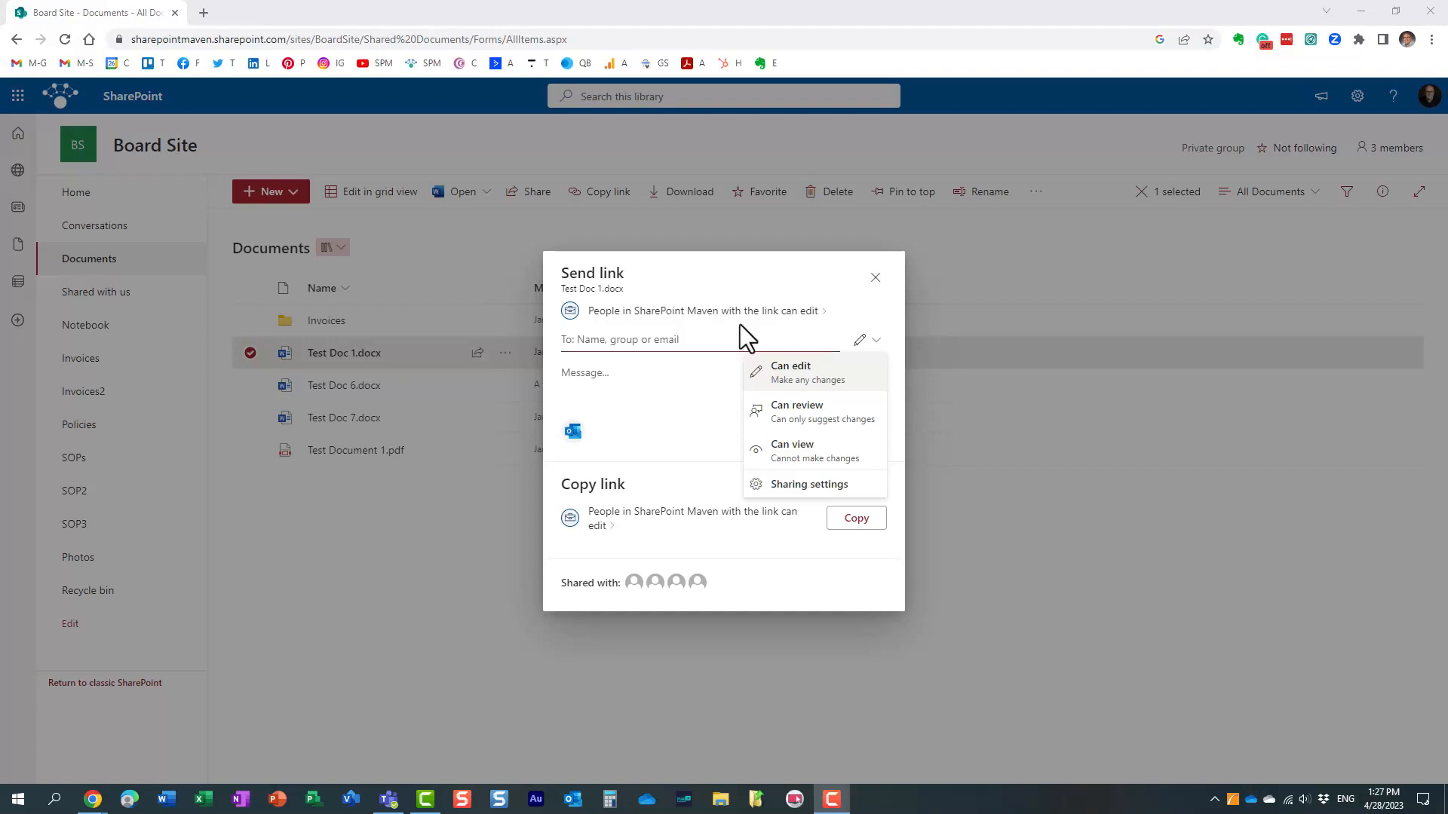
# - Reopen sharing for Test Doc 1.docx and apply the Can review link permission
pyautogui.click(873, 277)
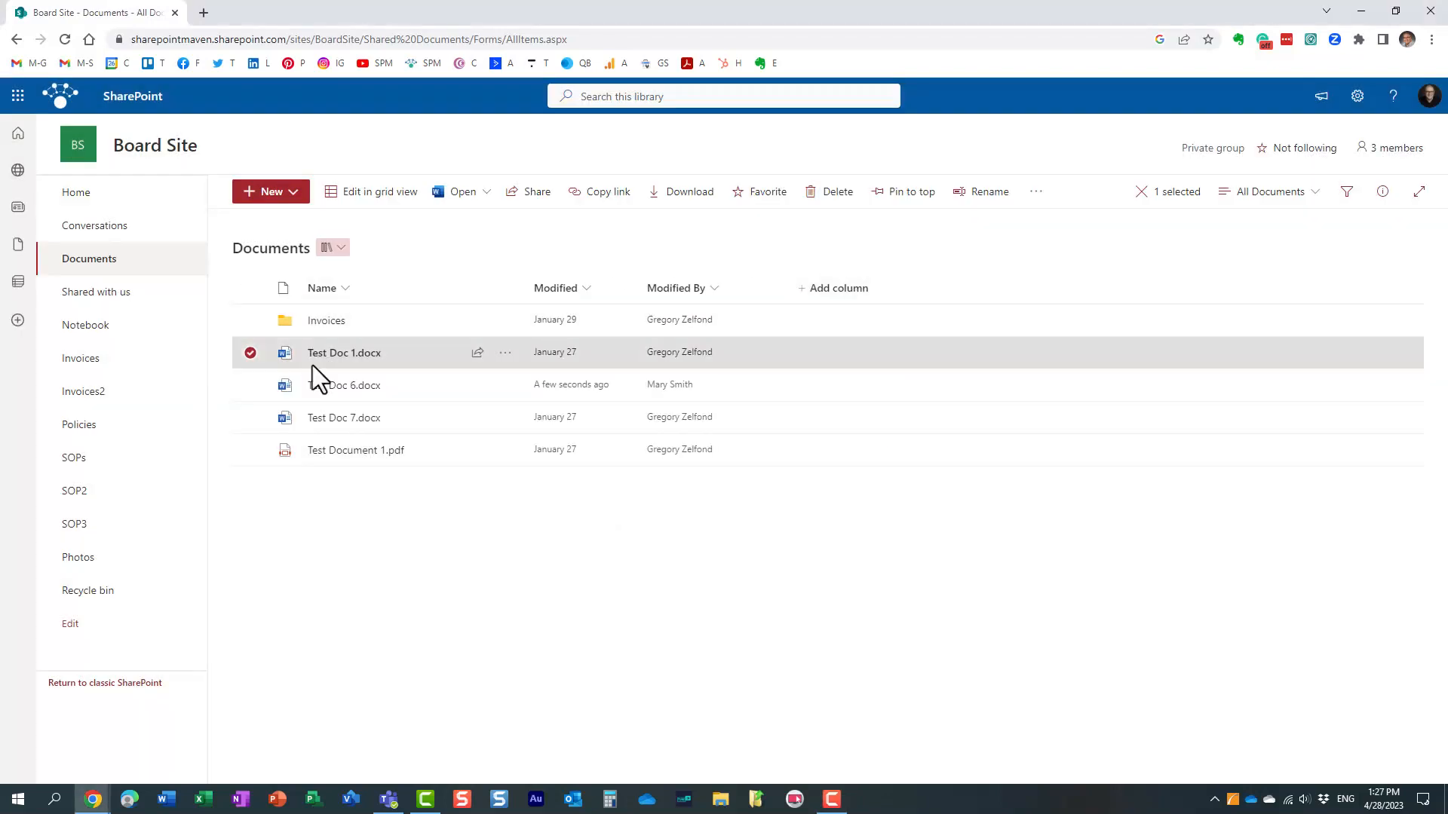
pyautogui.click(505, 353)
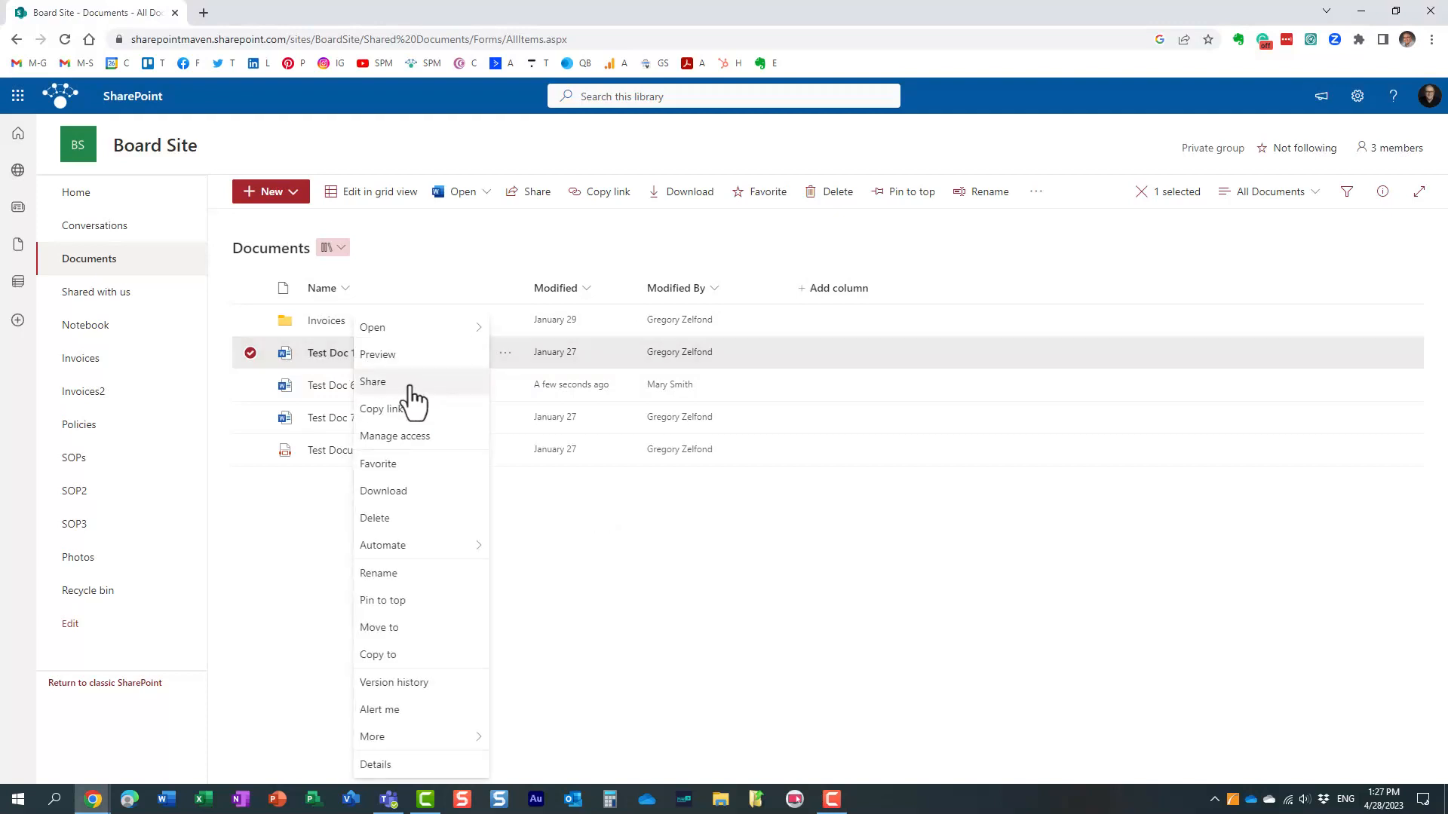
pyautogui.click(372, 382)
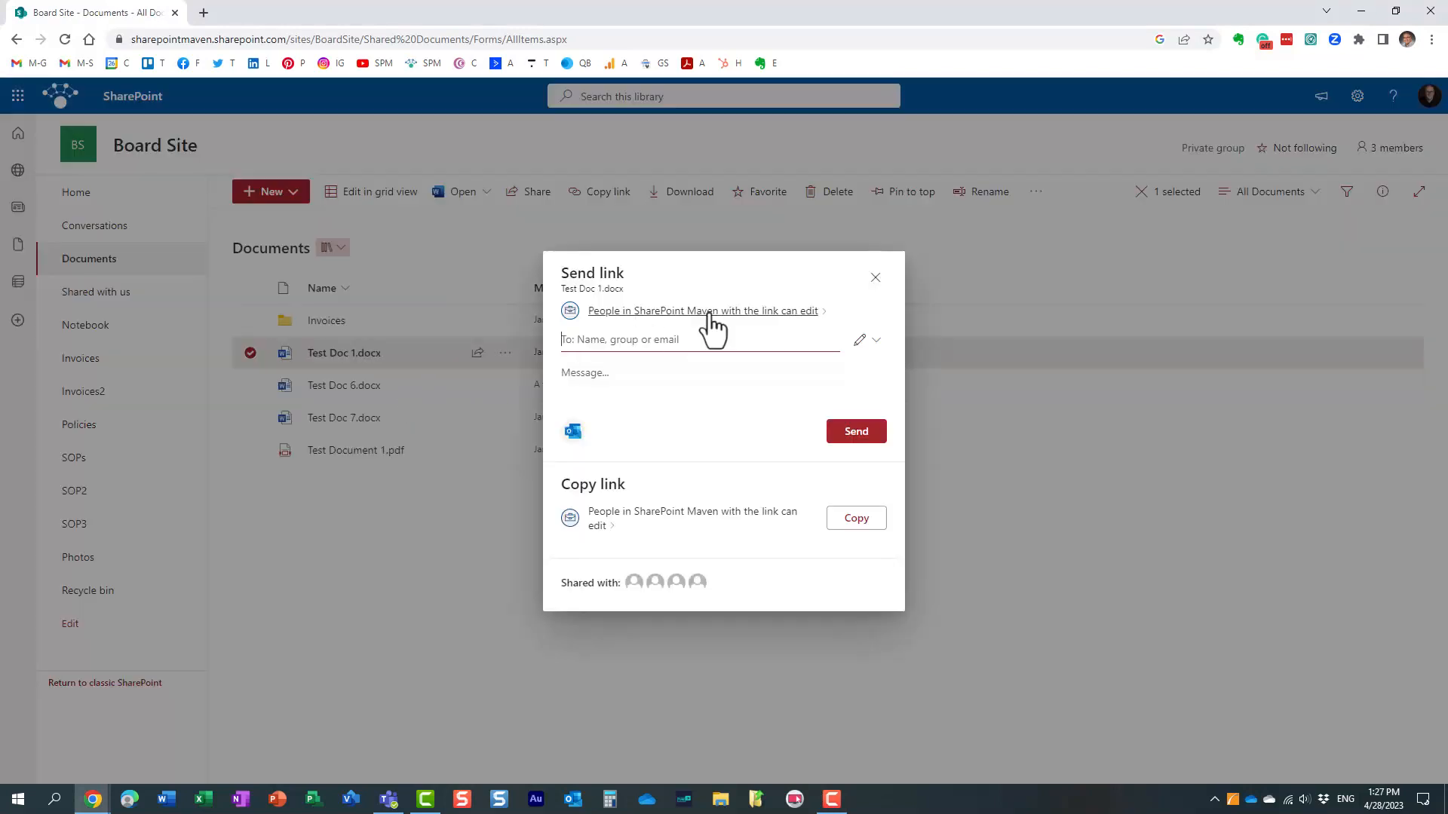
pyautogui.click(702, 309)
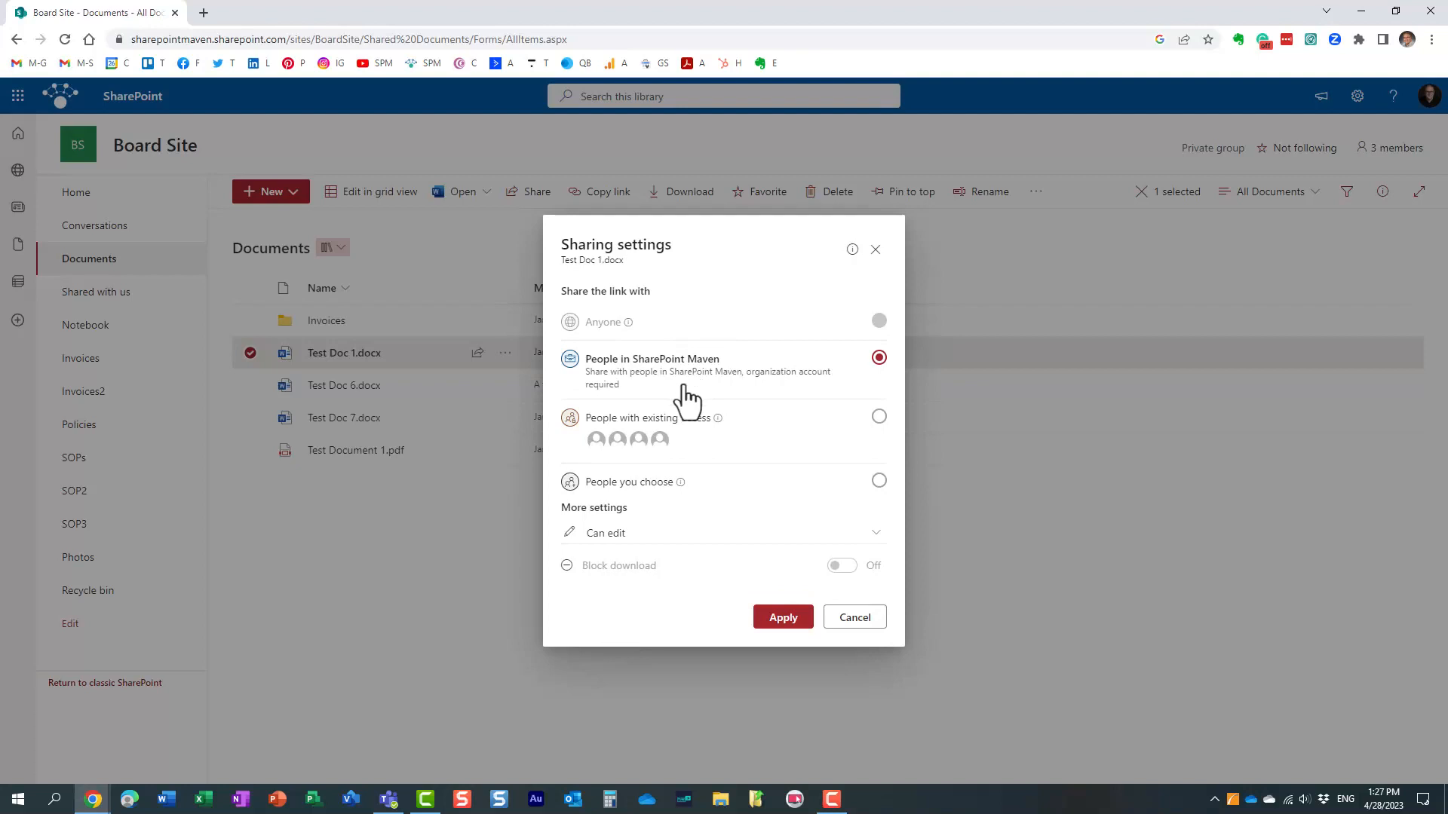
pyautogui.moveTo(784, 576)
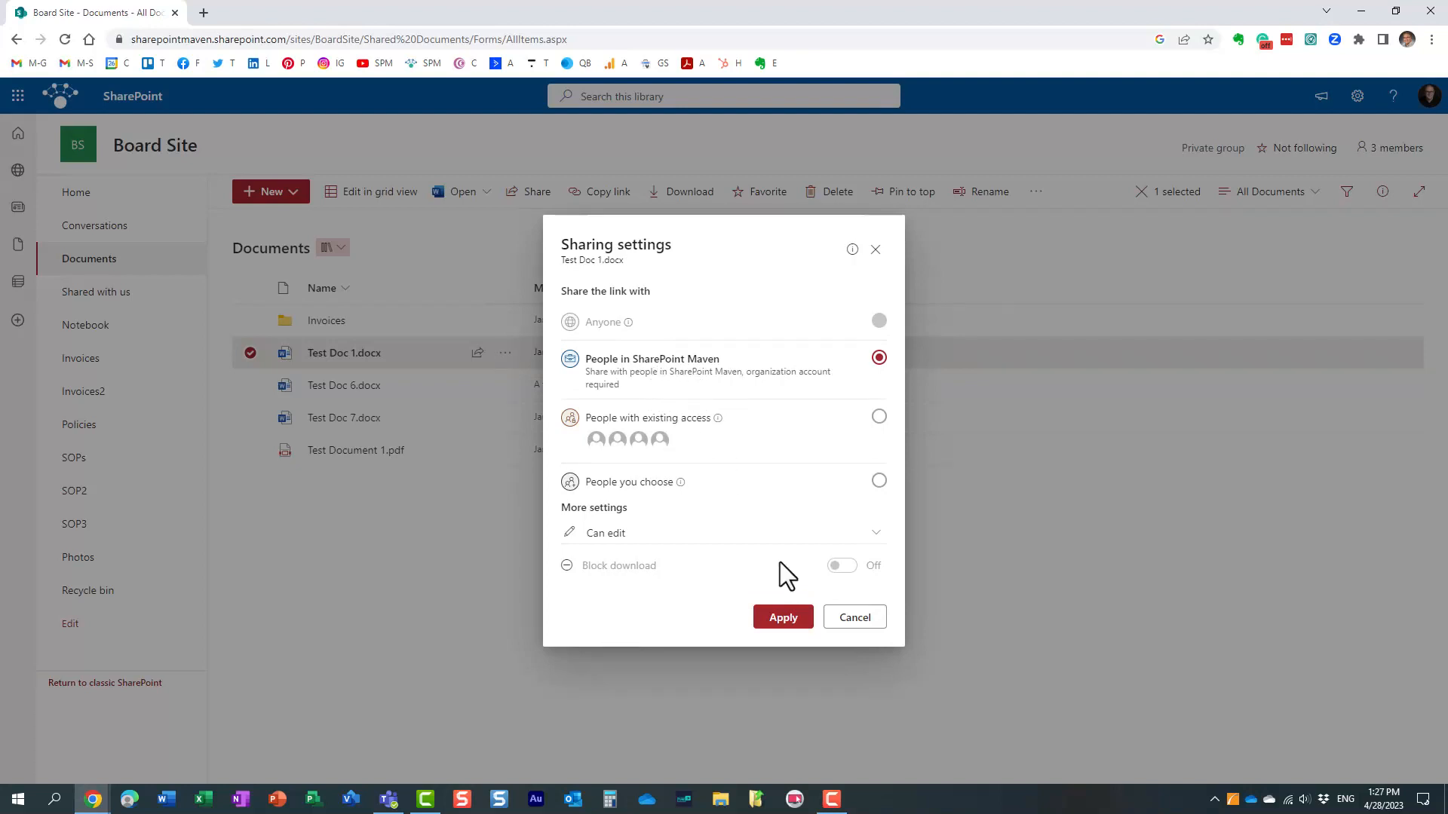
pyautogui.click(605, 533)
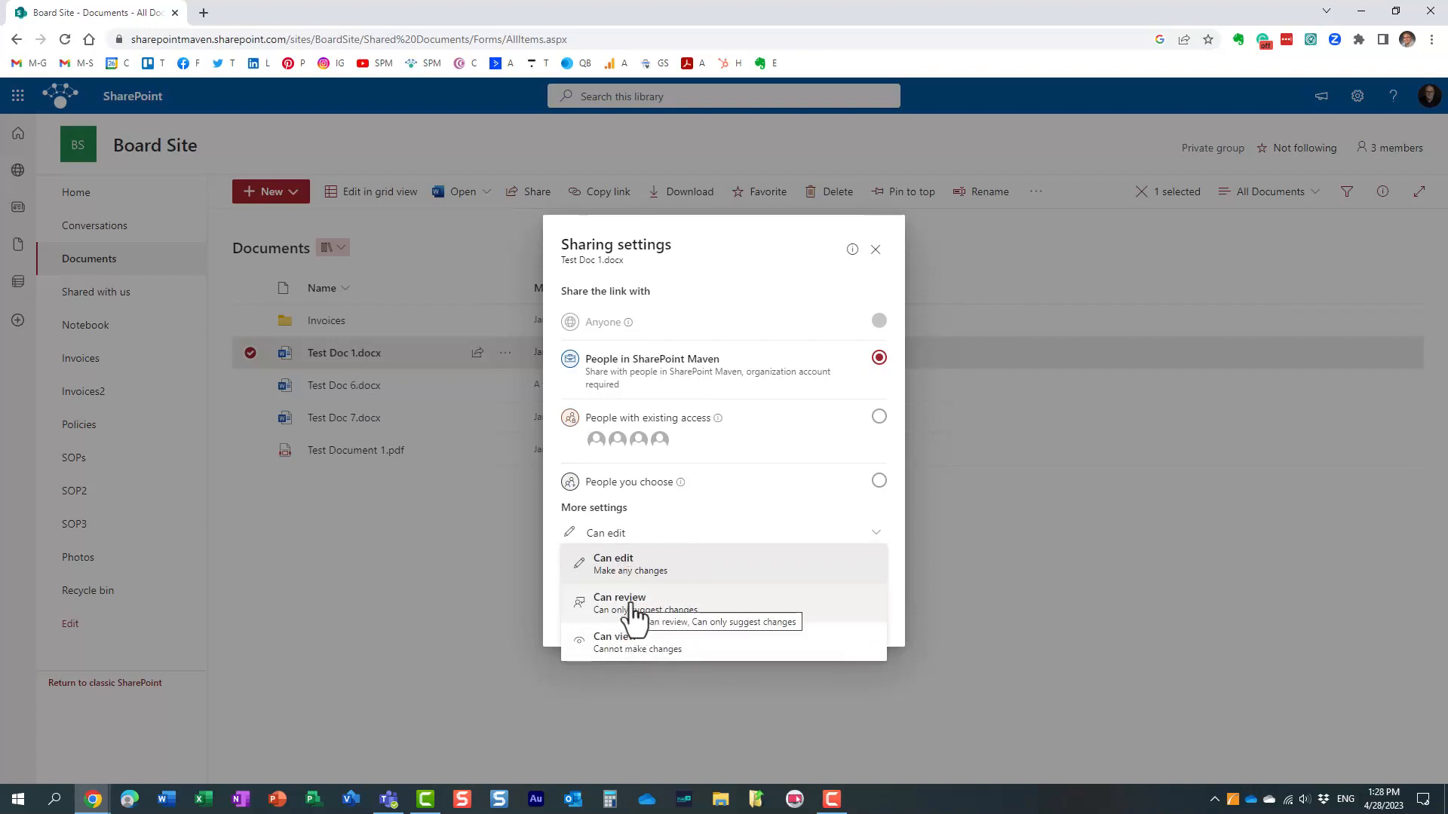
pyautogui.click(620, 602)
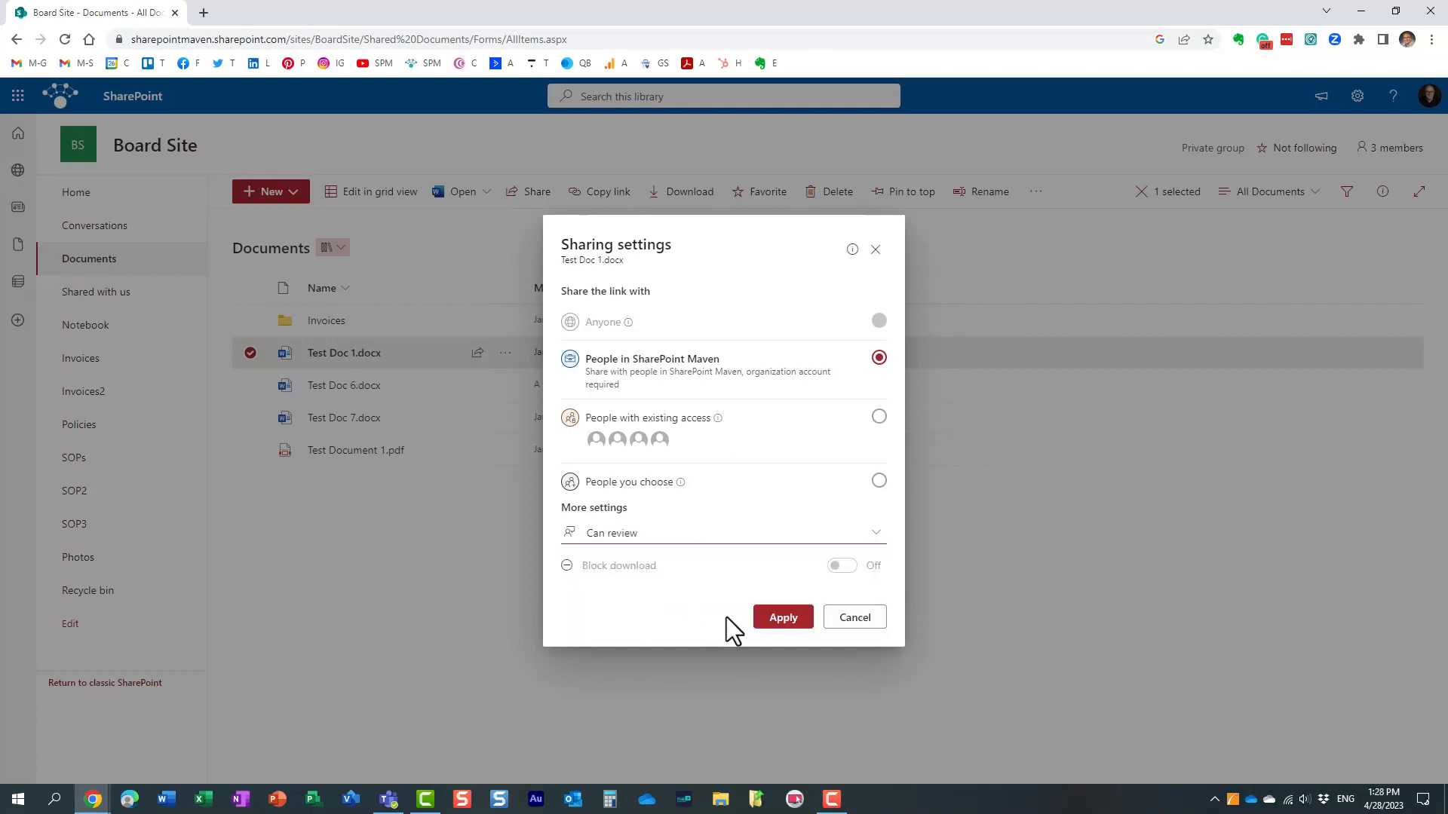
pyautogui.click(782, 617)
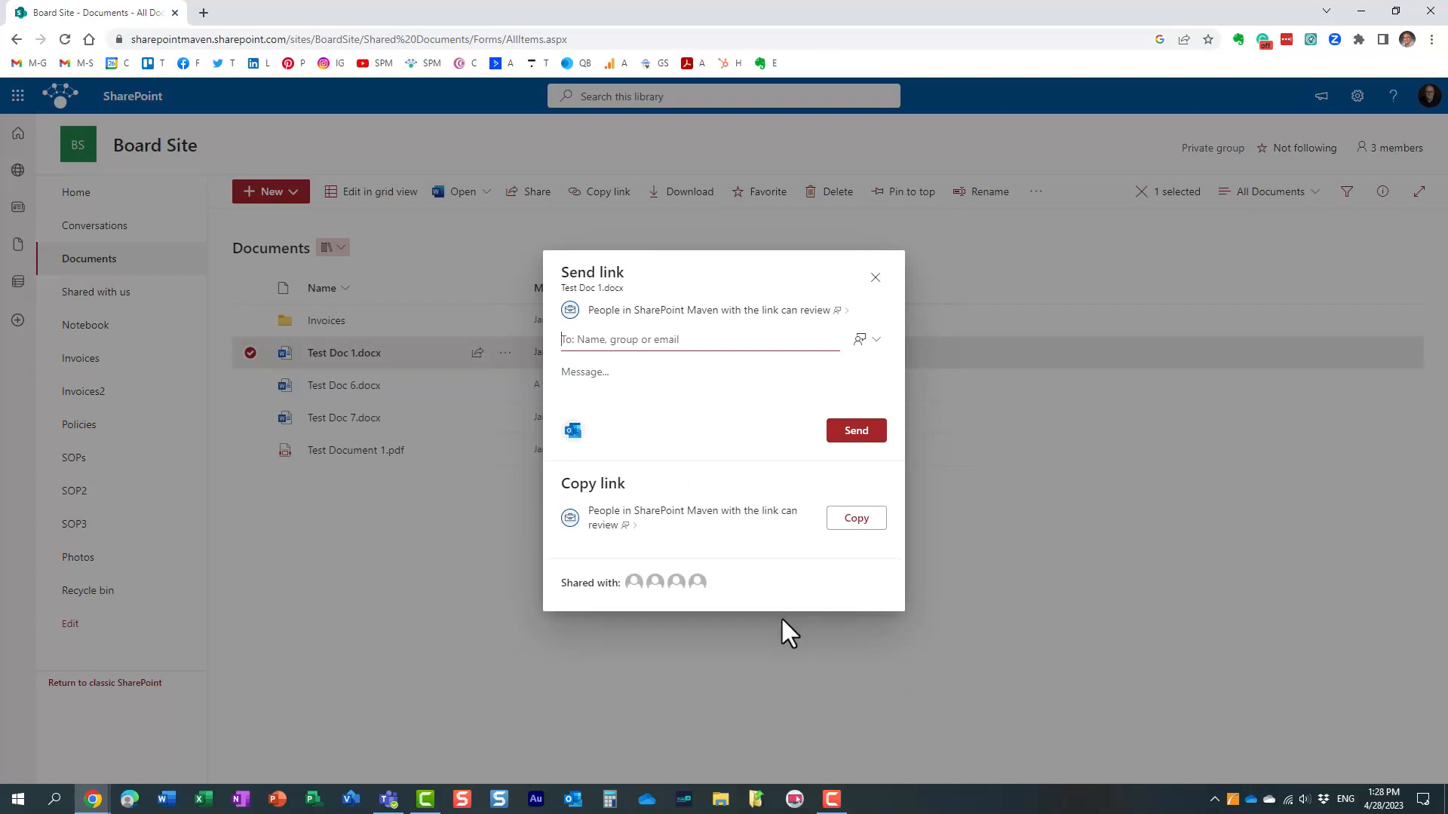
pyautogui.write('mary')
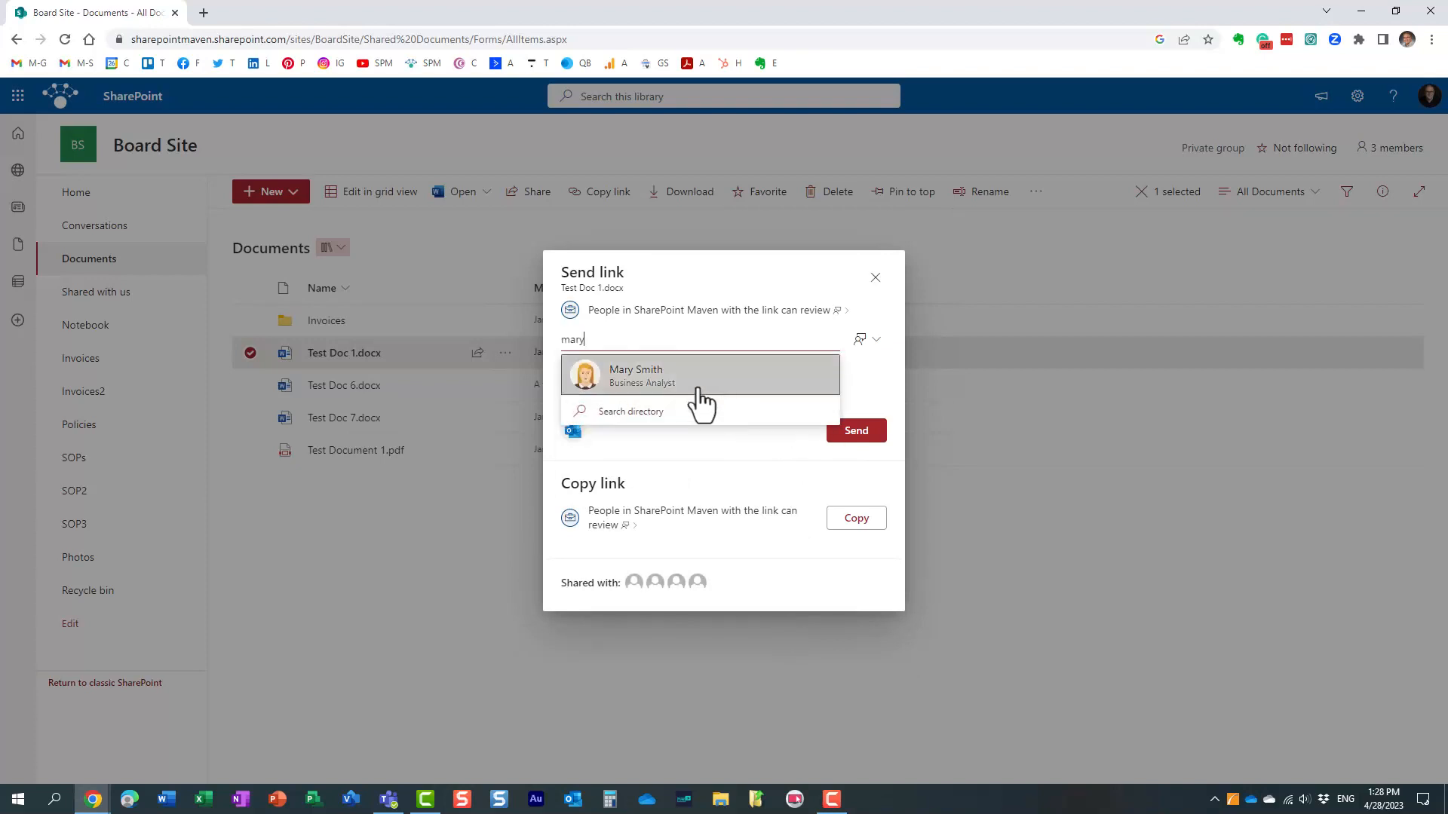
pyautogui.click(635, 374)
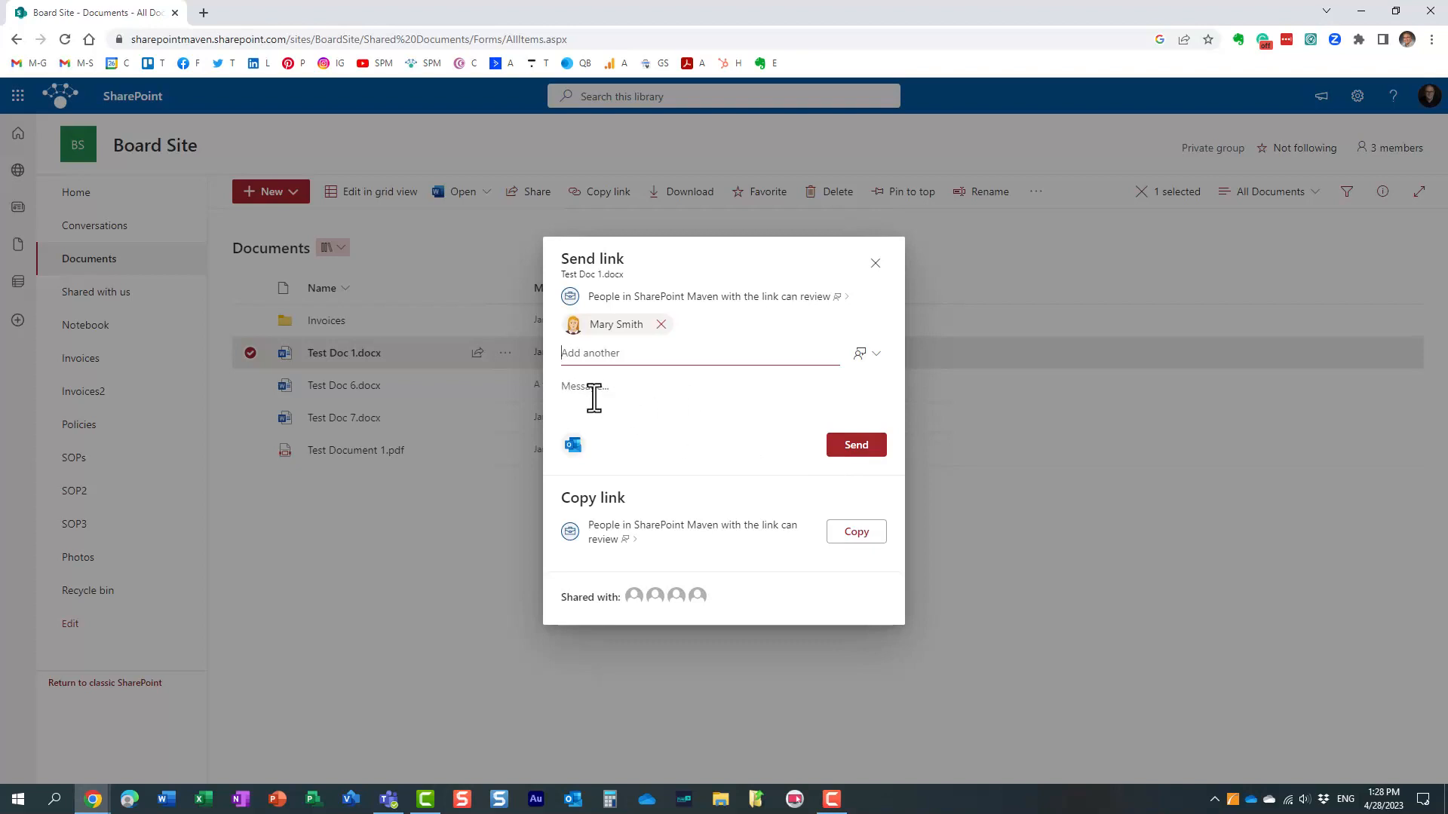
pyautogui.click(854, 444)
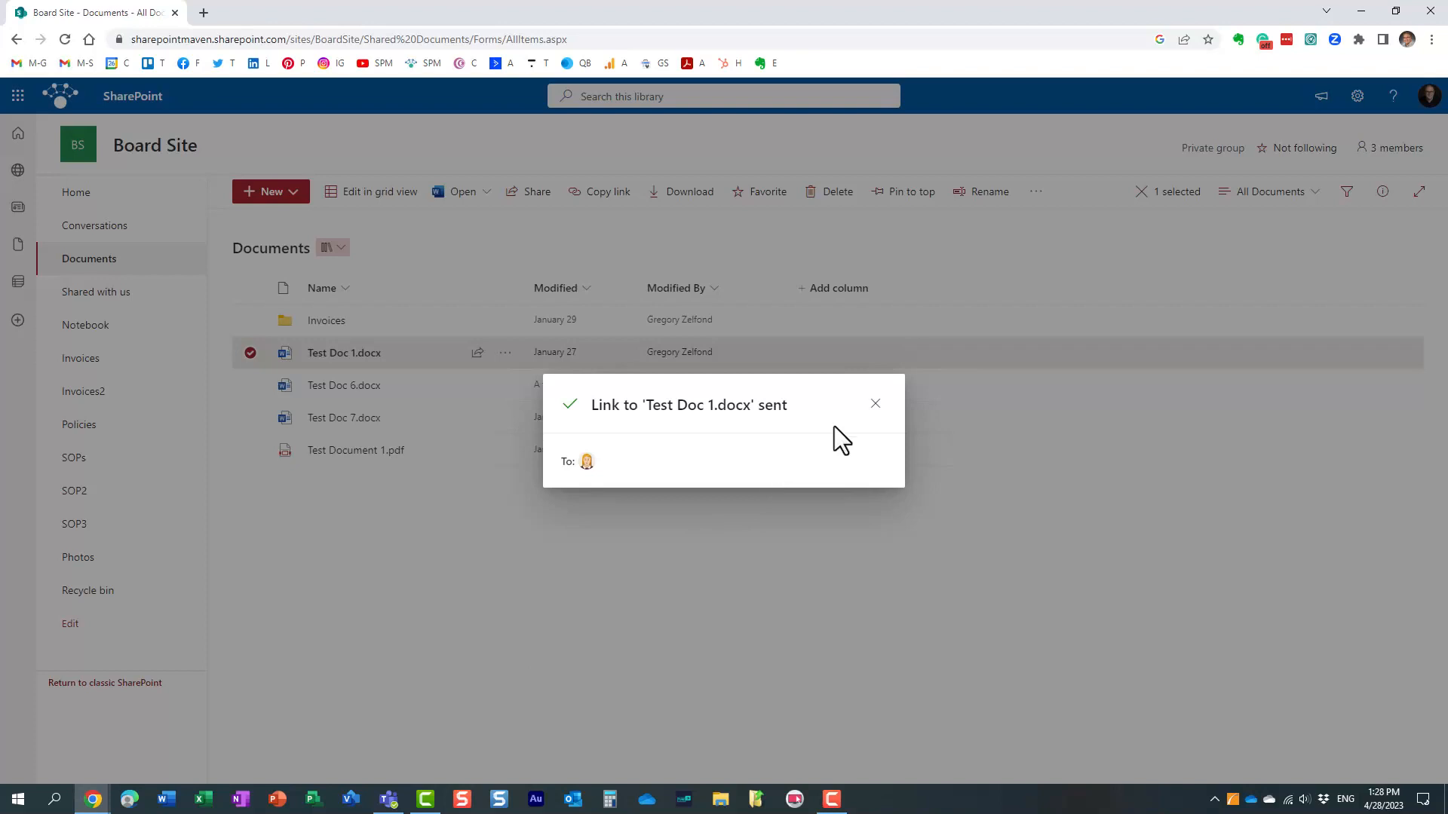
pyautogui.click(873, 403)
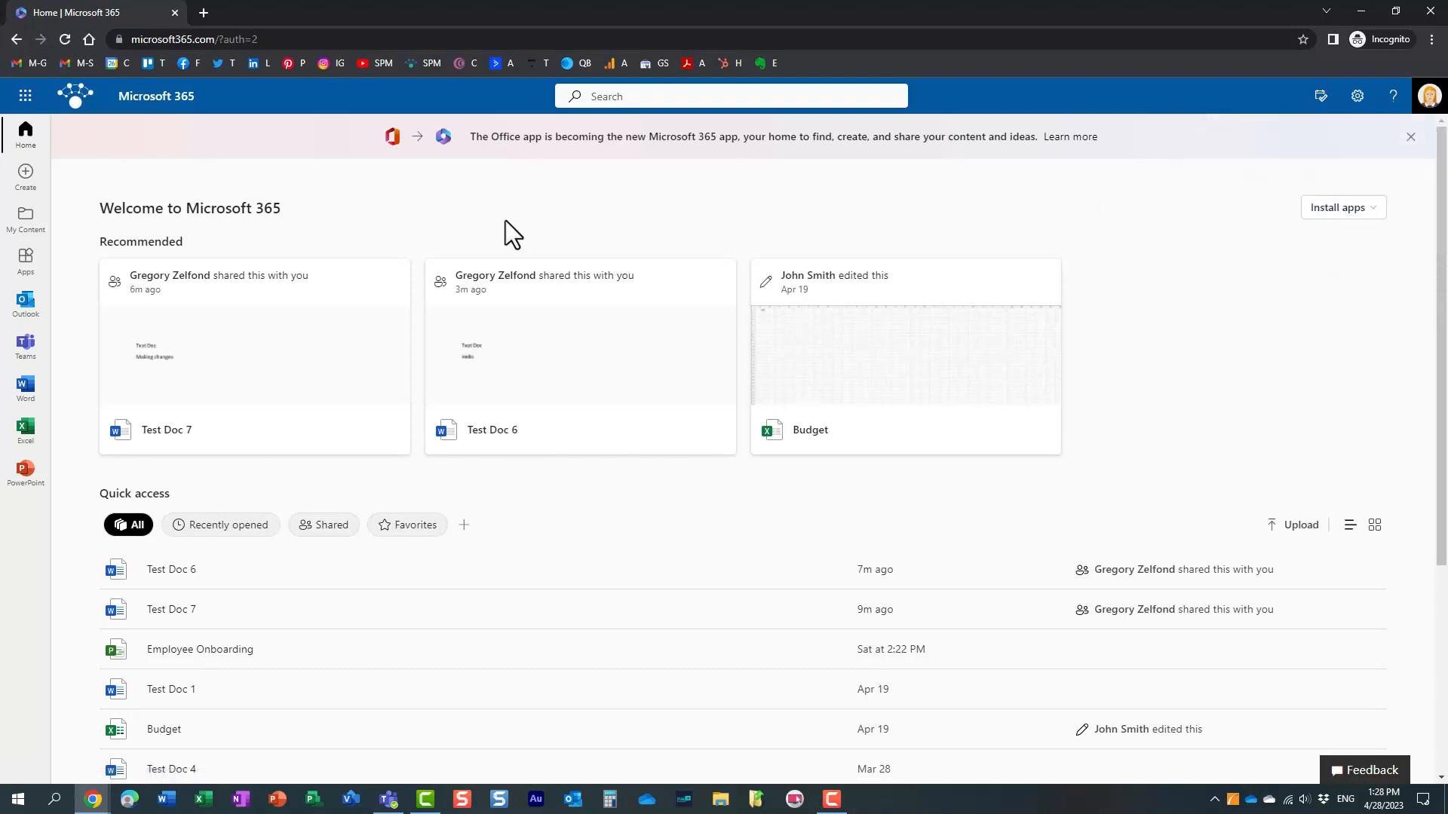
# - Launch OneDrive from the Microsoft 365 app launcher
pyautogui.click(25, 96)
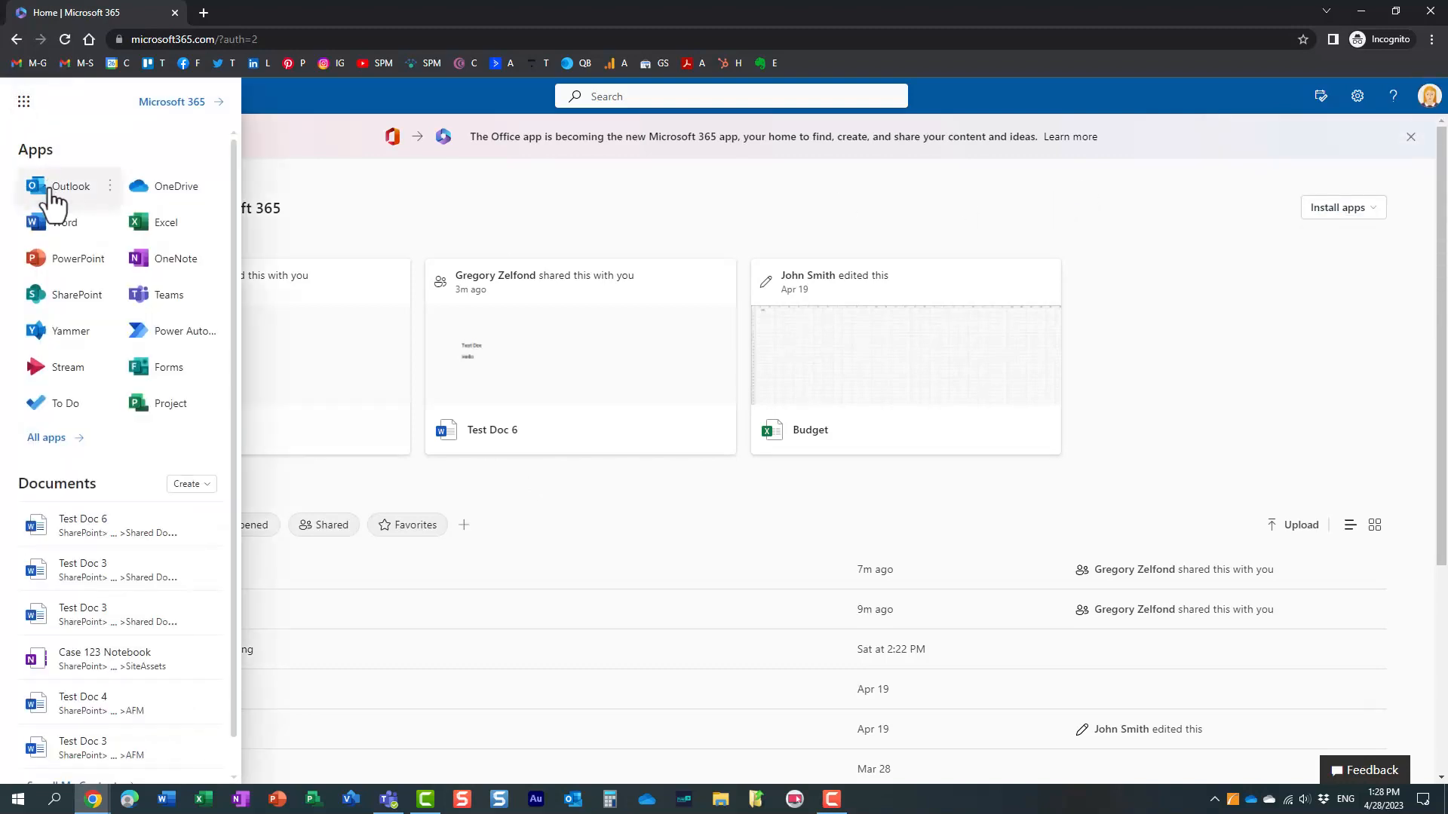
pyautogui.moveTo(176, 187)
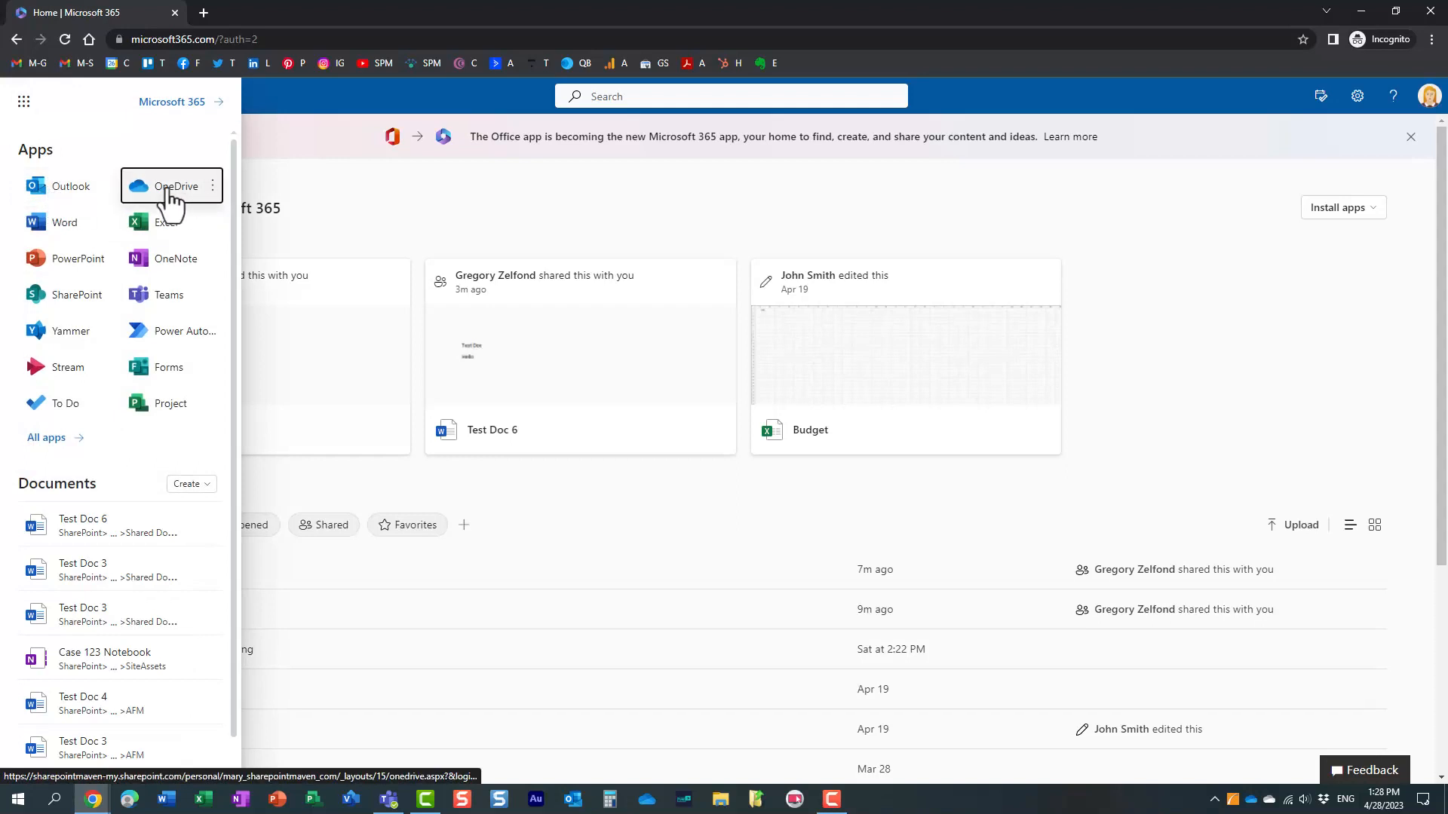
pyautogui.click(176, 186)
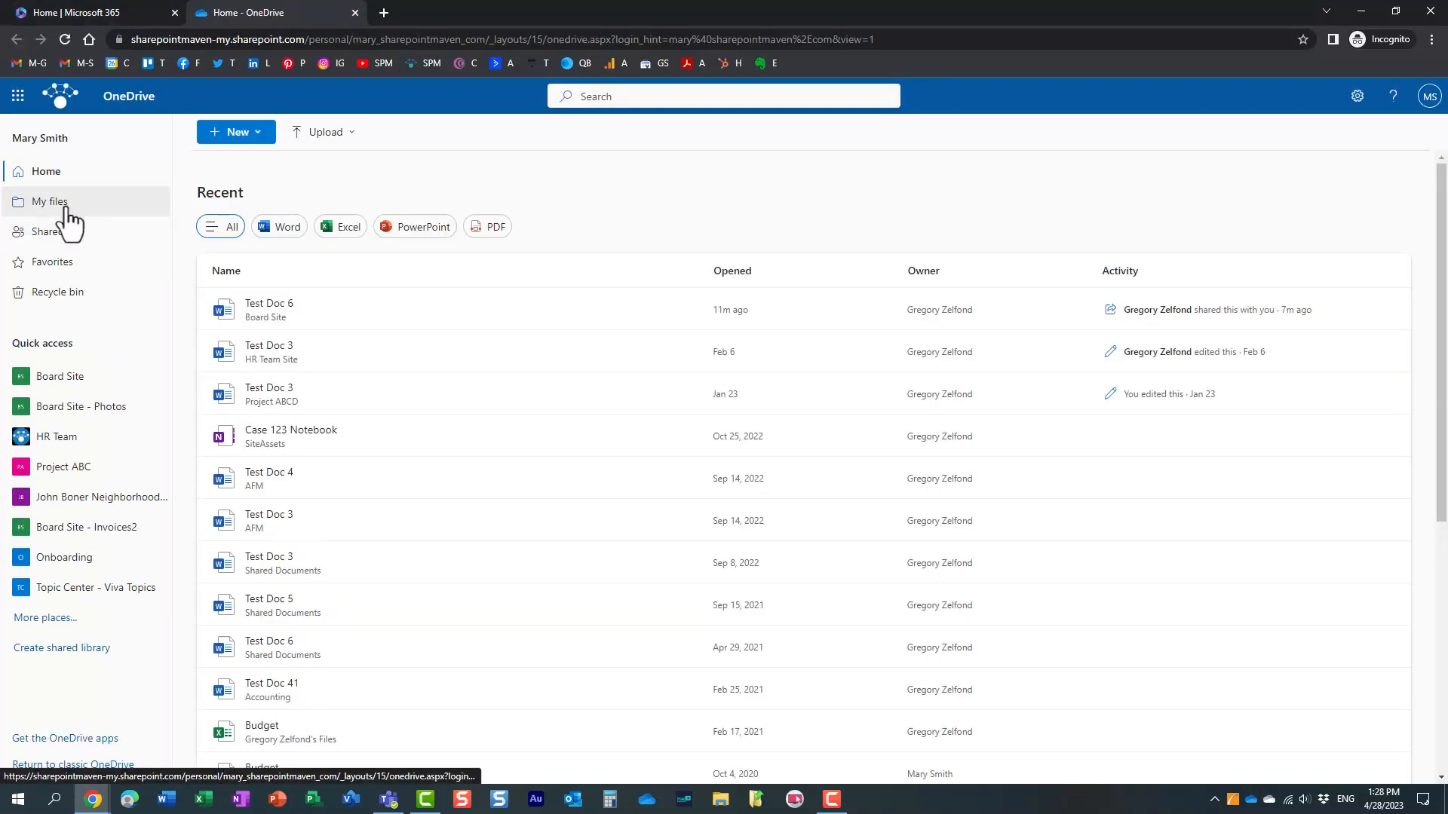
# - Show the Shared with you list and scroll down to Test Doc 1.docx
pyautogui.click(47, 231)
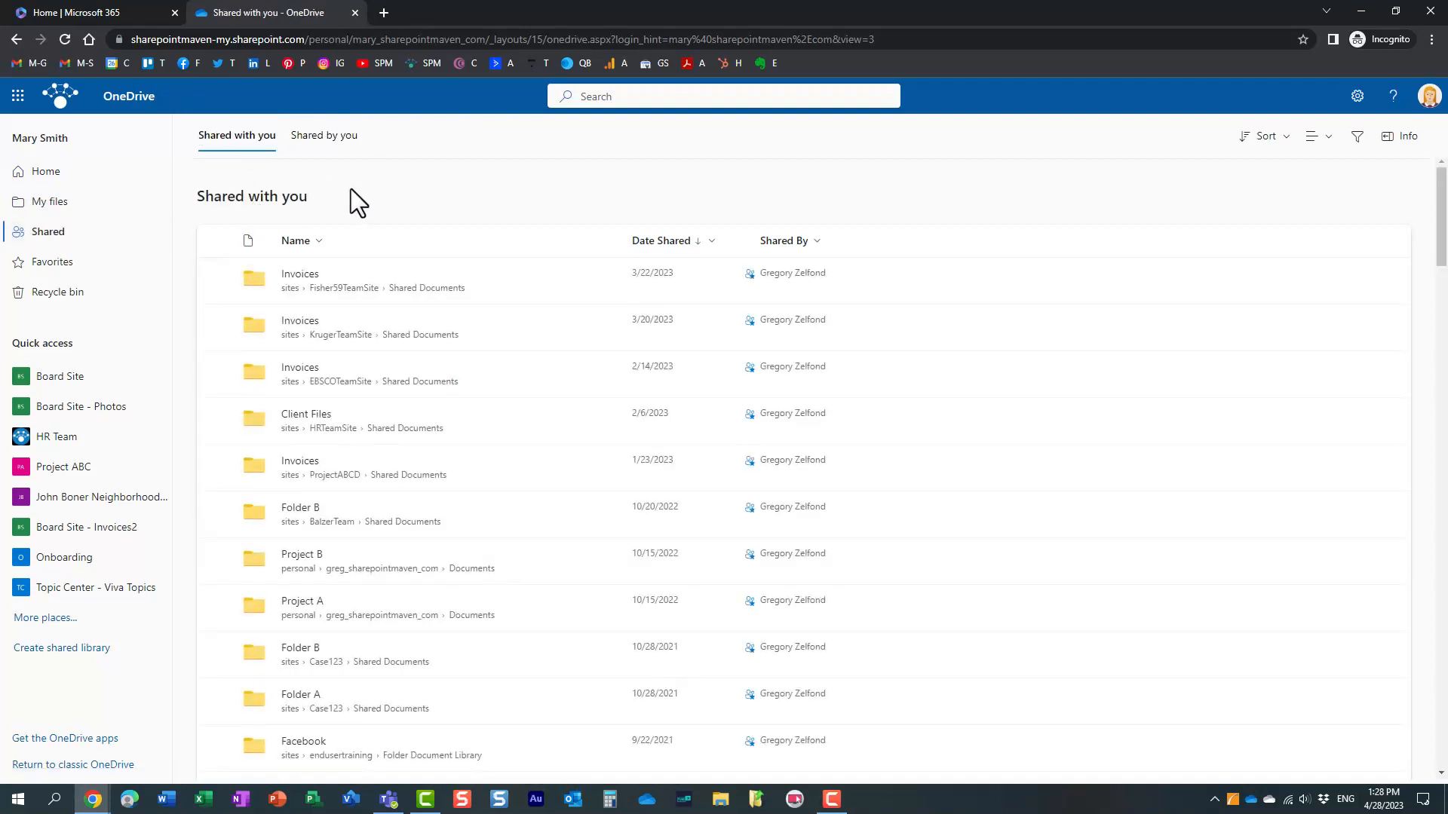
pyautogui.scroll(-3)
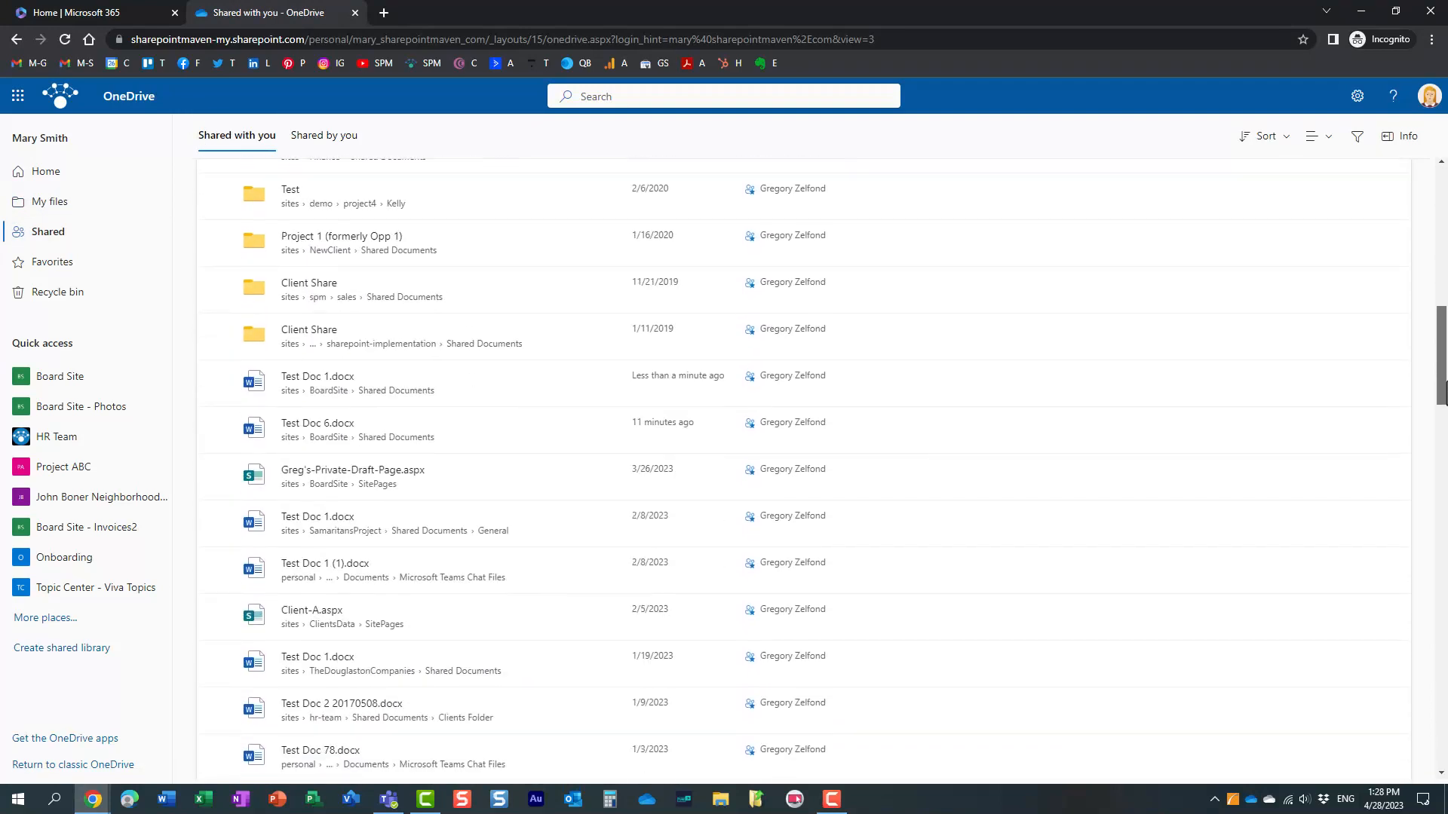
pyautogui.moveTo(460, 391)
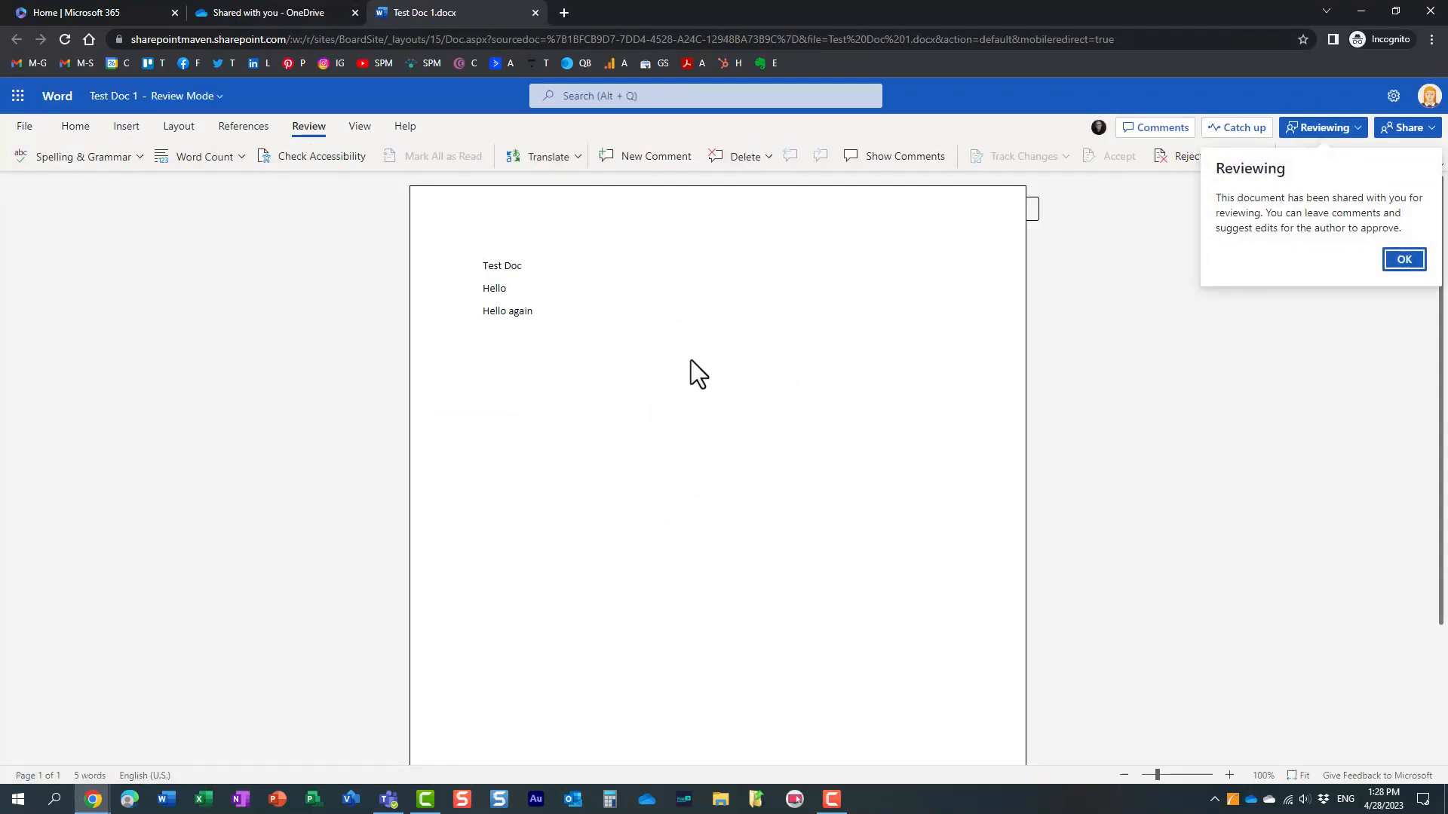
pyautogui.moveTo(1159, 330)
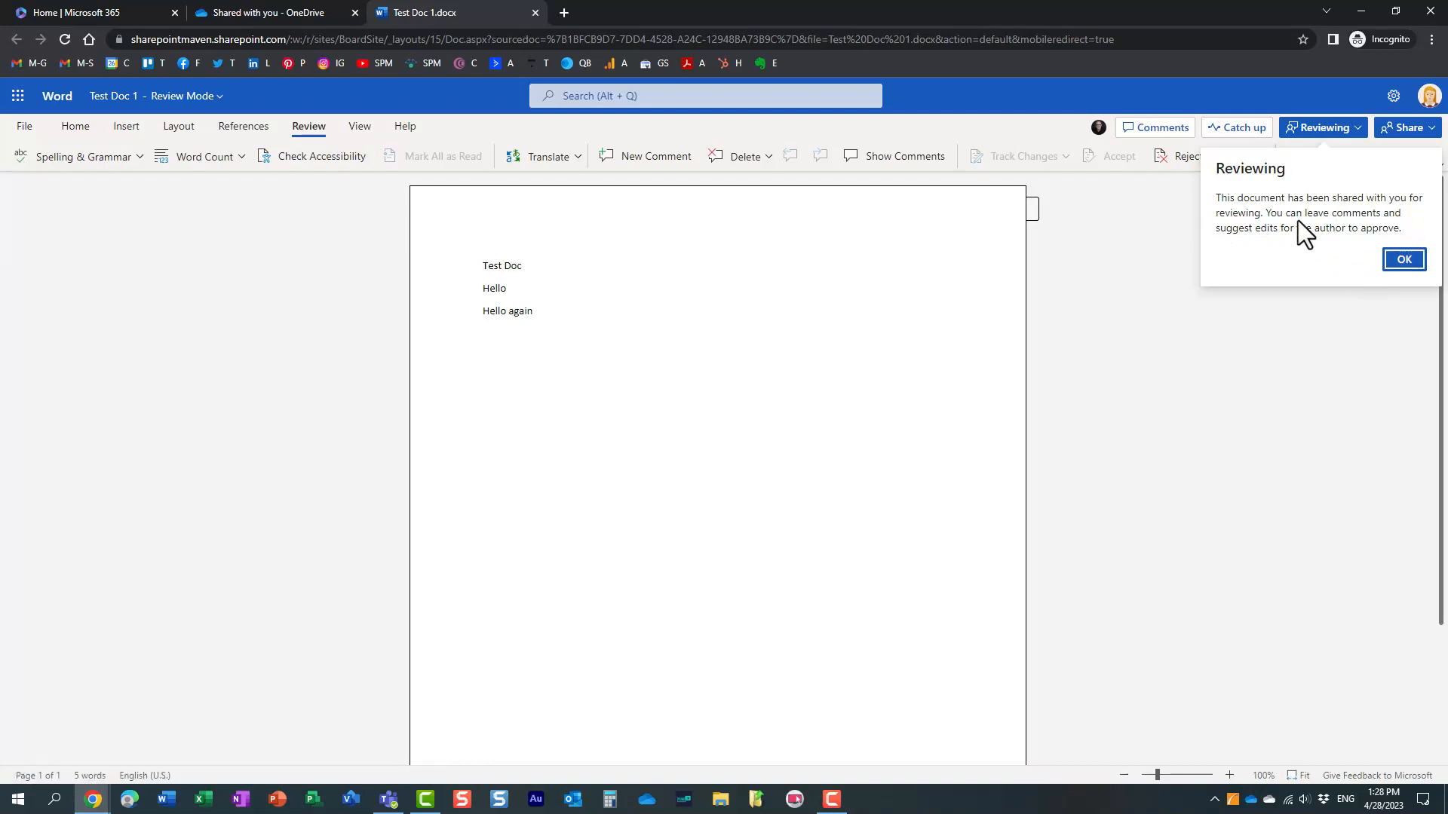
pyautogui.moveTo(1341, 231)
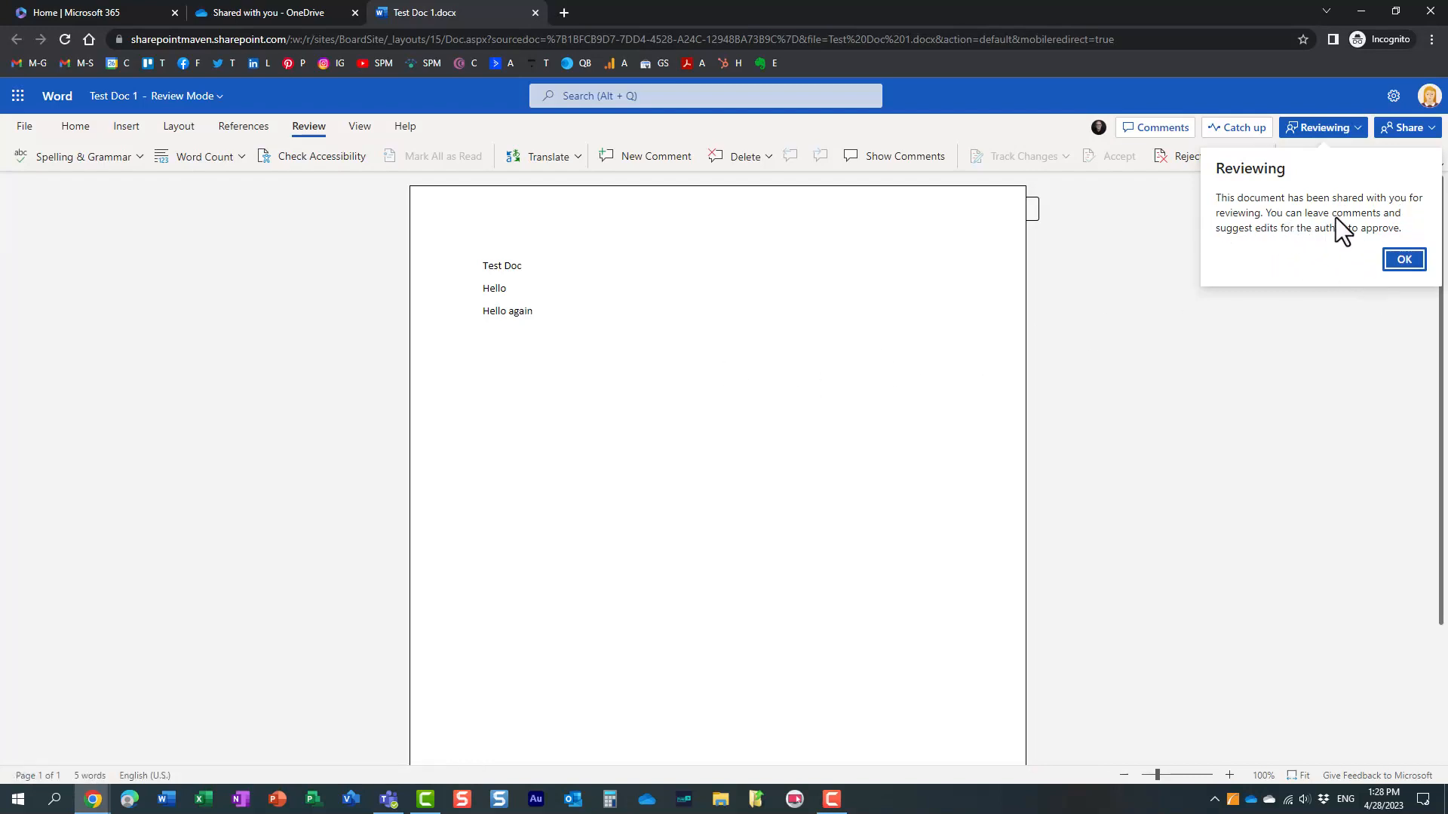
pyautogui.moveTo(1288, 242)
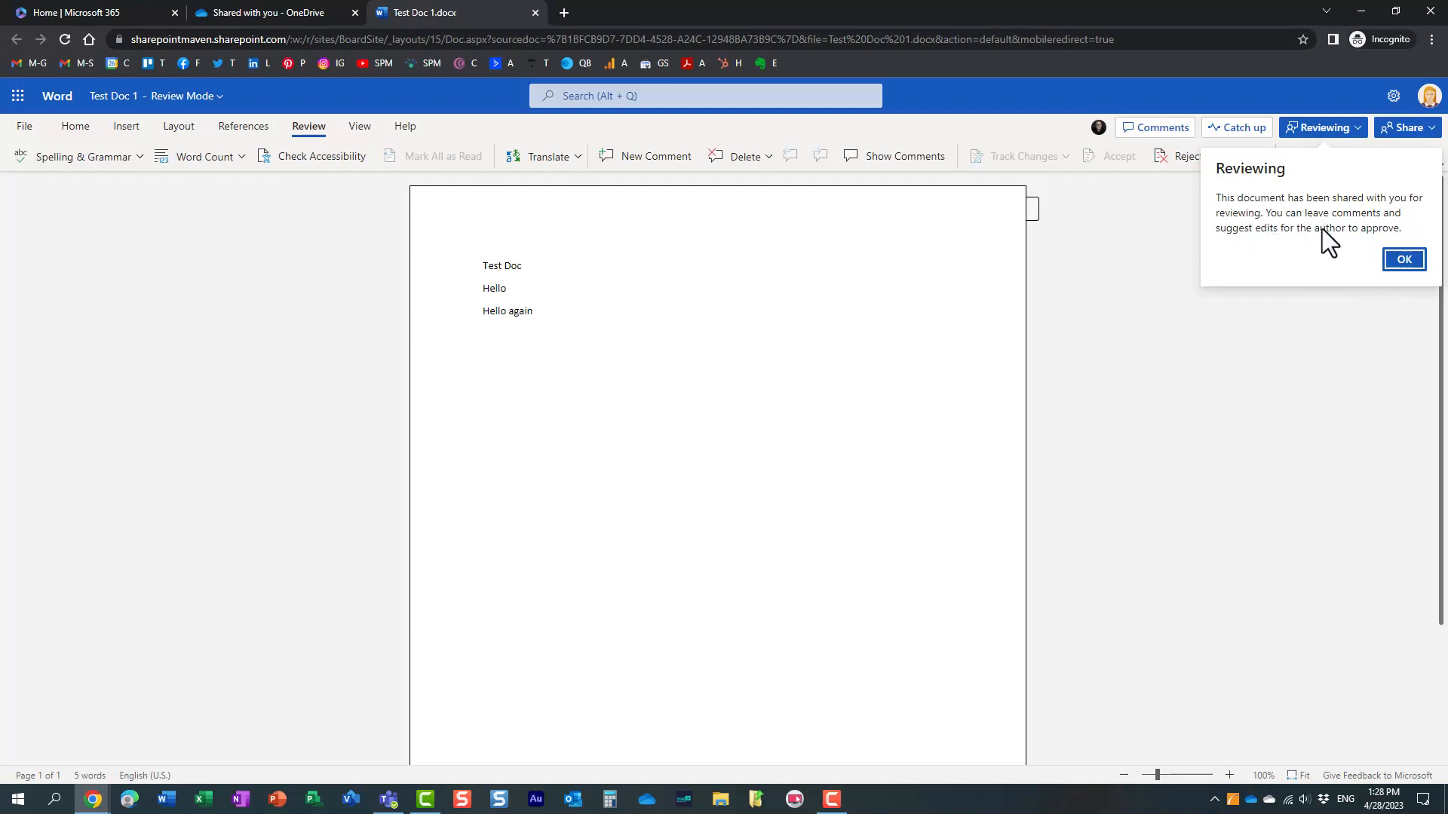
# - Check the Reviewing mode, suggest adding 'Mary is here' and deleting Hello, then close
pyautogui.click(1322, 127)
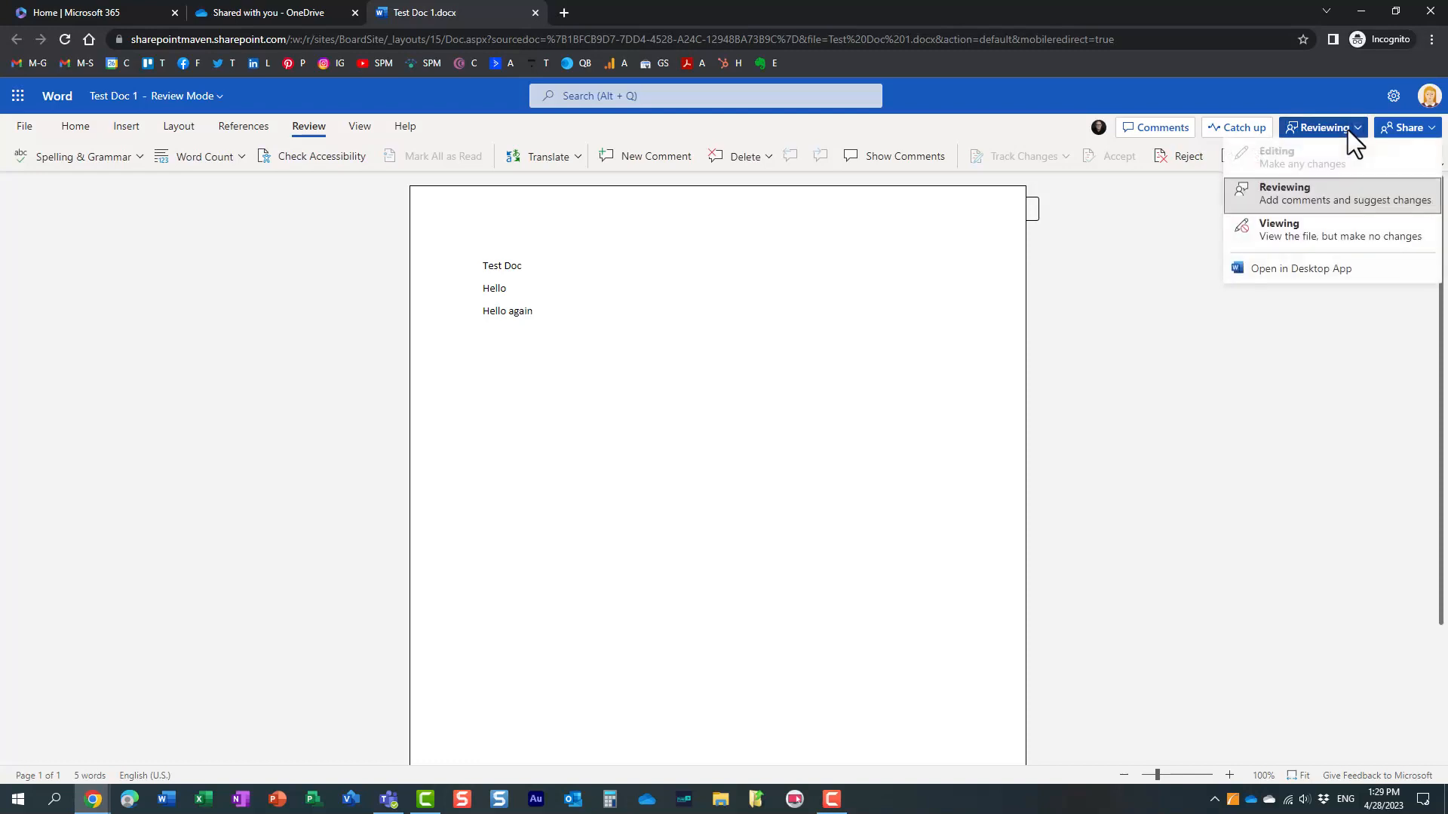
pyautogui.moveTo(1340, 189)
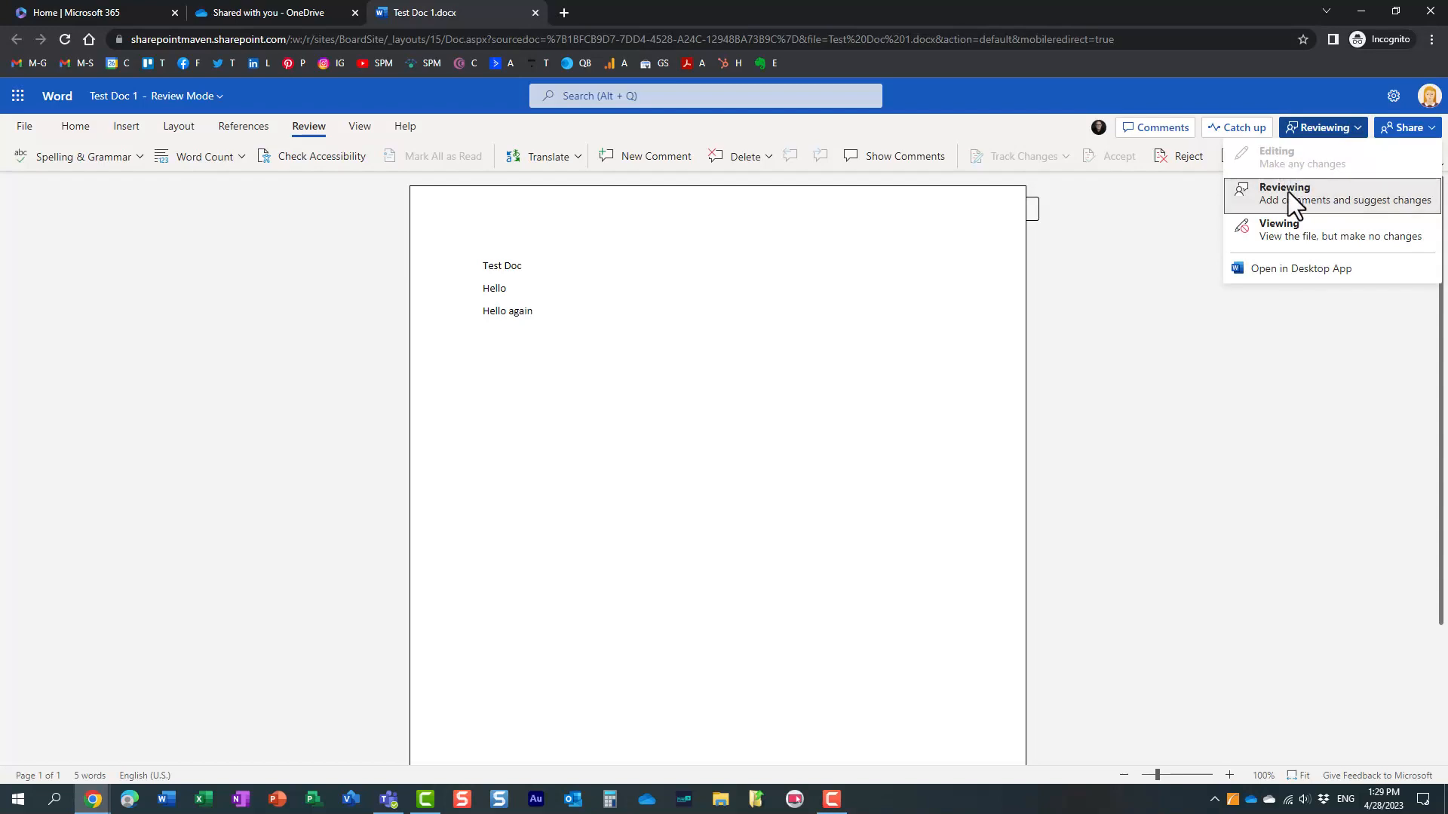
pyautogui.moveTo(1291, 208)
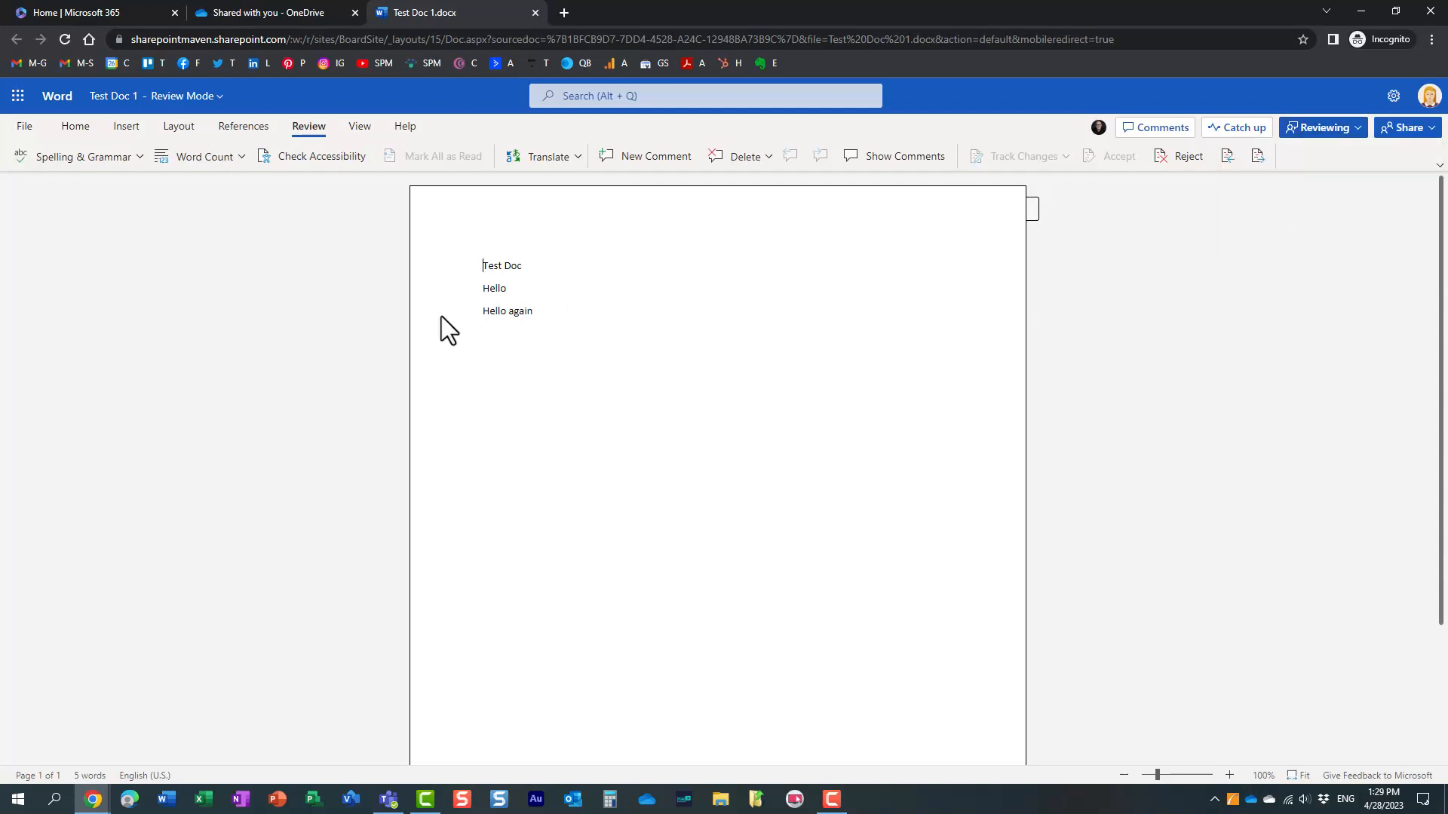
pyautogui.write('M')
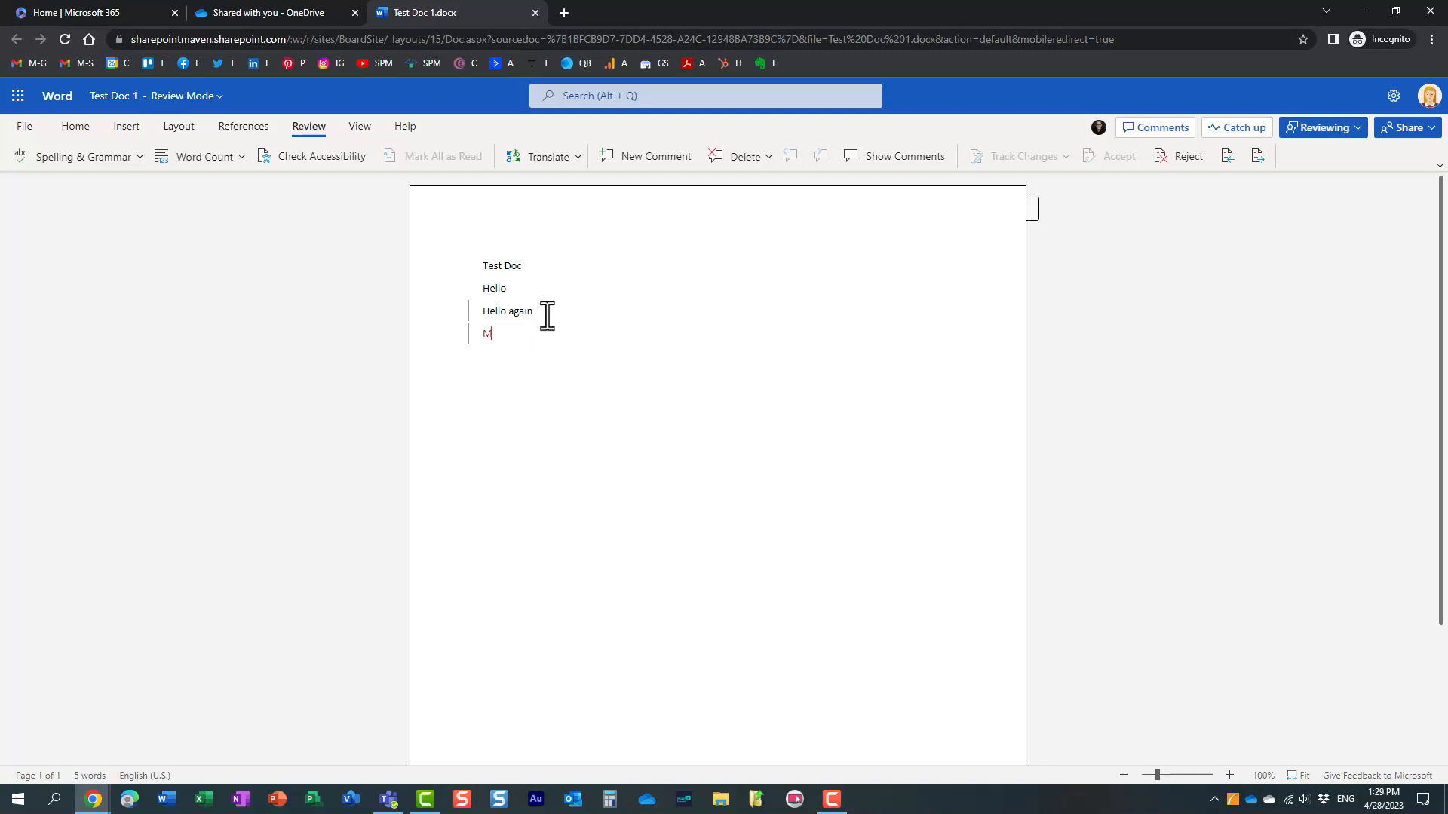
pyautogui.write('ary is here')
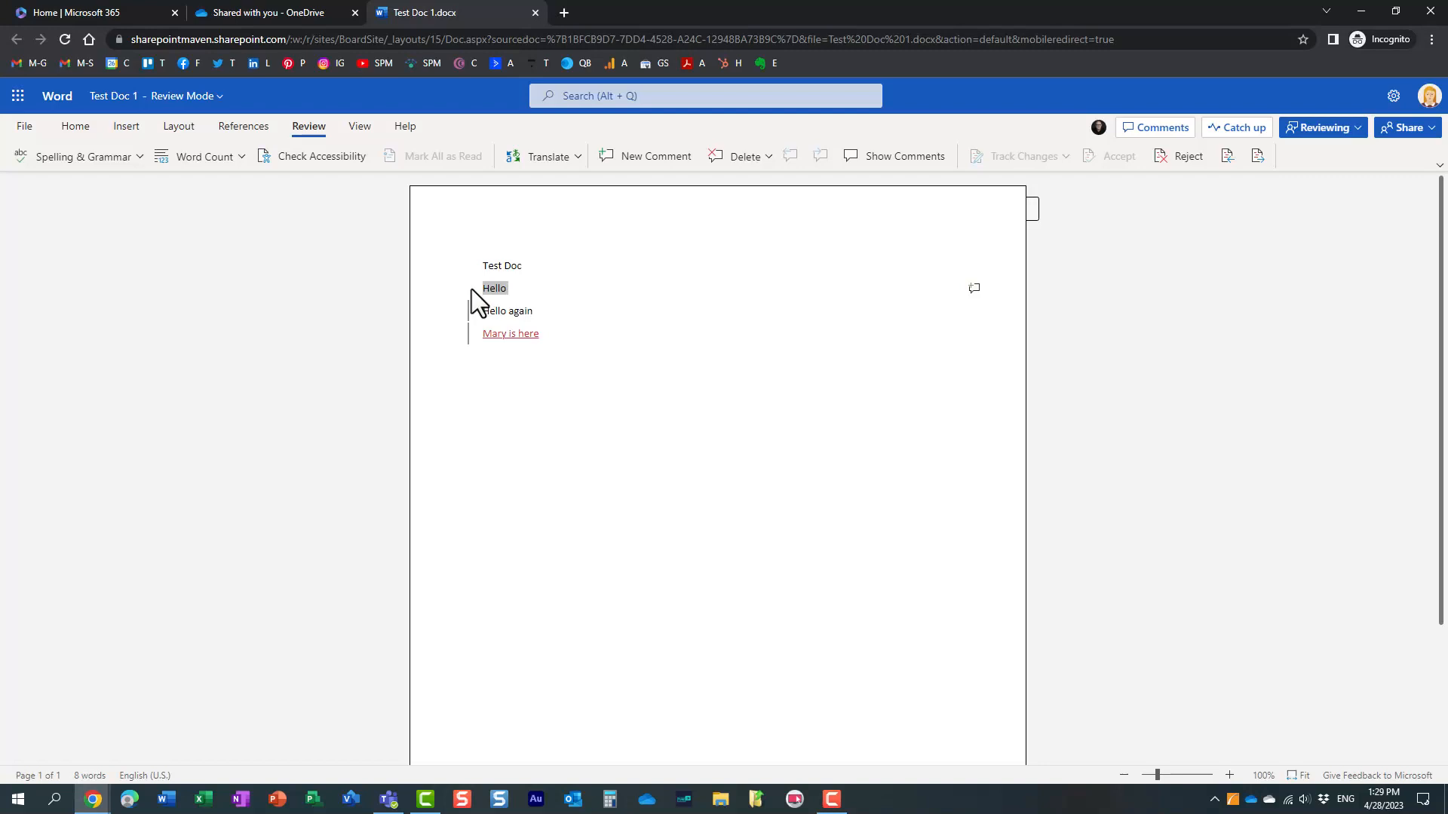
pyautogui.doubleClick(494, 288)
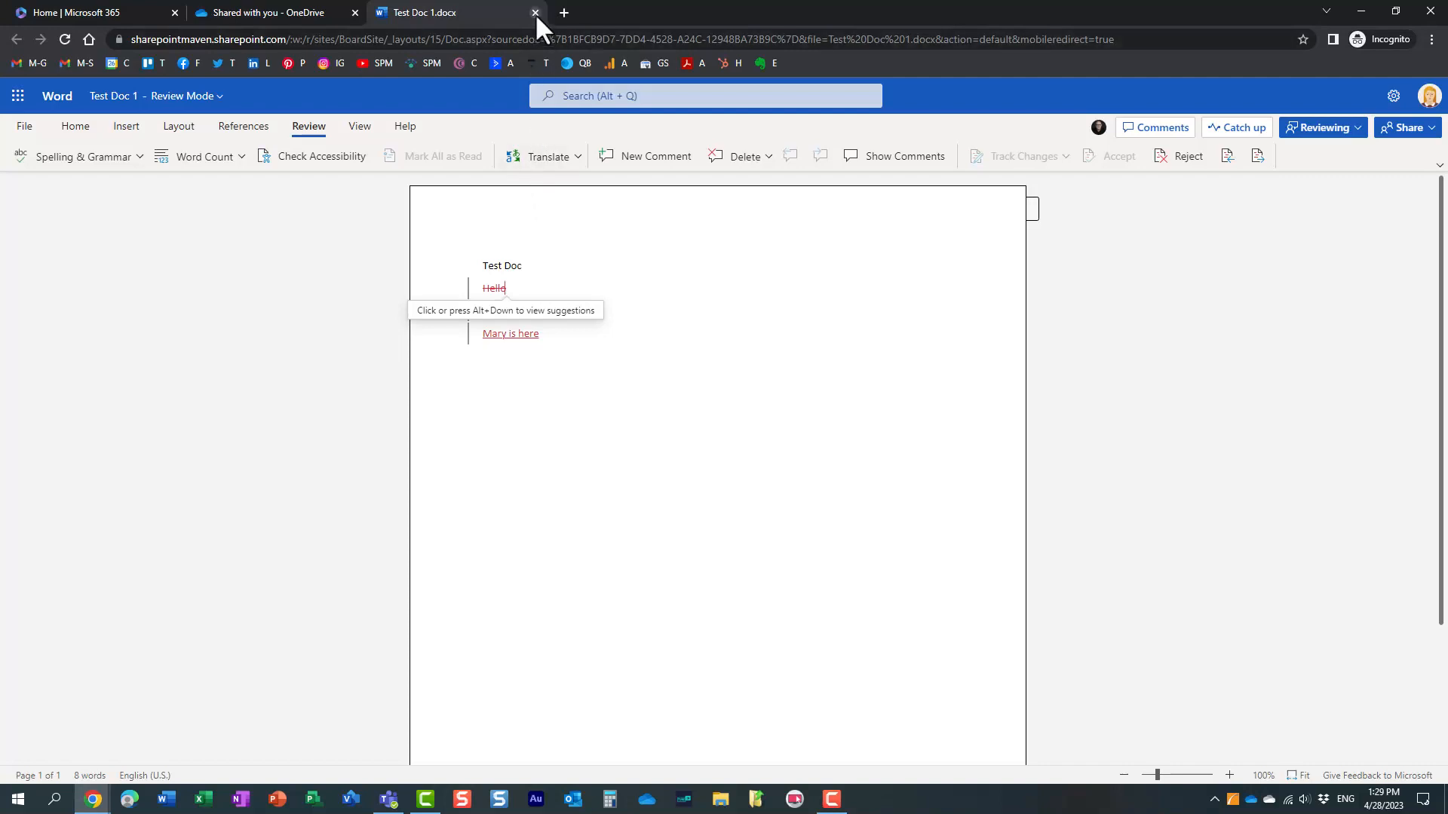
pyautogui.click(535, 12)
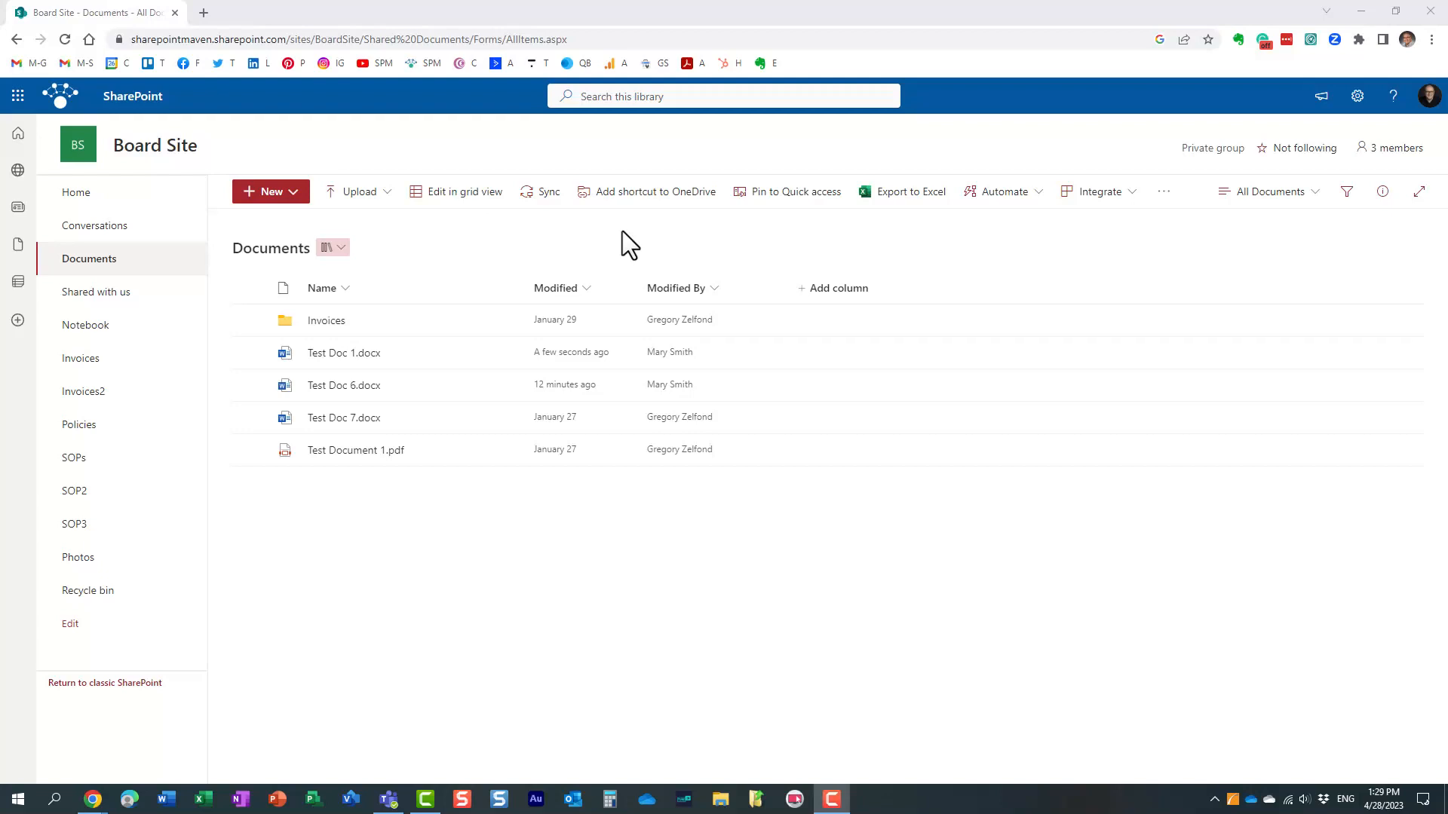
pyautogui.moveTo(729, 380)
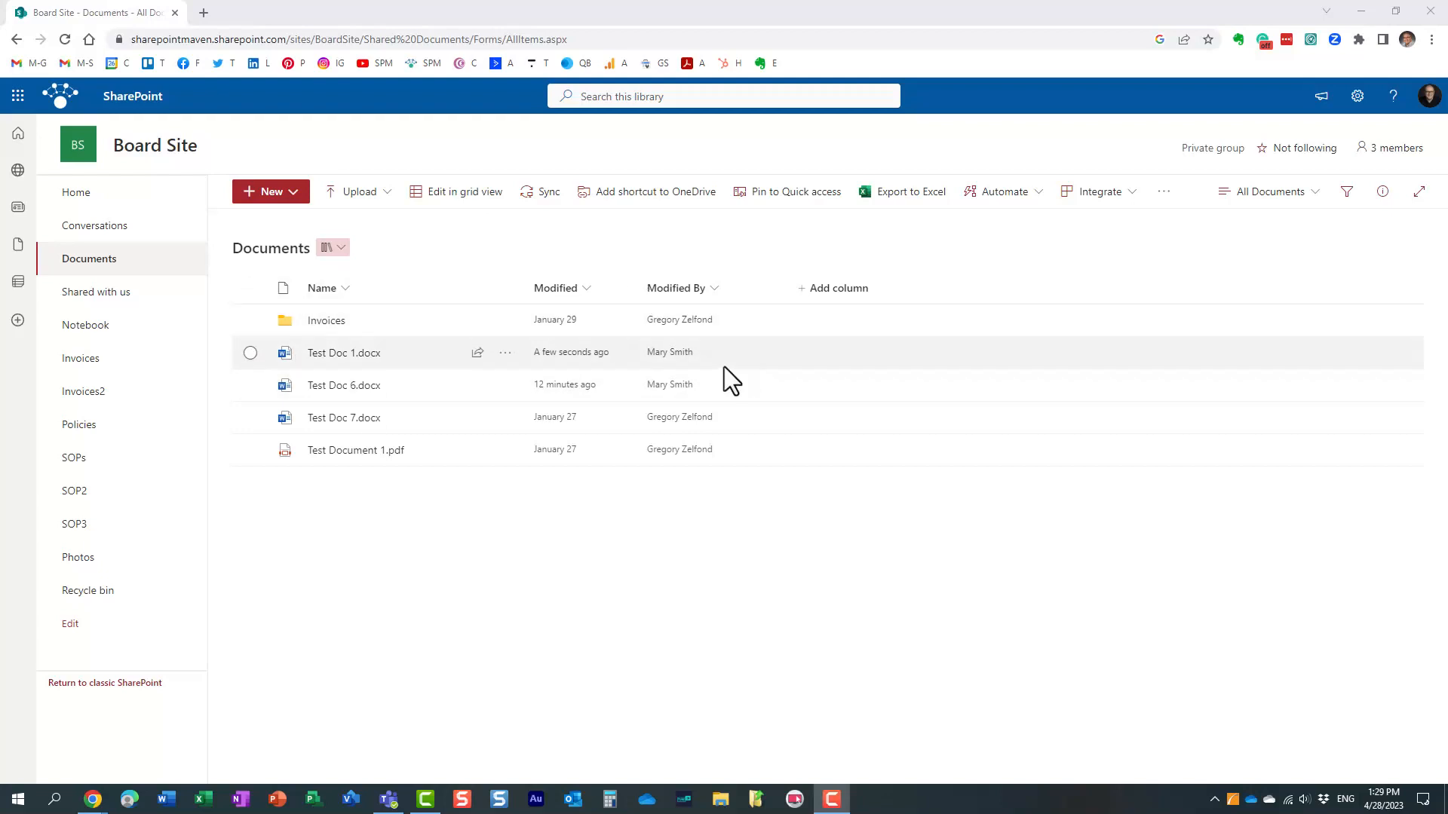
pyautogui.moveTo(647, 382)
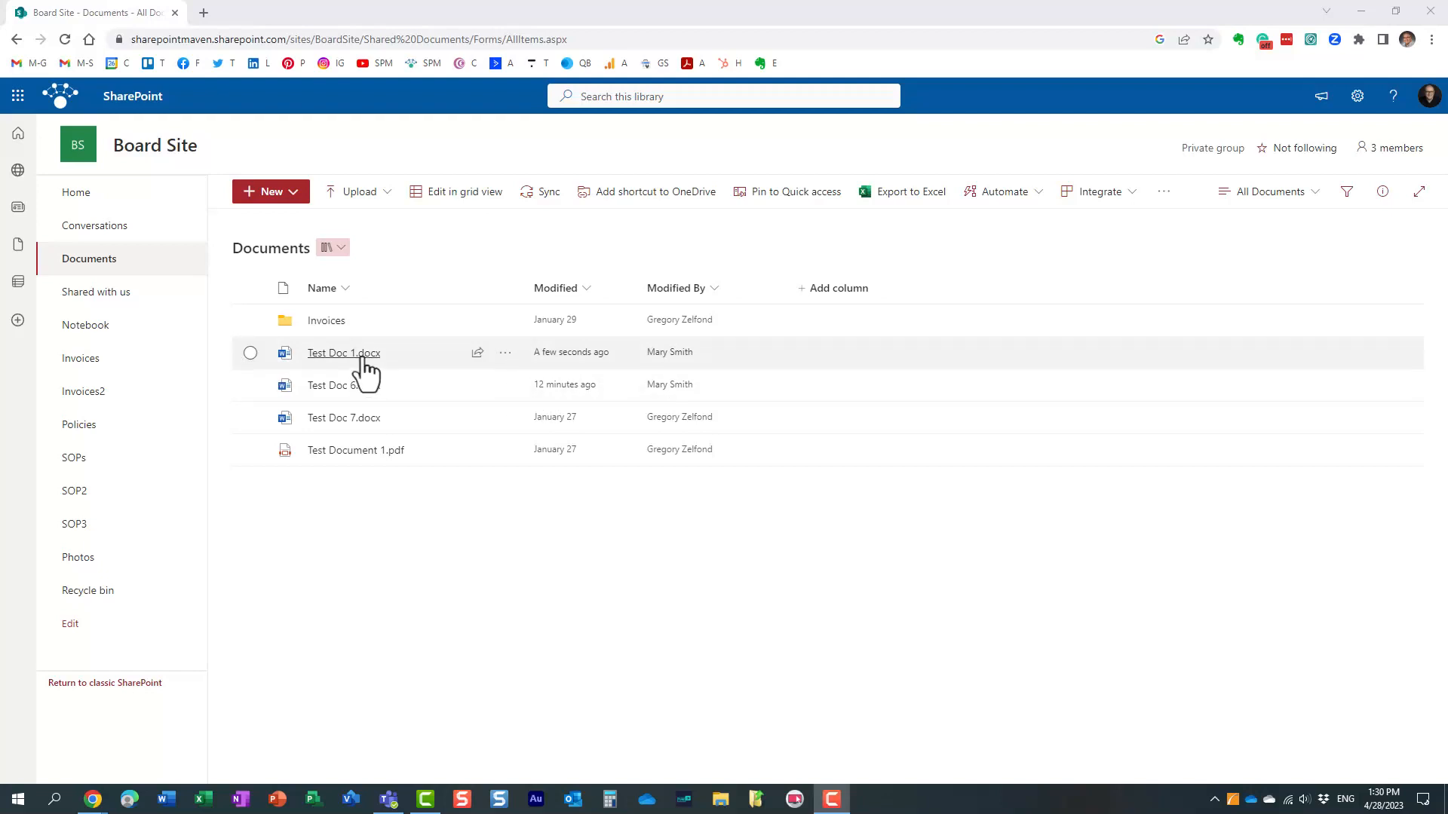
# - Open Test Doc 1.docx in Word for the web from Board Site Documents
pyautogui.click(342, 352)
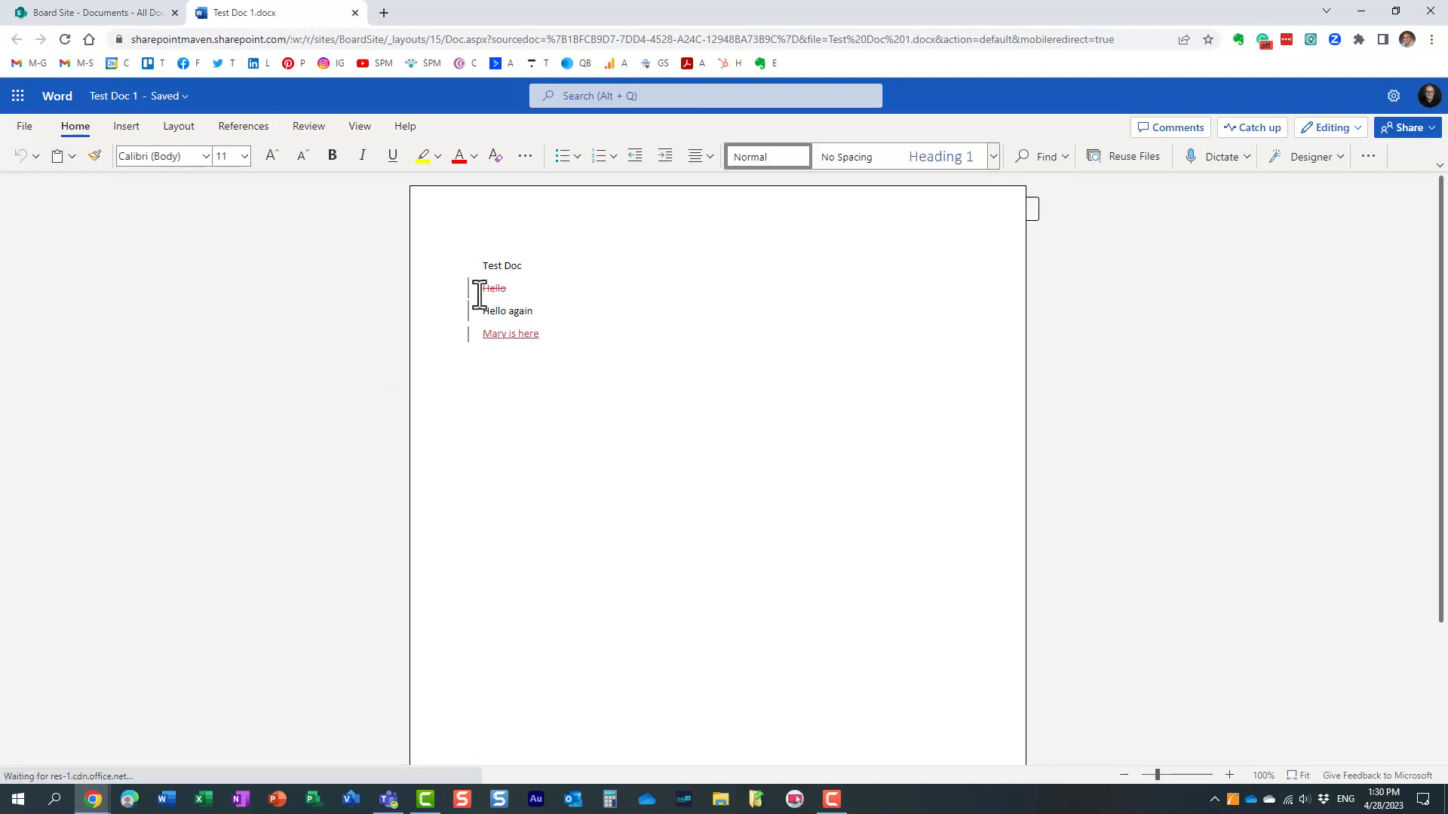
# - Accept the suggested deletion of Hello and reject the added 'Mary is here' line
pyautogui.click(494, 288)
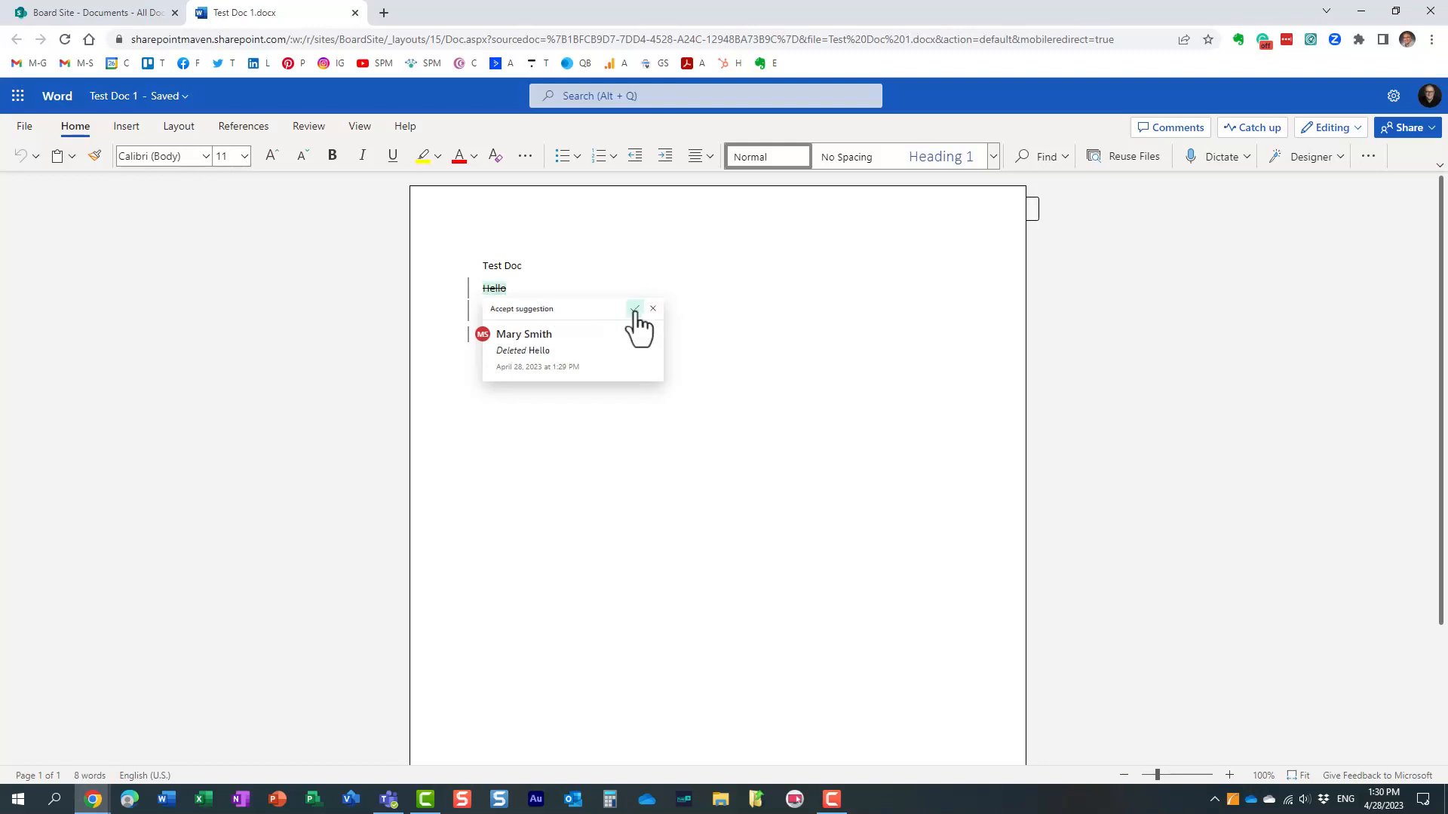
pyautogui.click(635, 309)
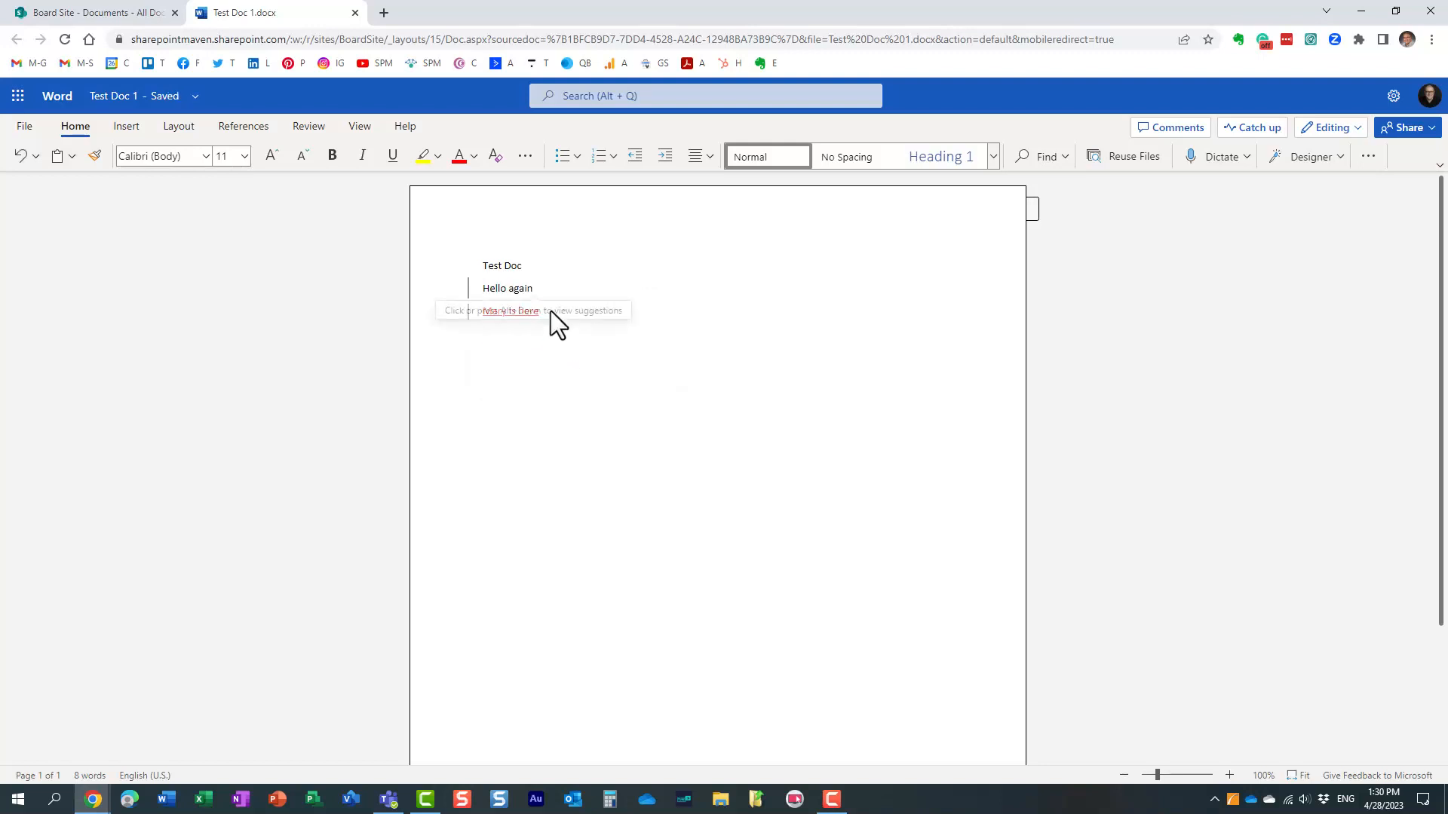
pyautogui.click(510, 310)
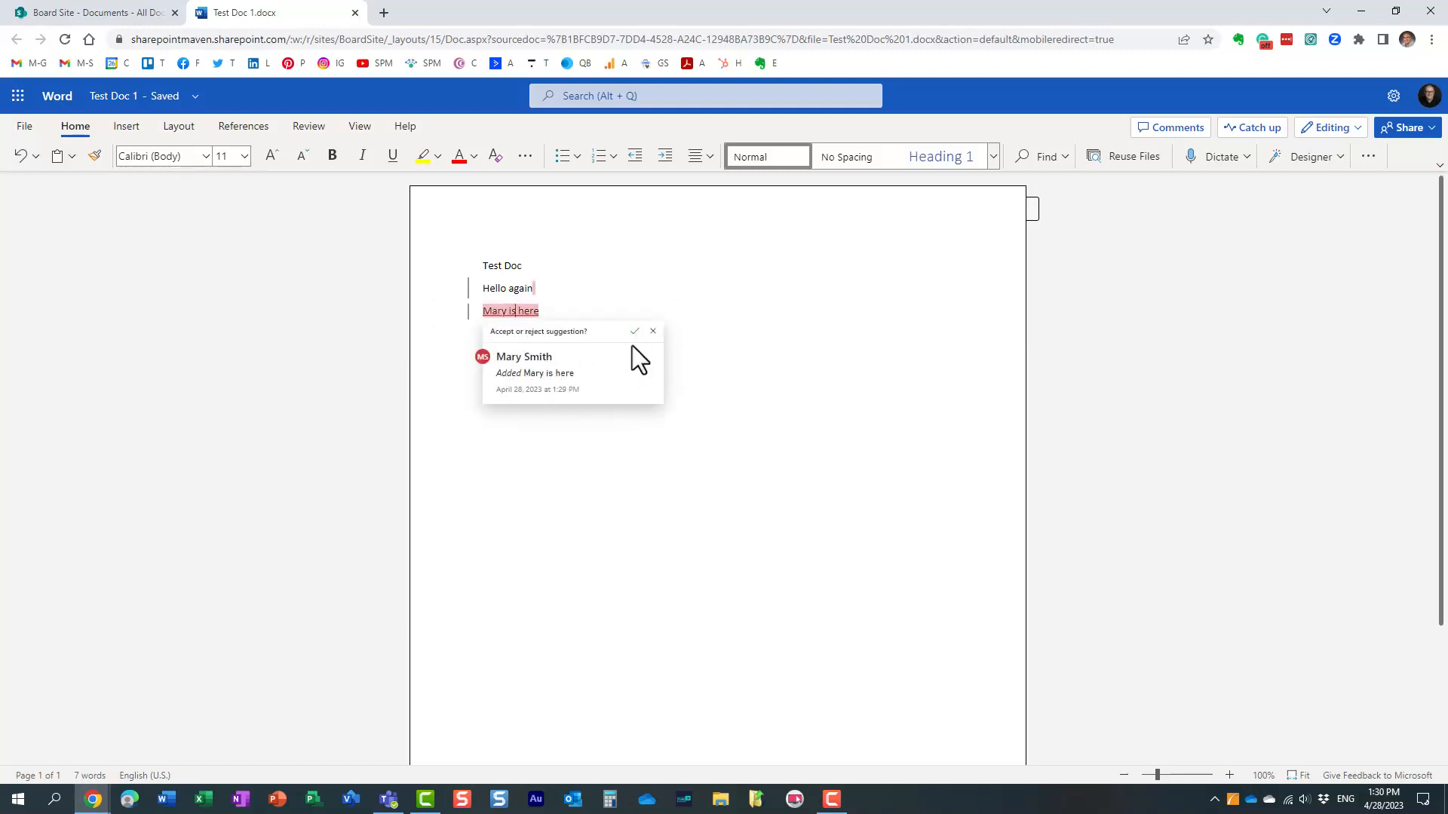
pyautogui.click(653, 330)
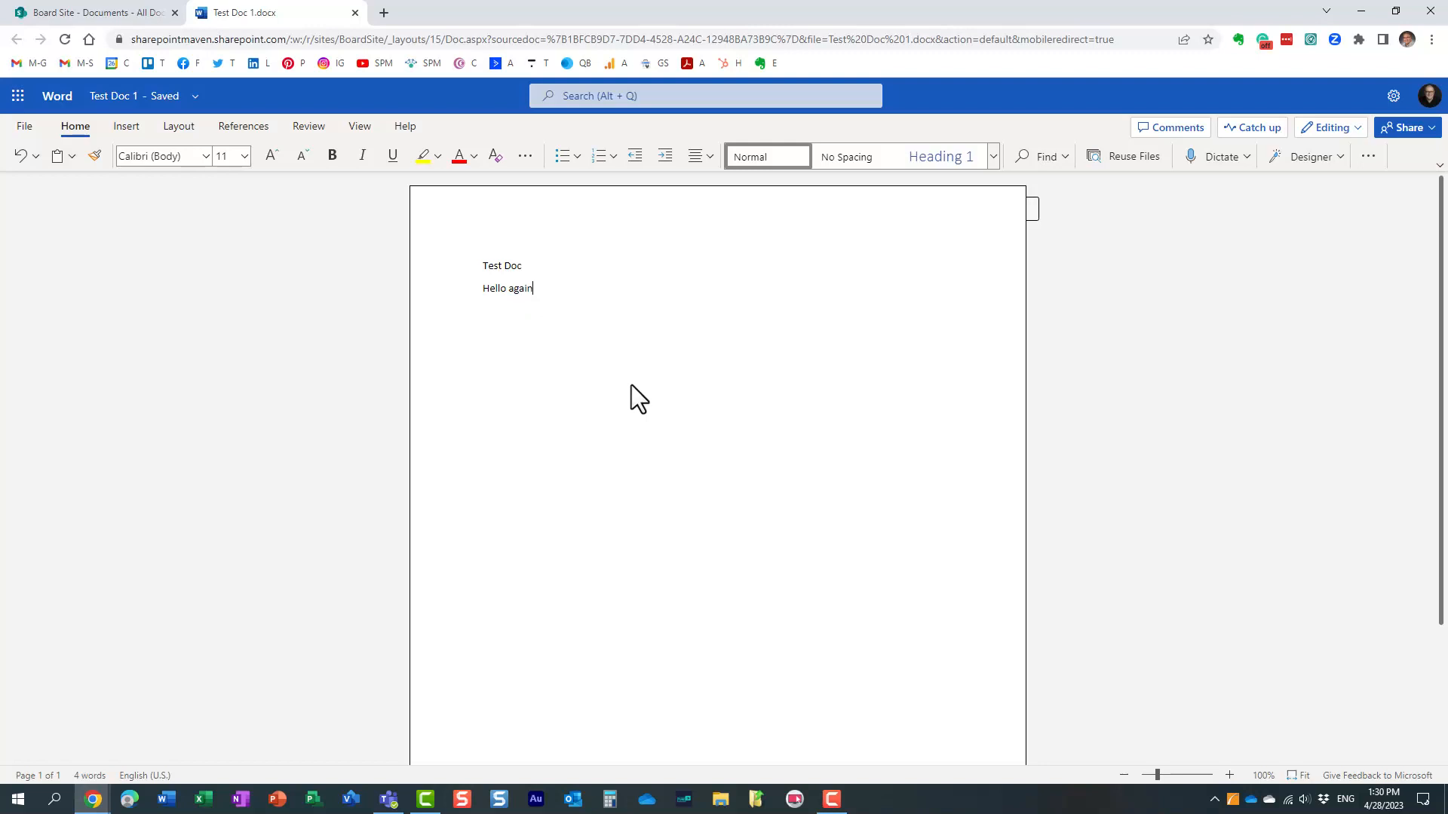
pyautogui.moveTo(568, 402)
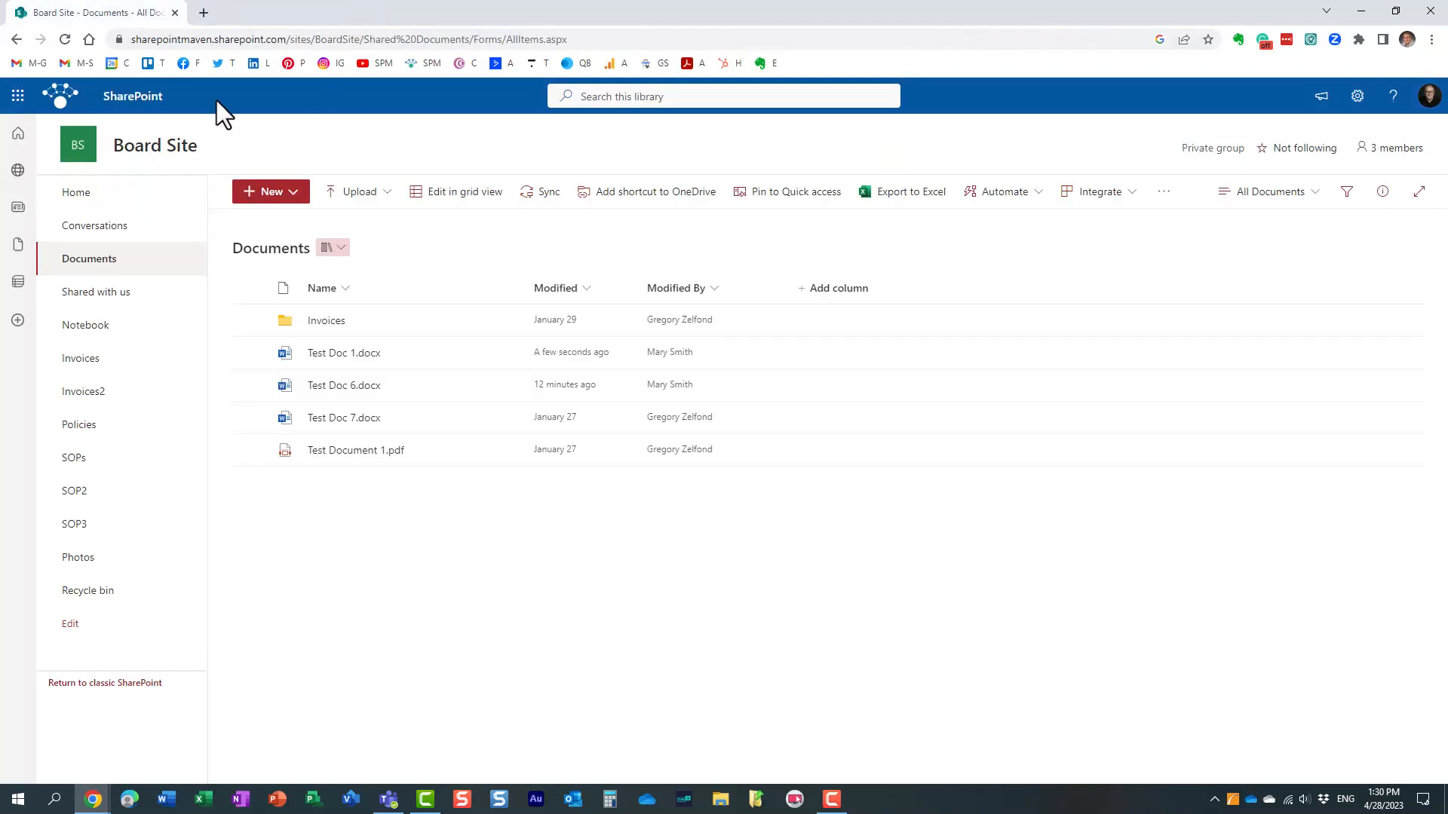
# - Reload the library, view Test Doc 1.docx's version history (6.0, 7.0), and close it
pyautogui.click(64, 39)
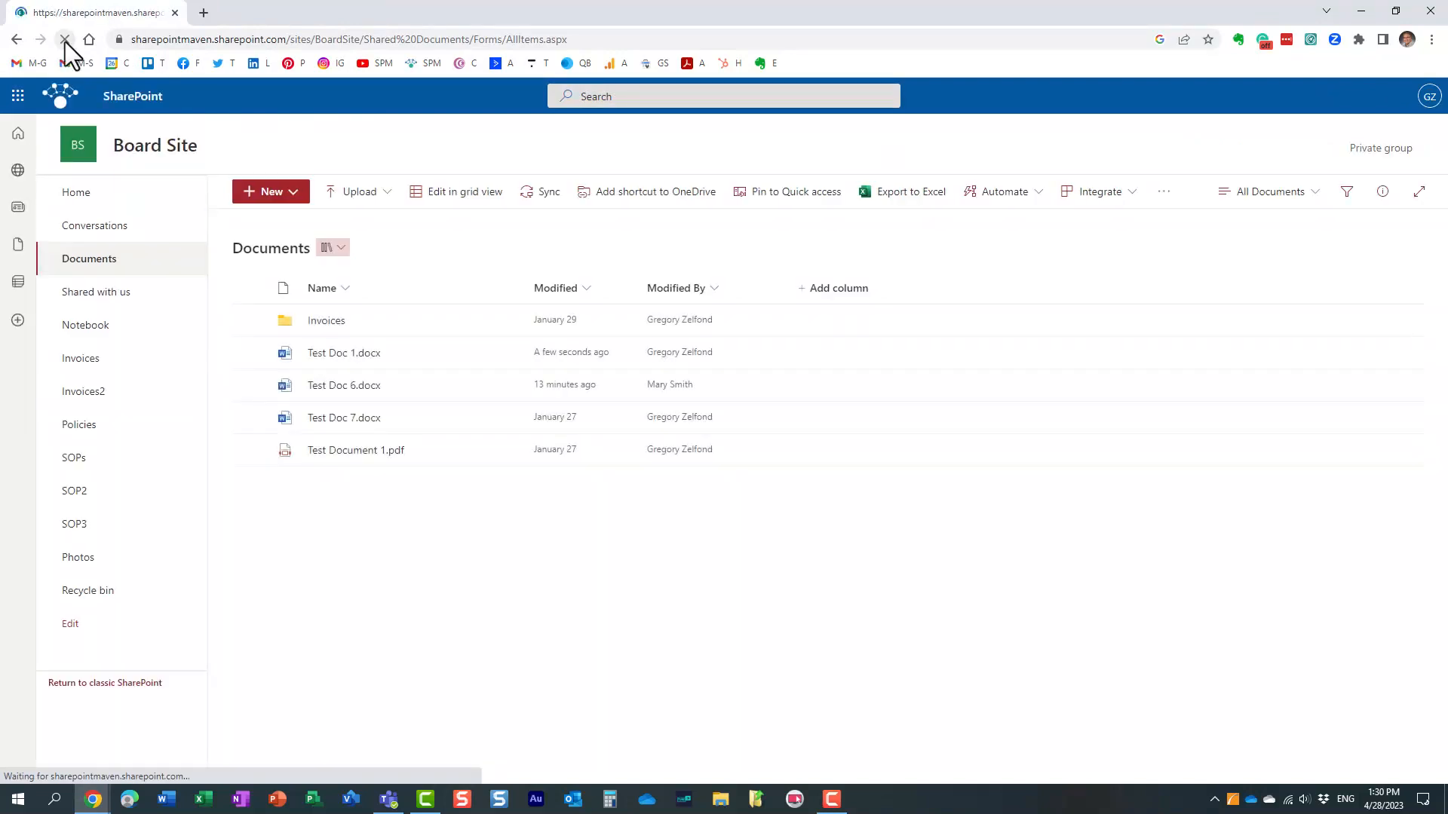
pyautogui.rightClick(344, 352)
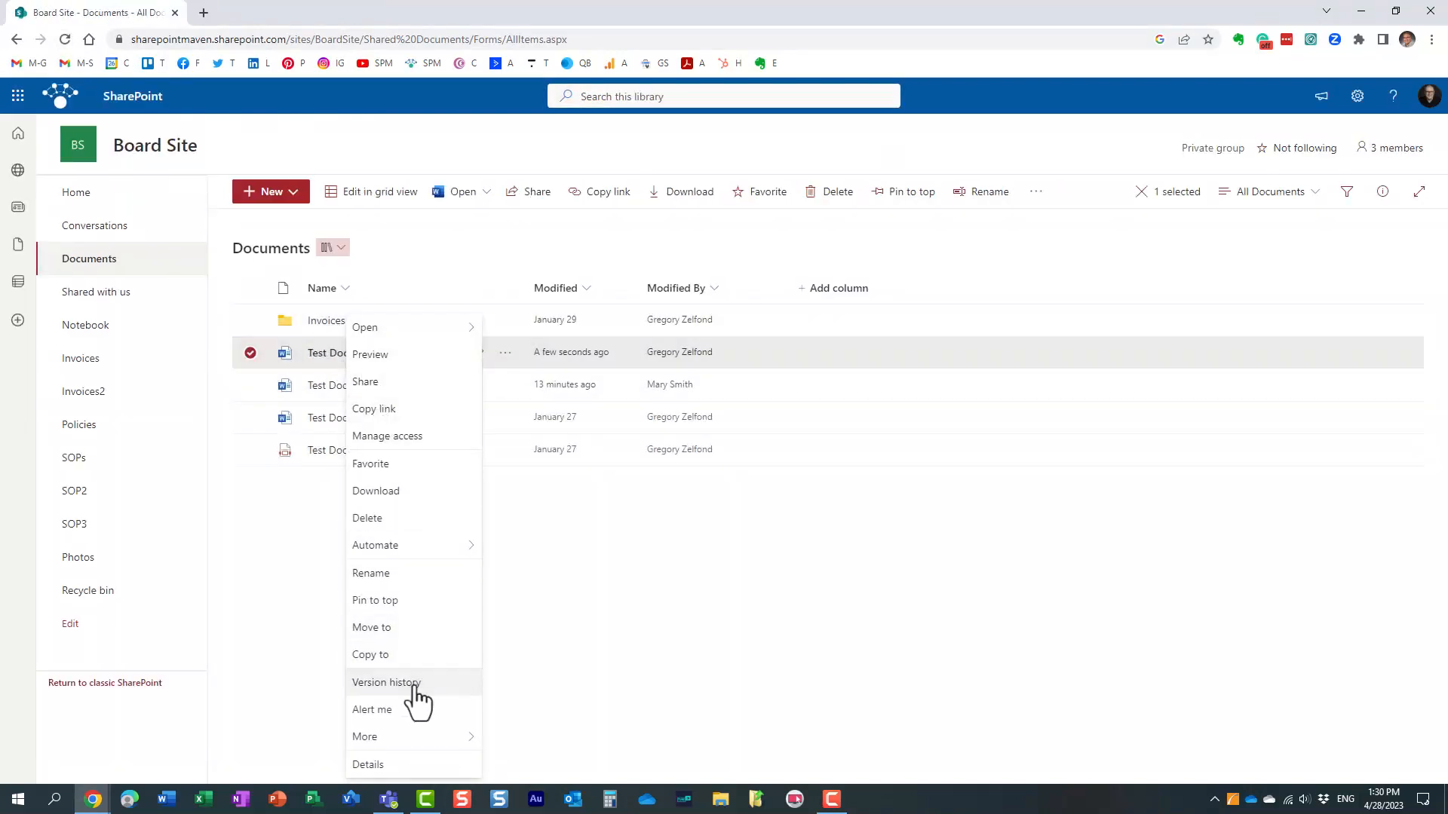
pyautogui.click(386, 682)
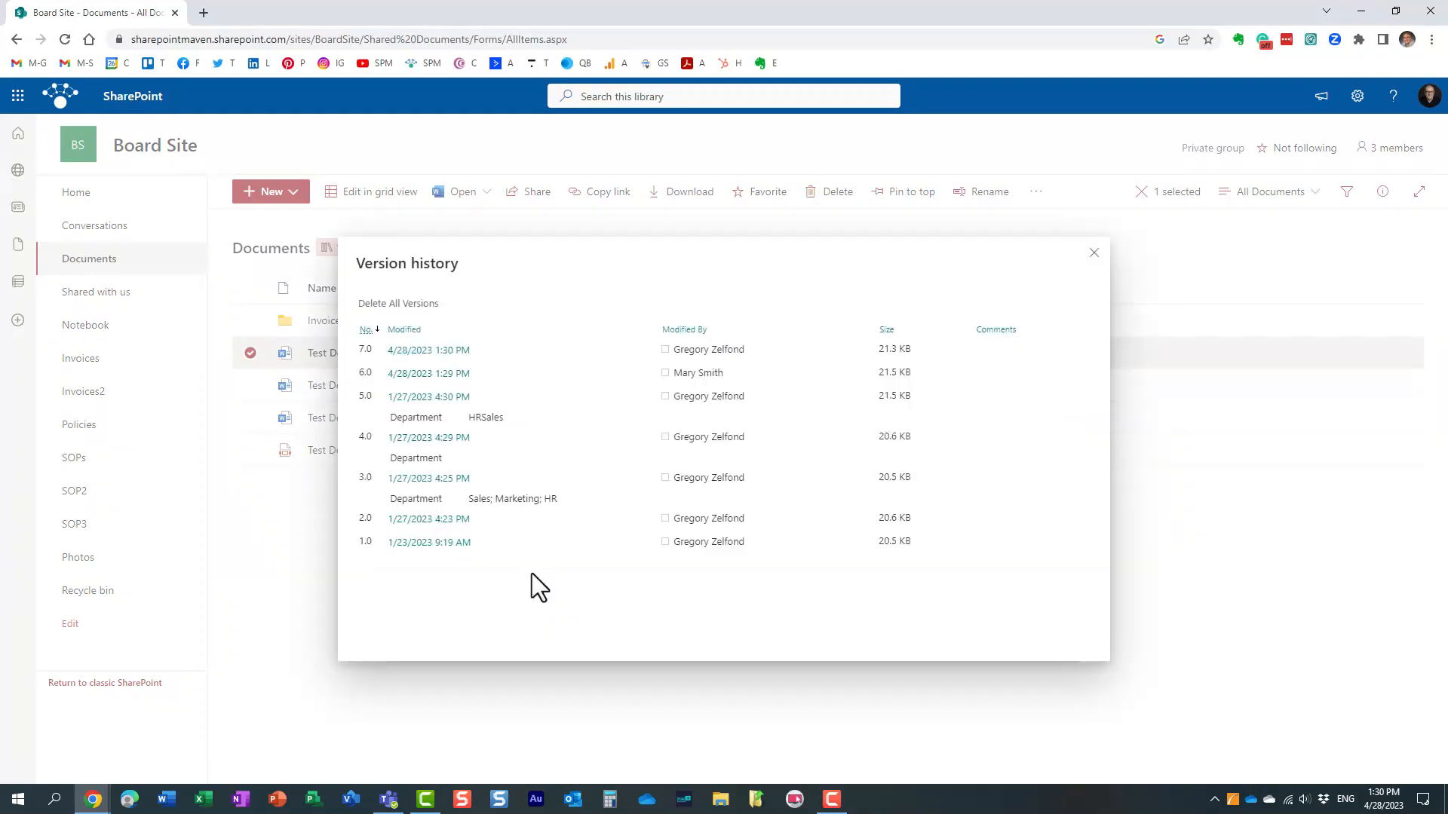
pyautogui.moveTo(496, 381)
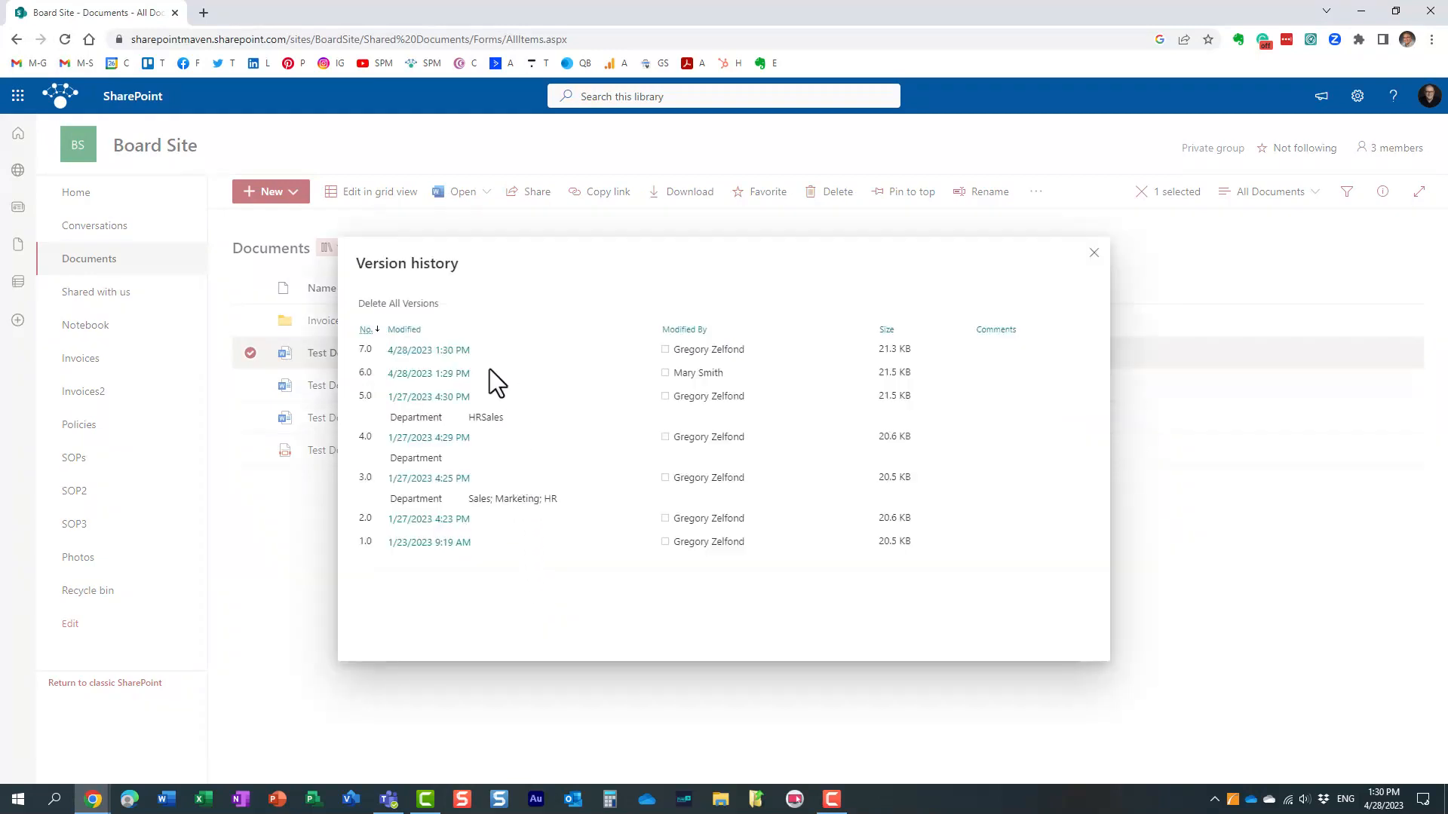
pyautogui.moveTo(487, 354)
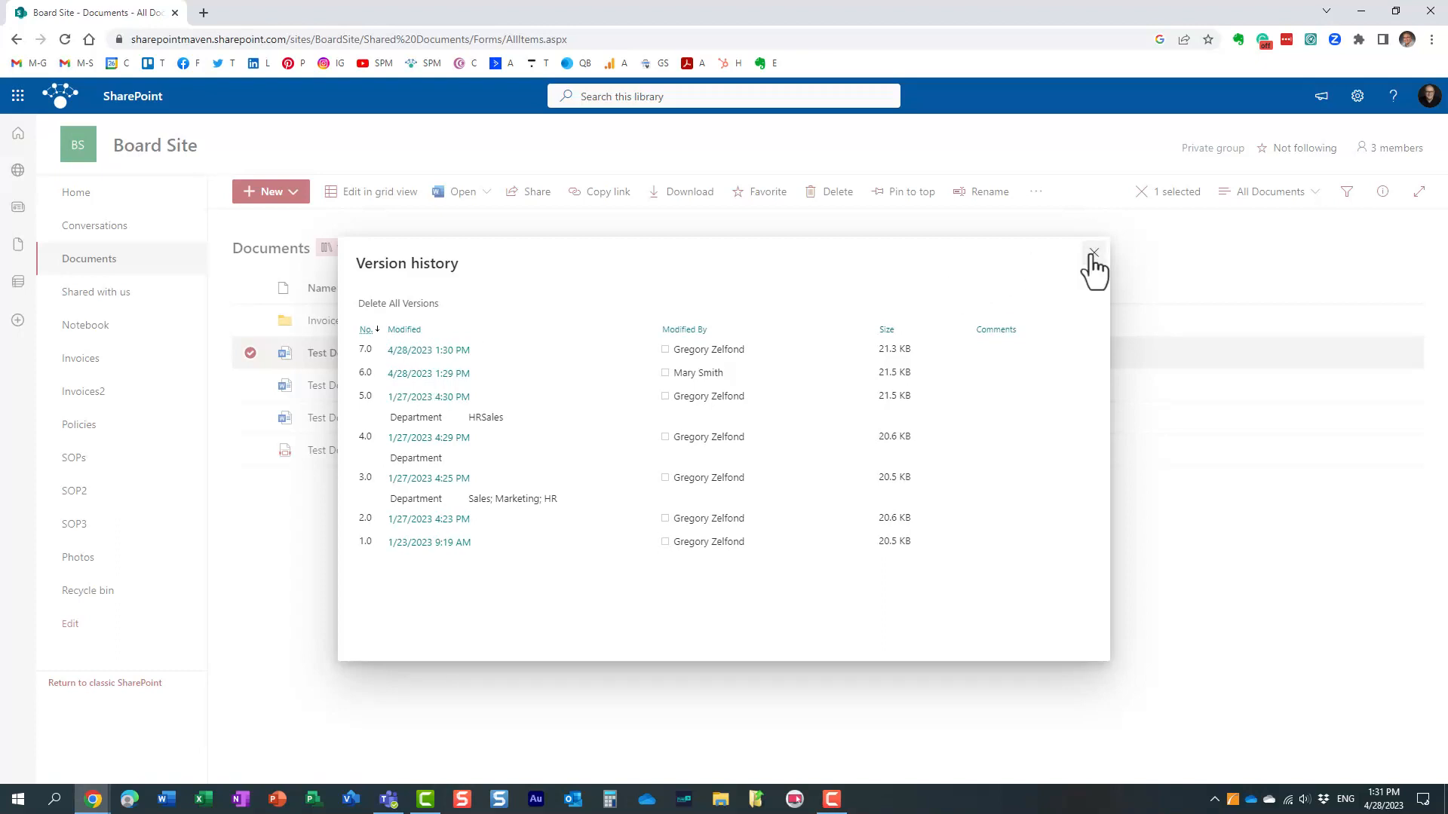
pyautogui.click(1093, 251)
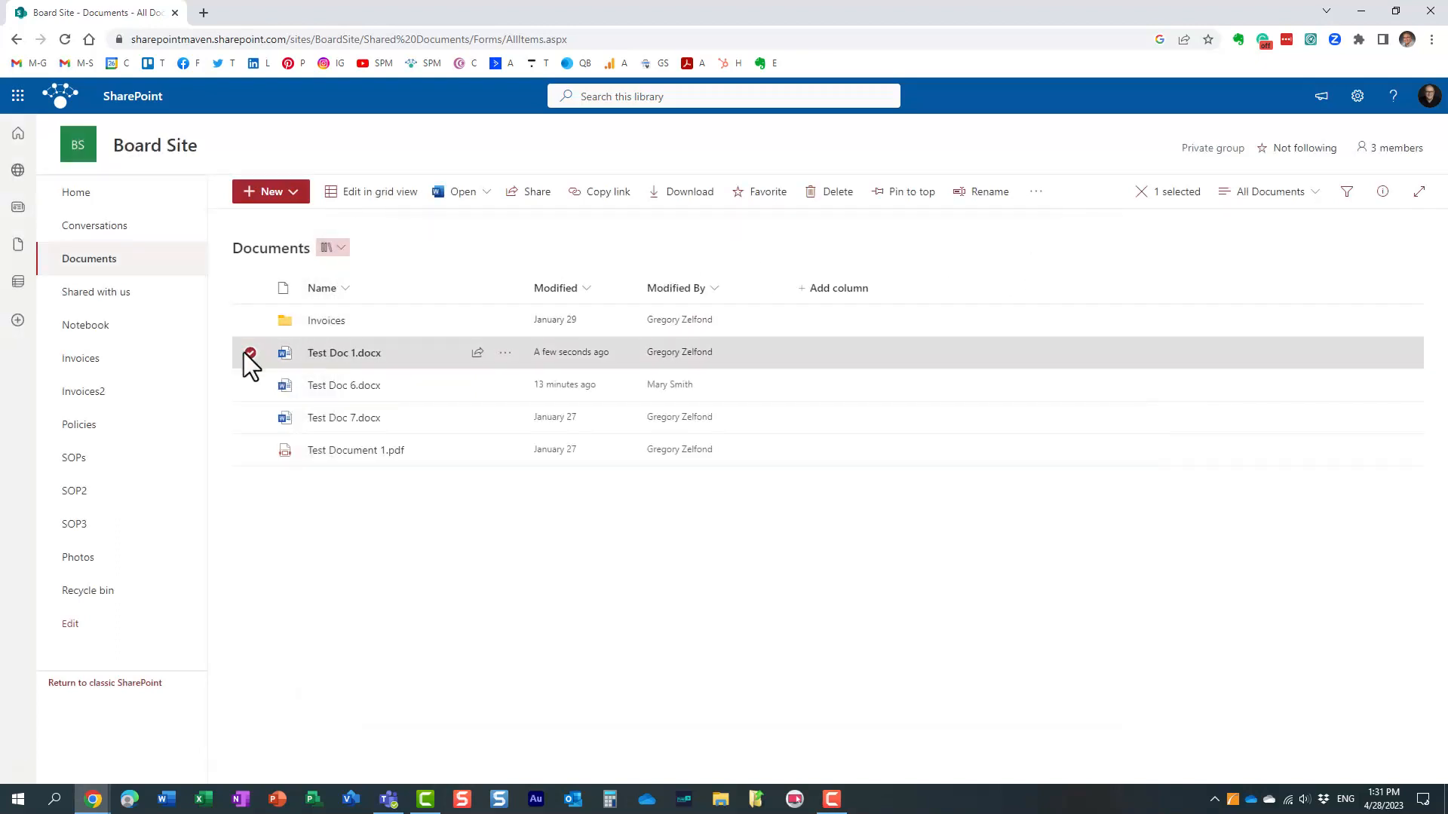
pyautogui.click(250, 353)
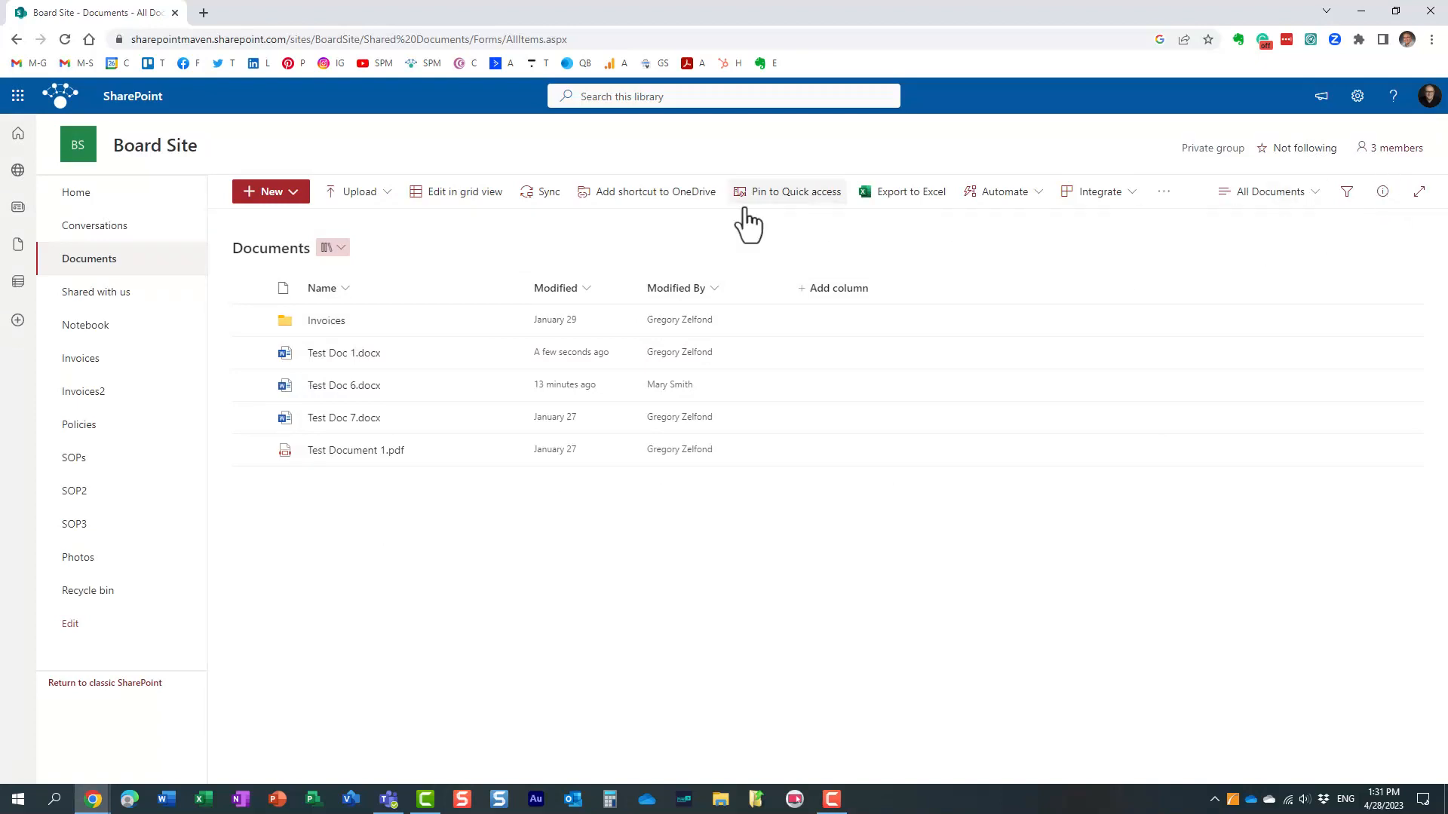
pyautogui.moveTo(720, 262)
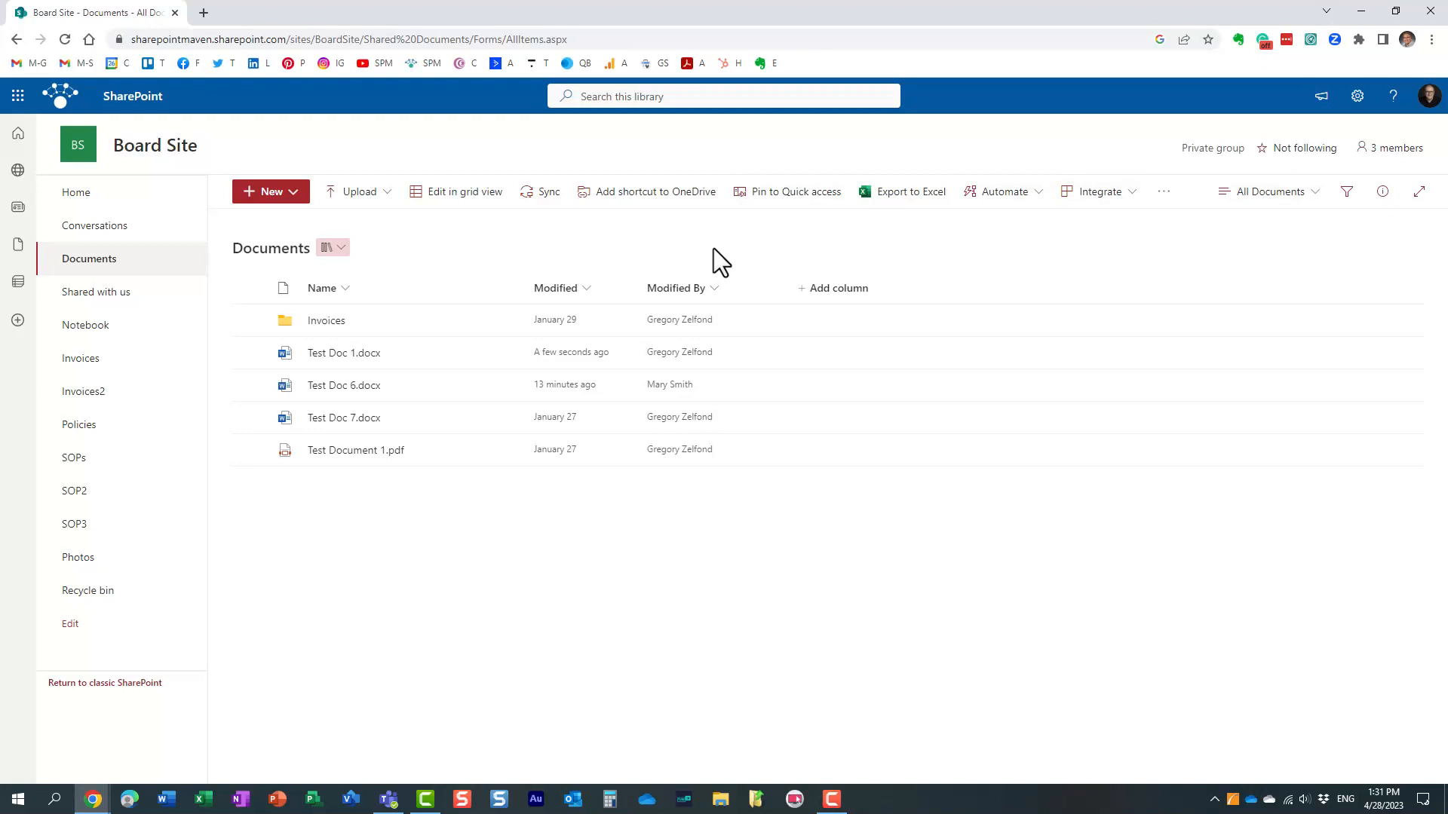
pyautogui.moveTo(1398, 147)
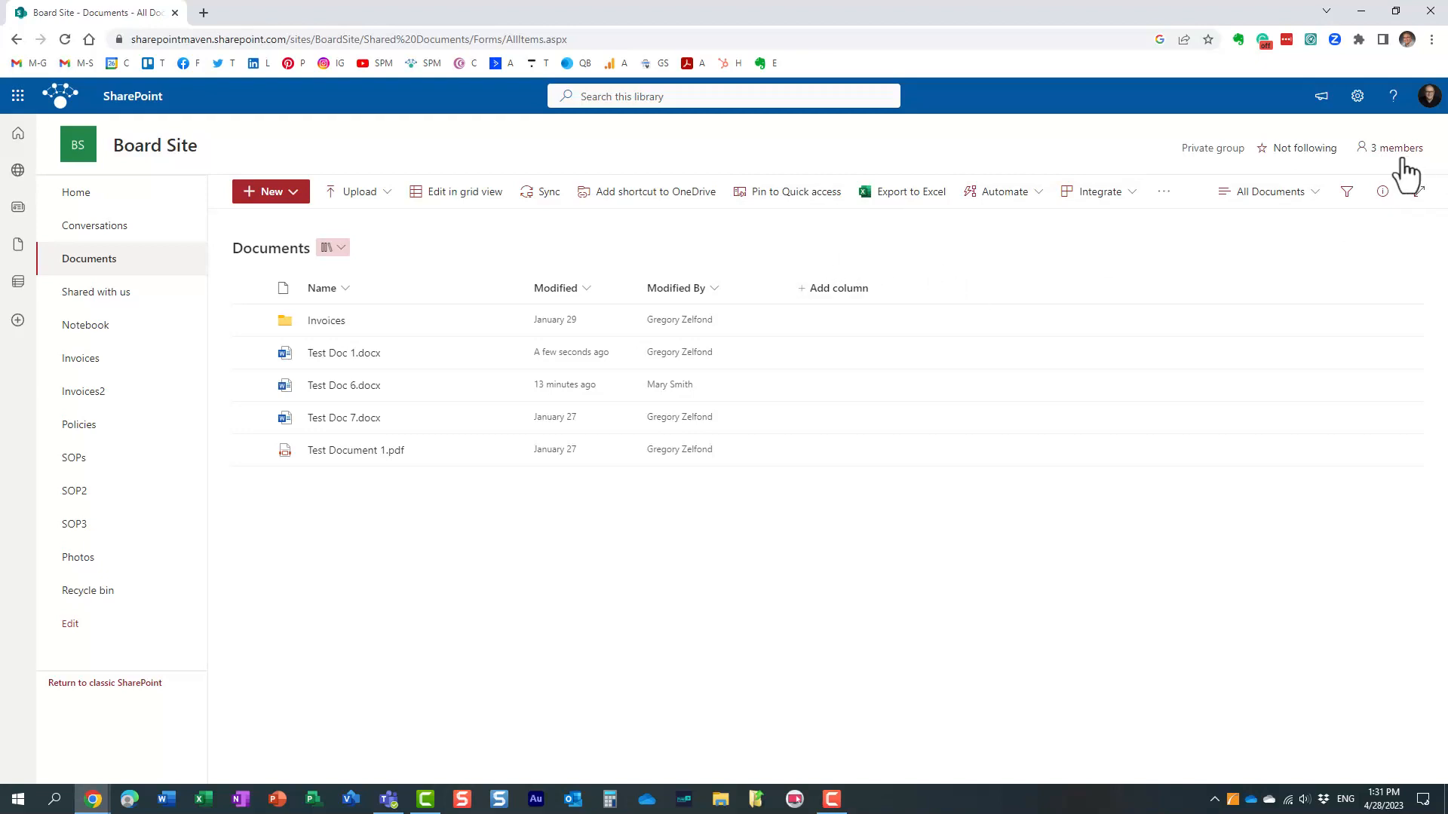
pyautogui.click(1394, 147)
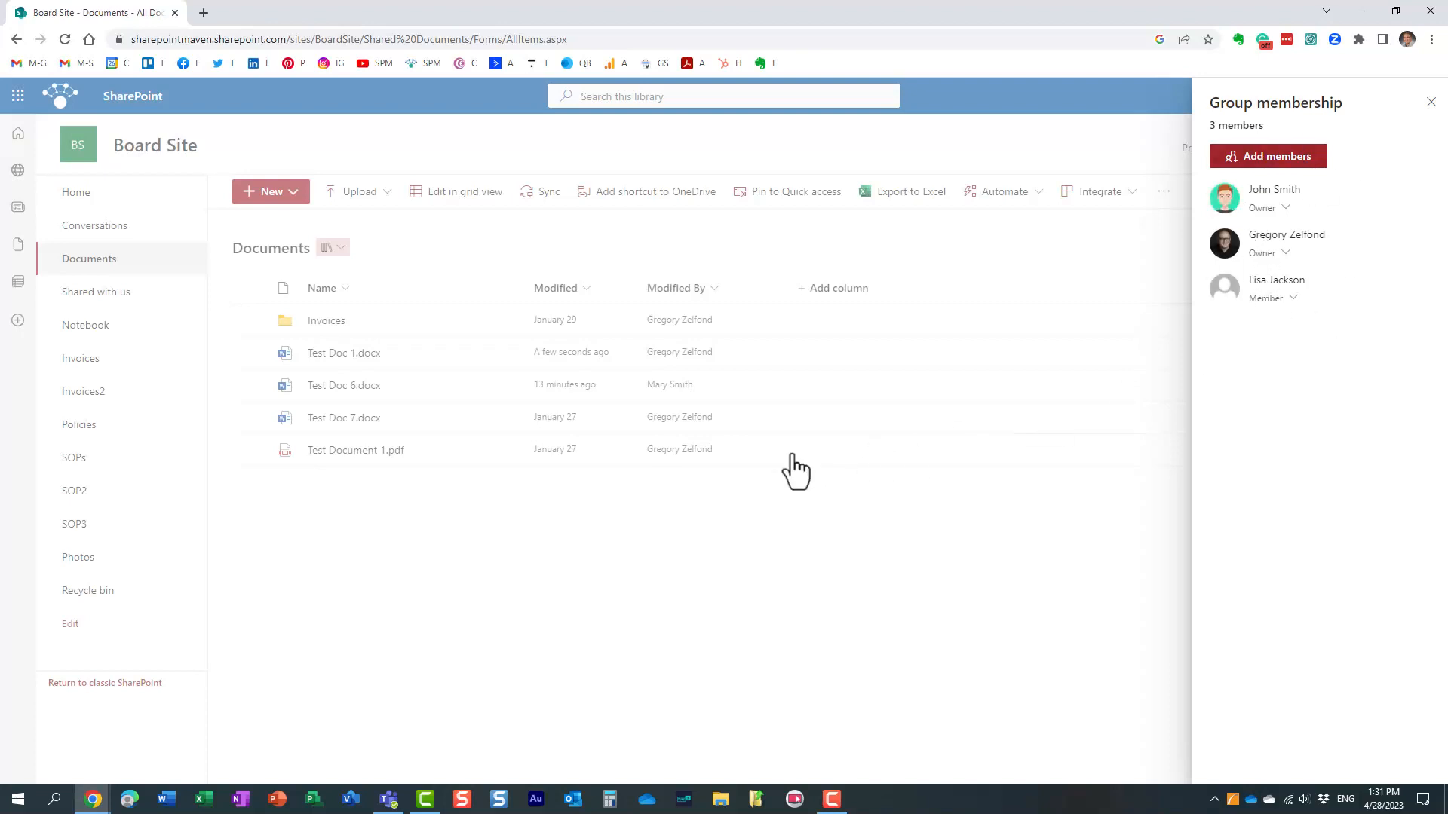
pyautogui.moveTo(796, 473)
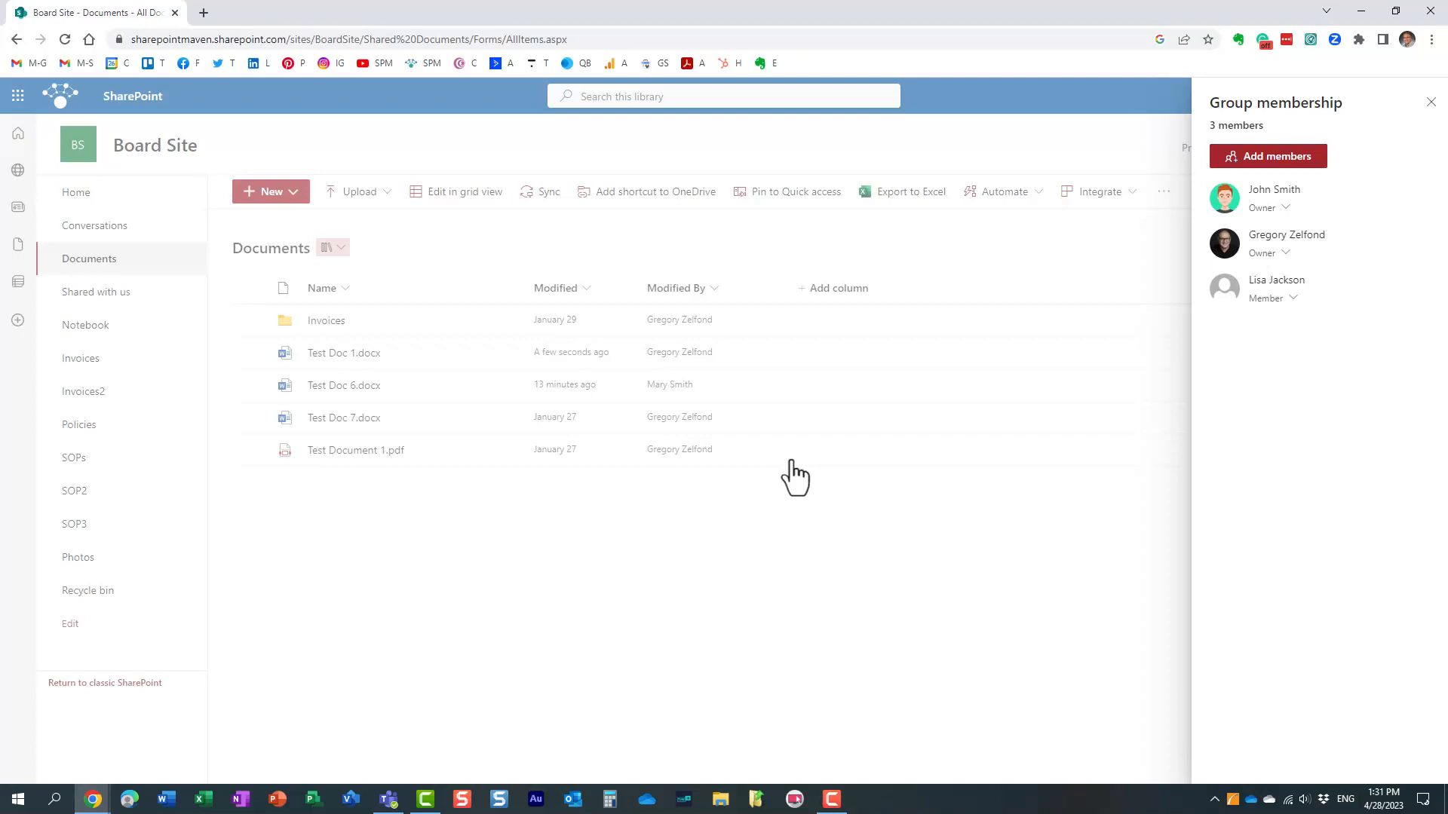
pyautogui.moveTo(1284, 363)
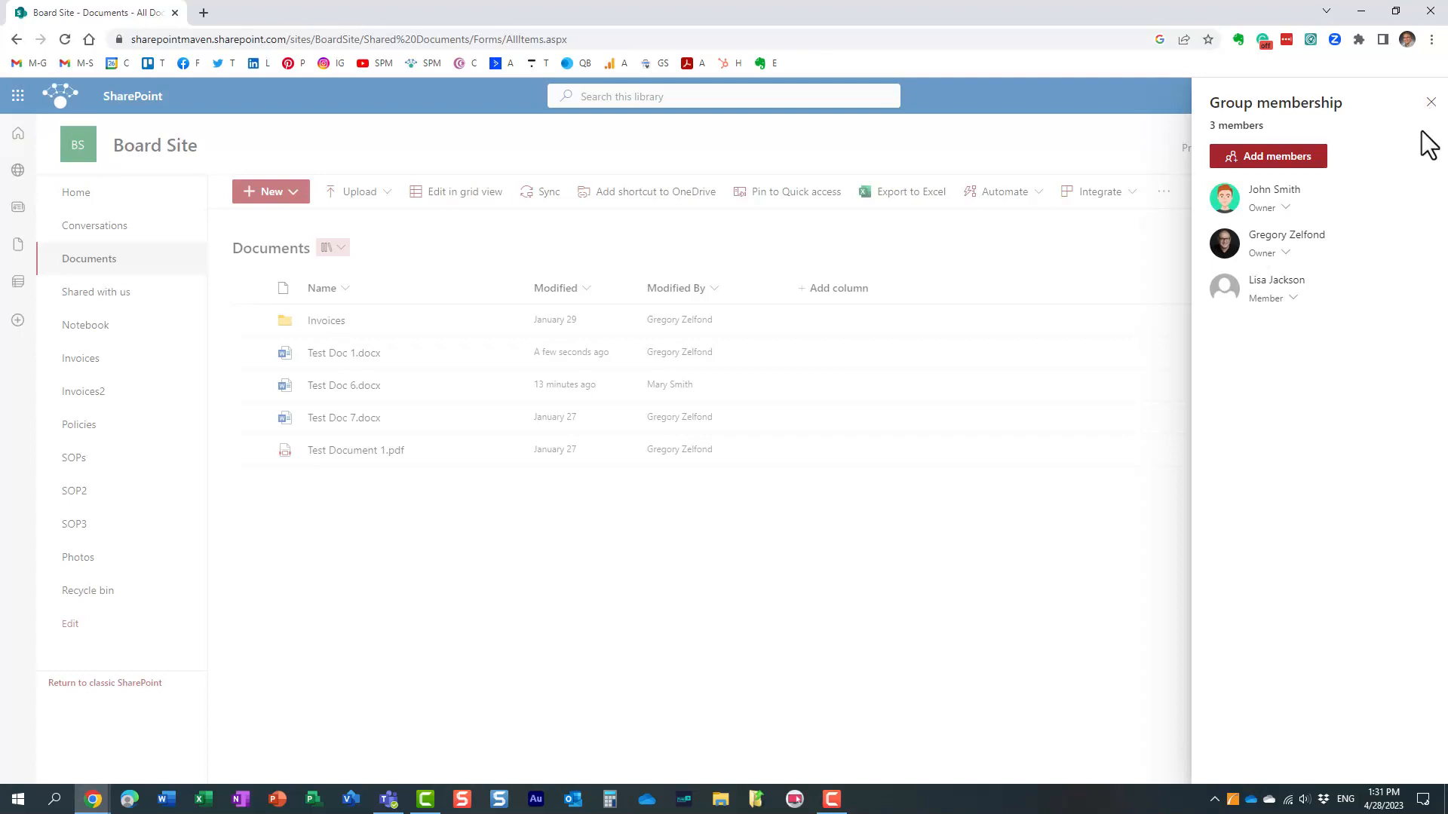
pyautogui.moveTo(632, 510)
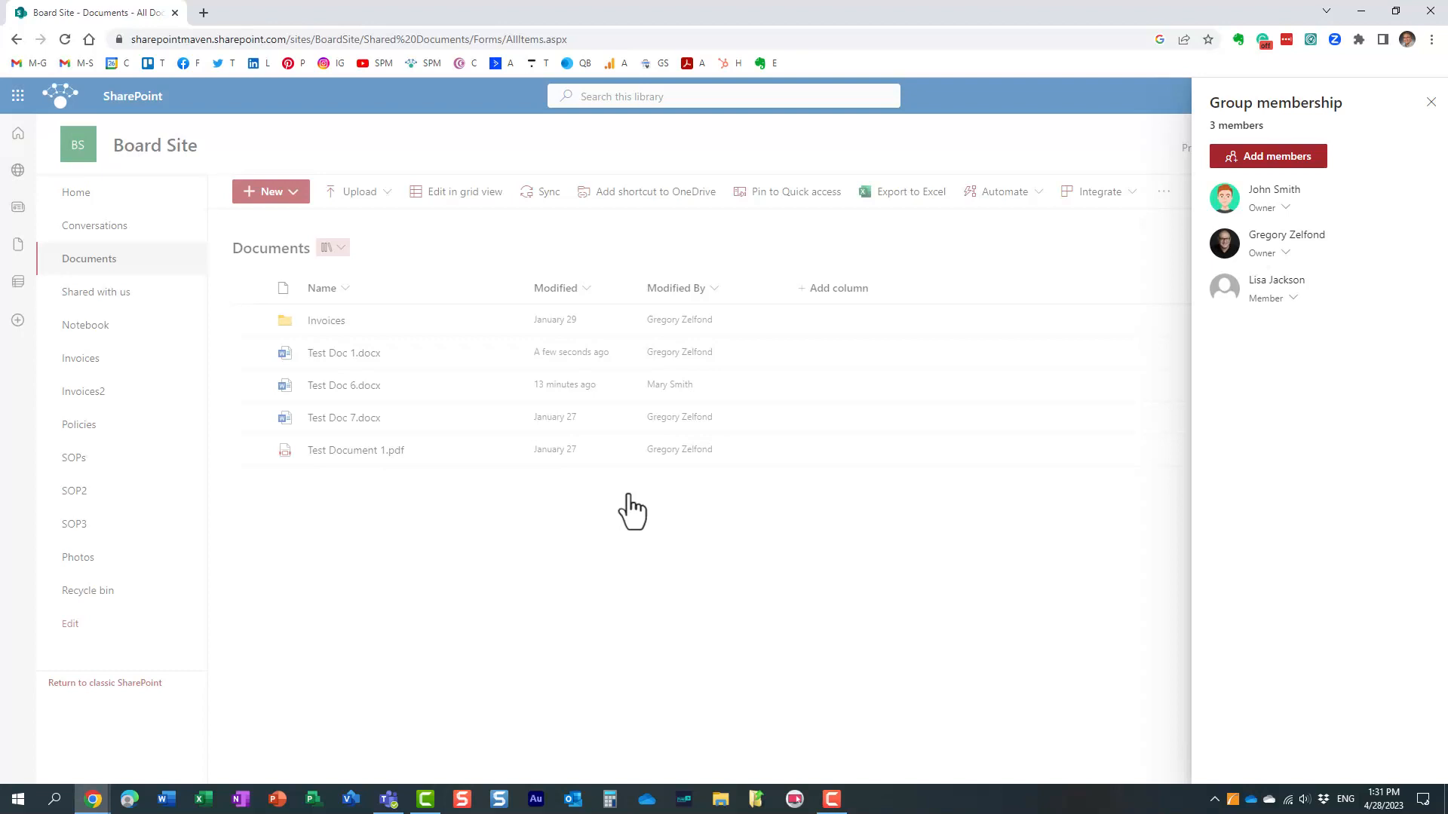
pyautogui.moveTo(895, 514)
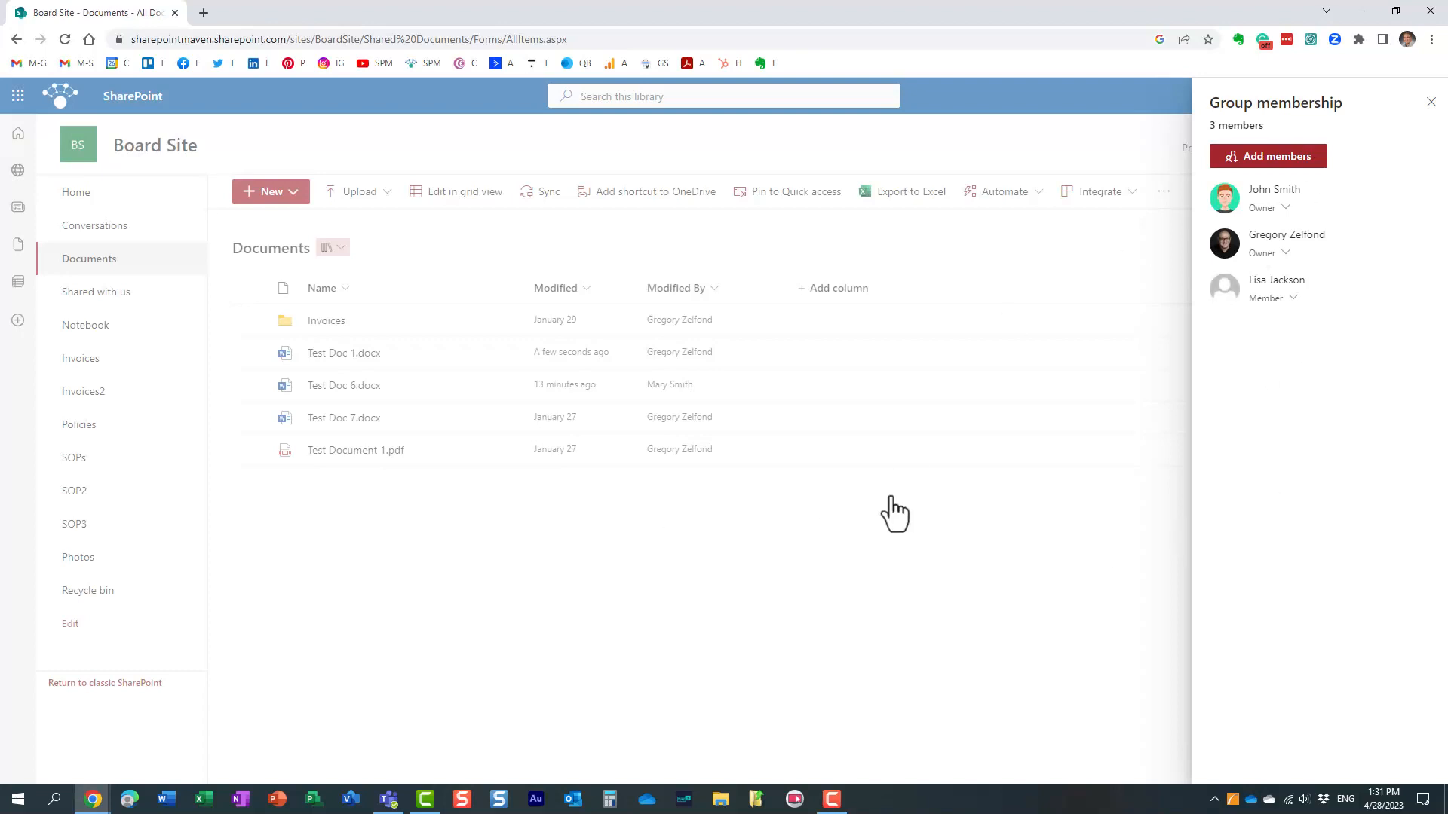
pyautogui.moveTo(330, 374)
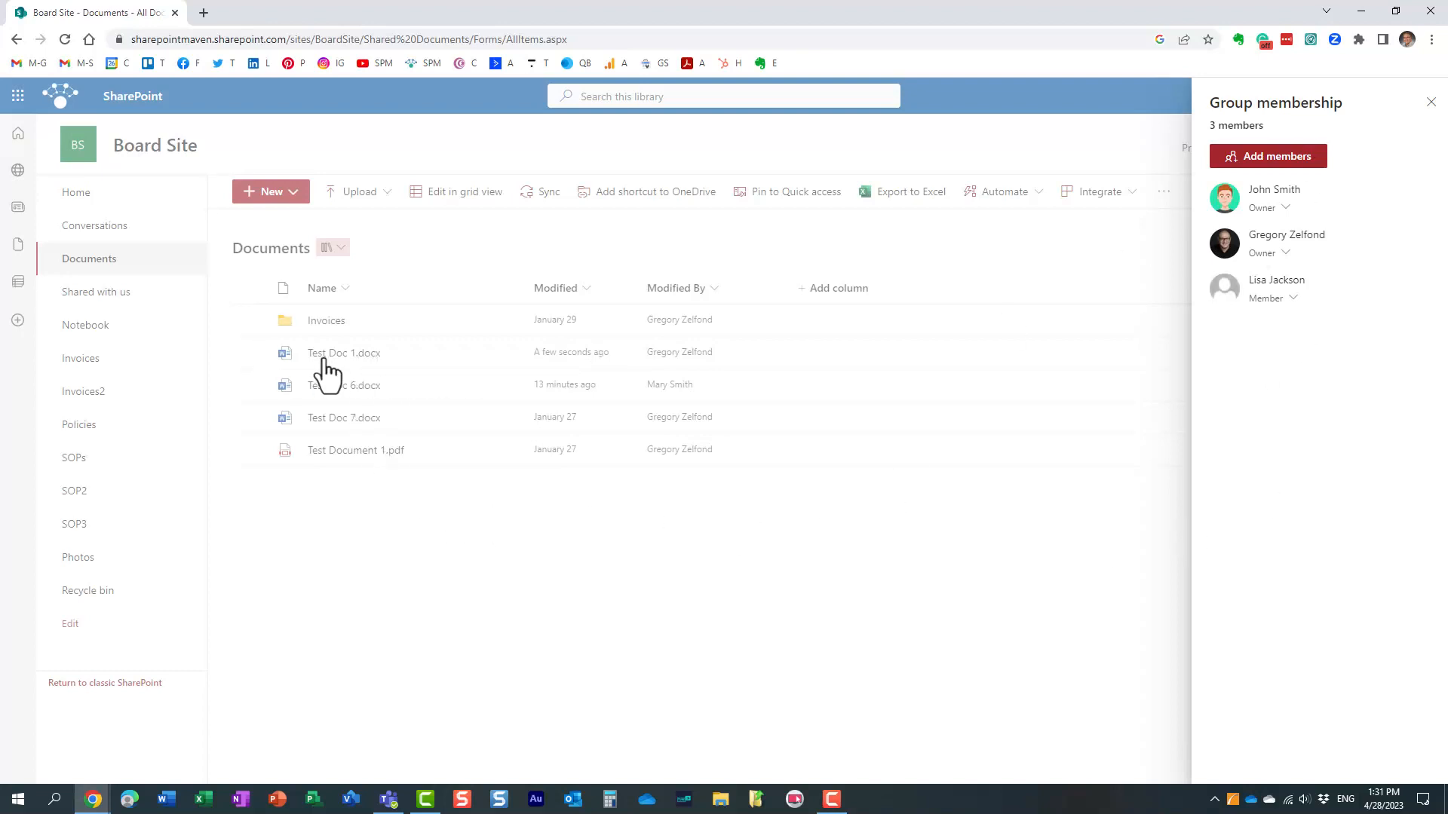
pyautogui.moveTo(355, 369)
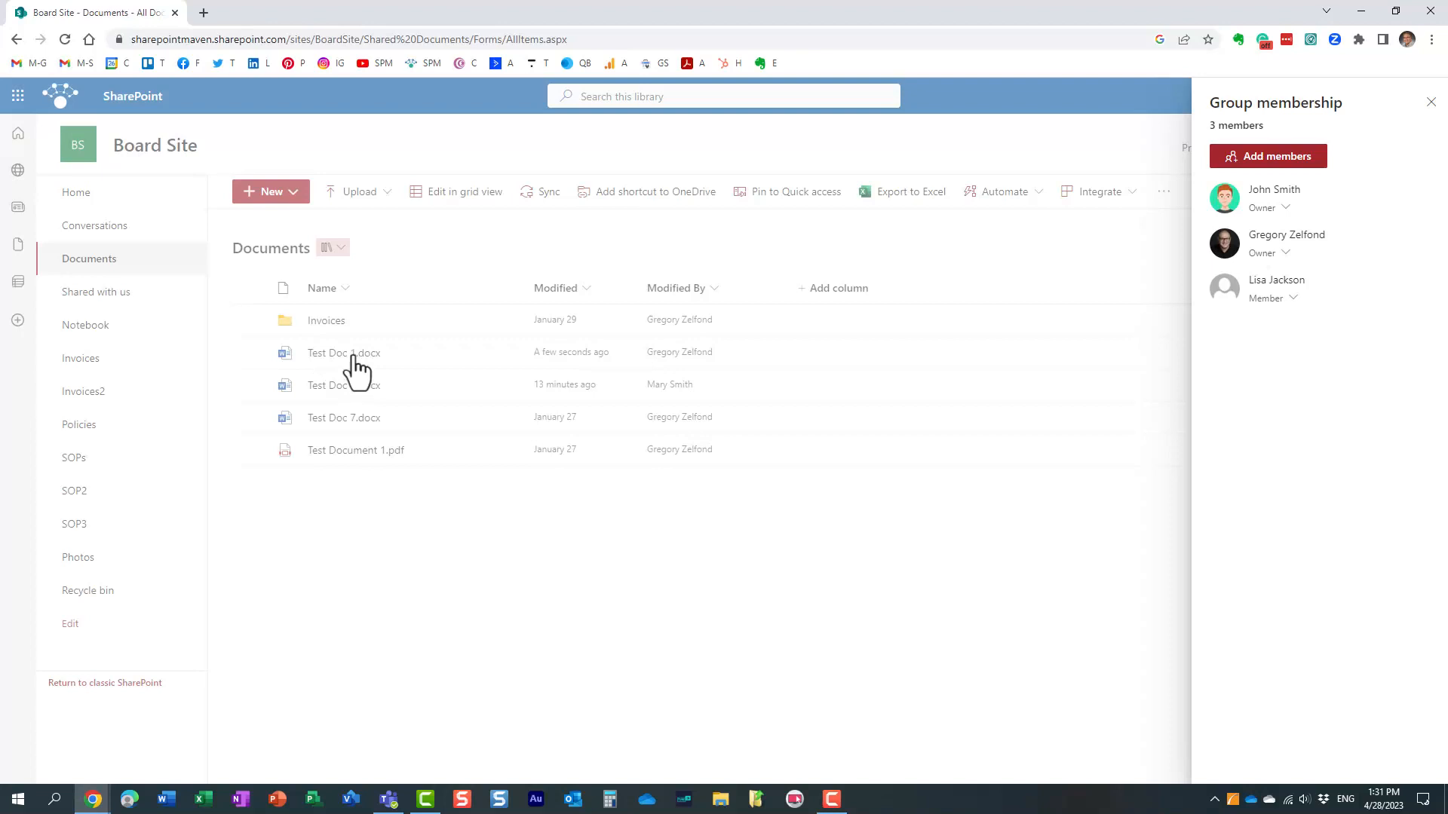
pyautogui.moveTo(357, 371)
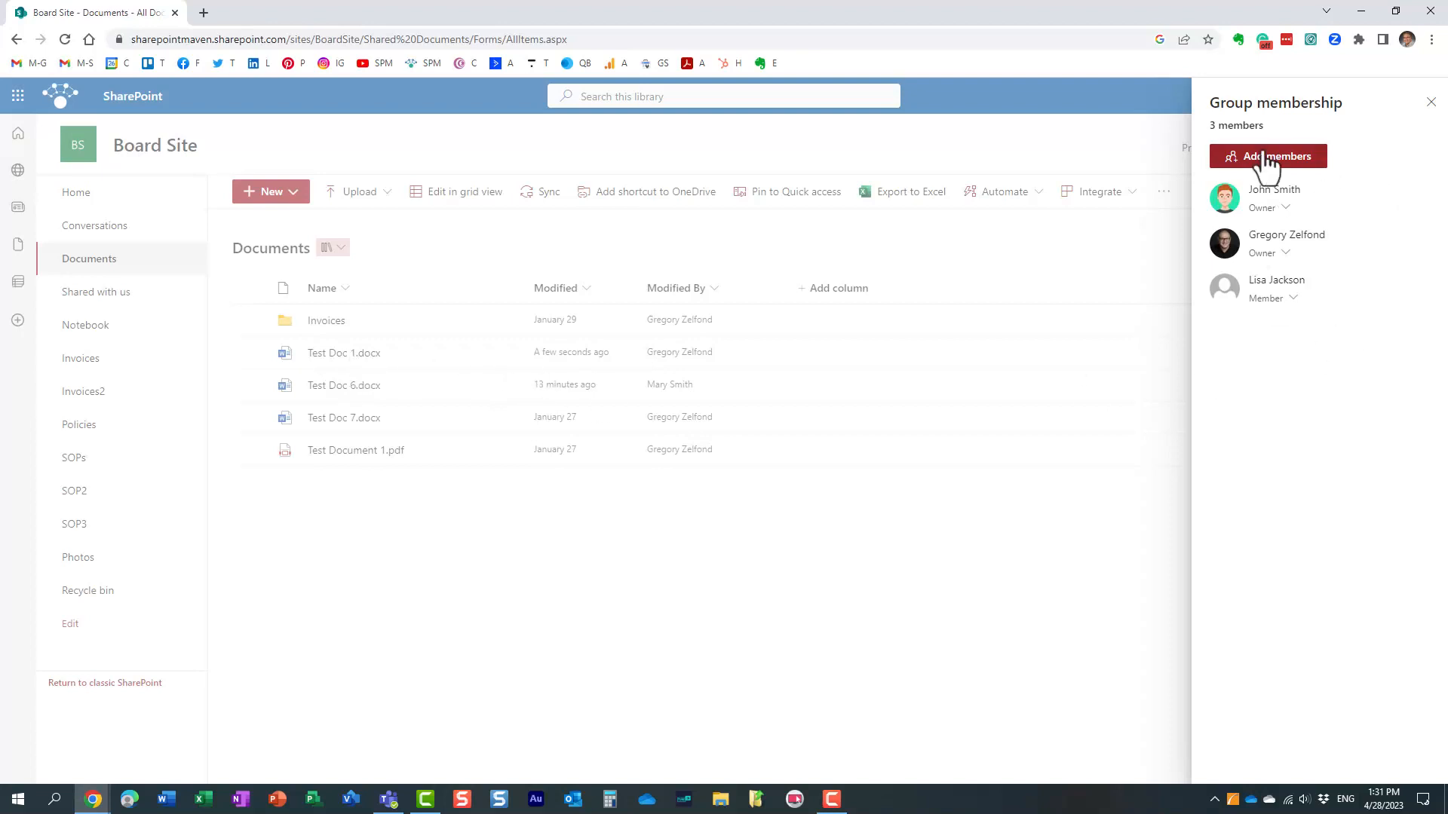
pyautogui.moveTo(407, 381)
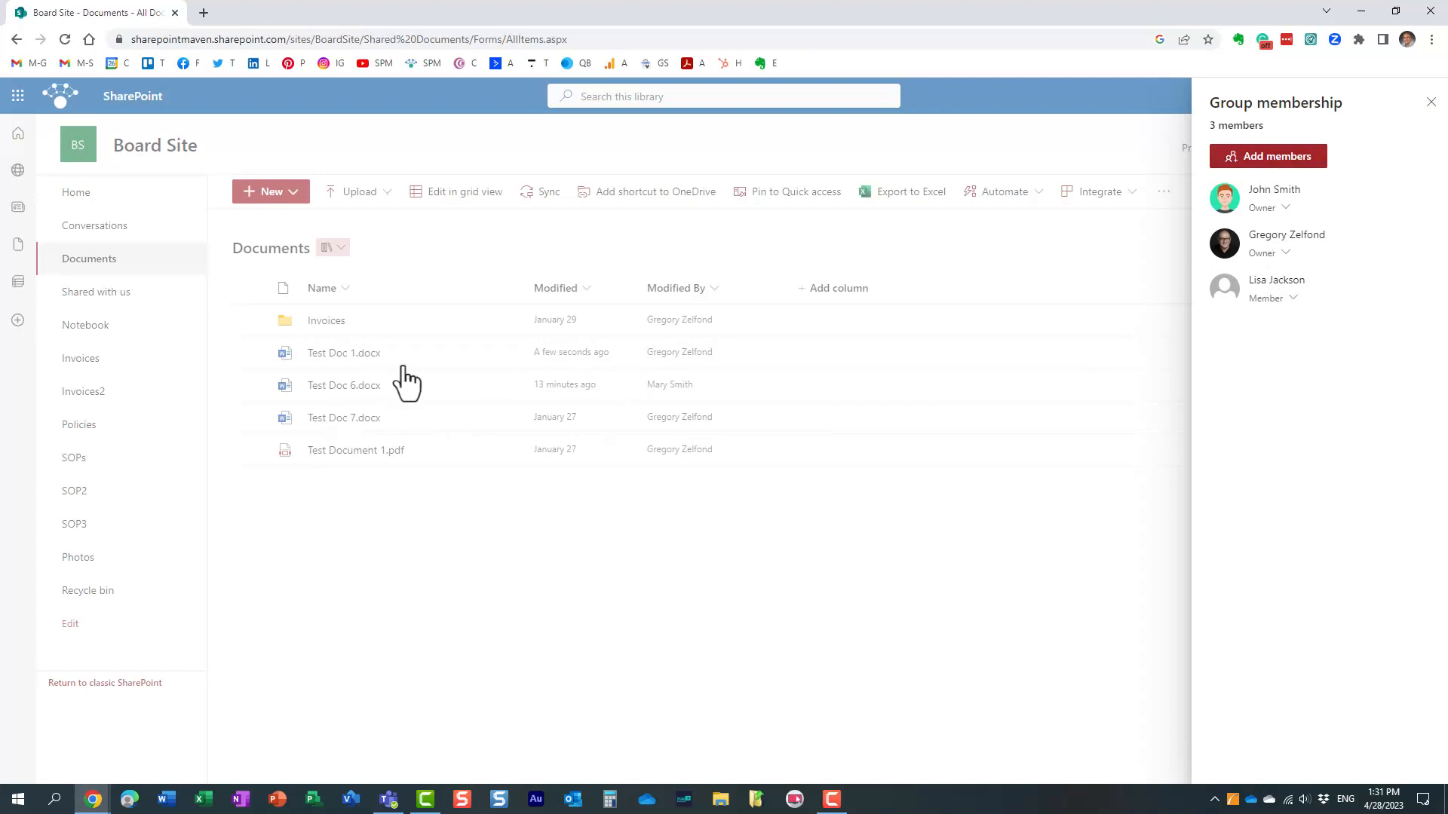
pyautogui.moveTo(544, 380)
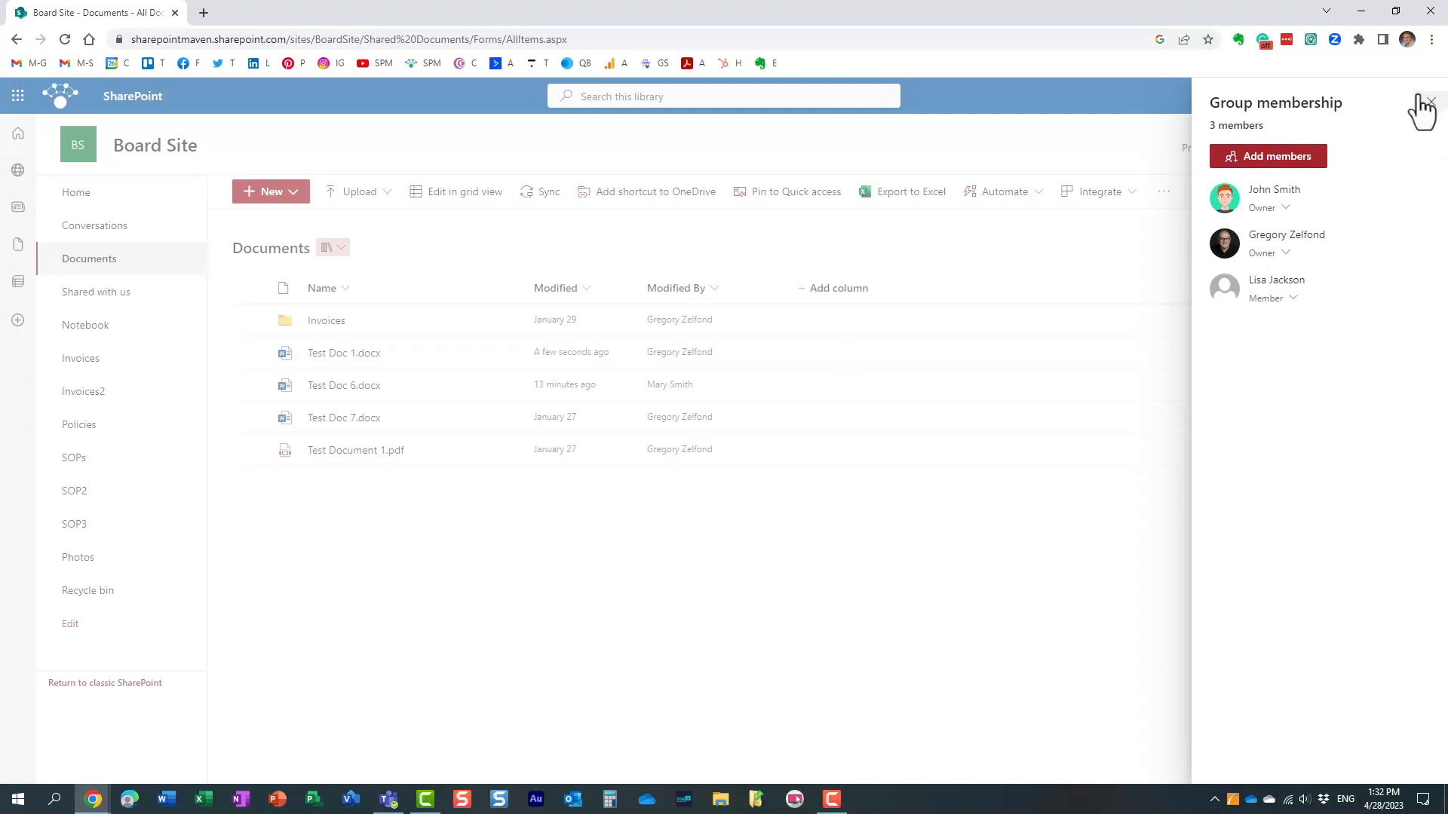
pyautogui.click(1426, 102)
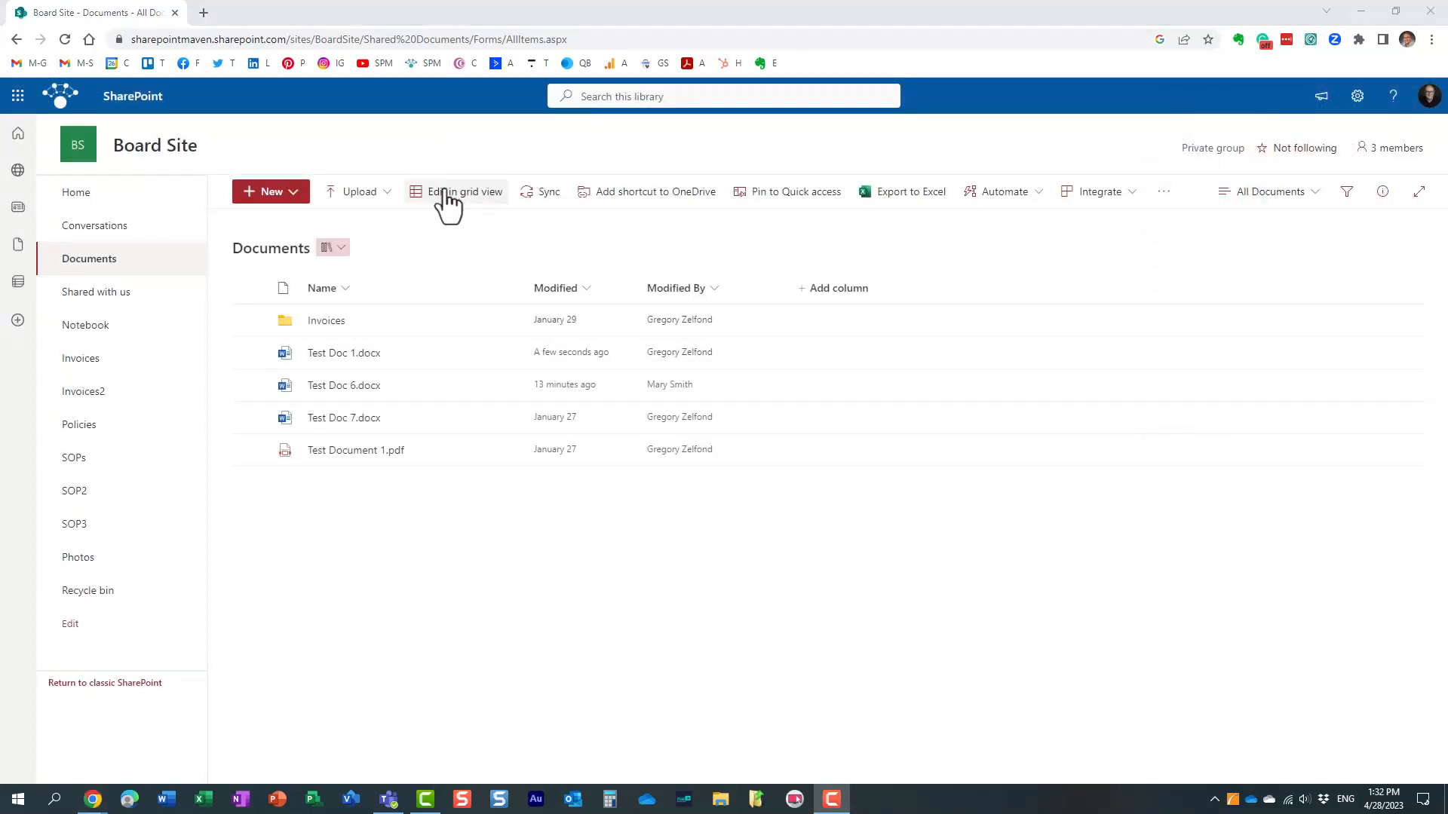
pyautogui.moveTo(506, 256)
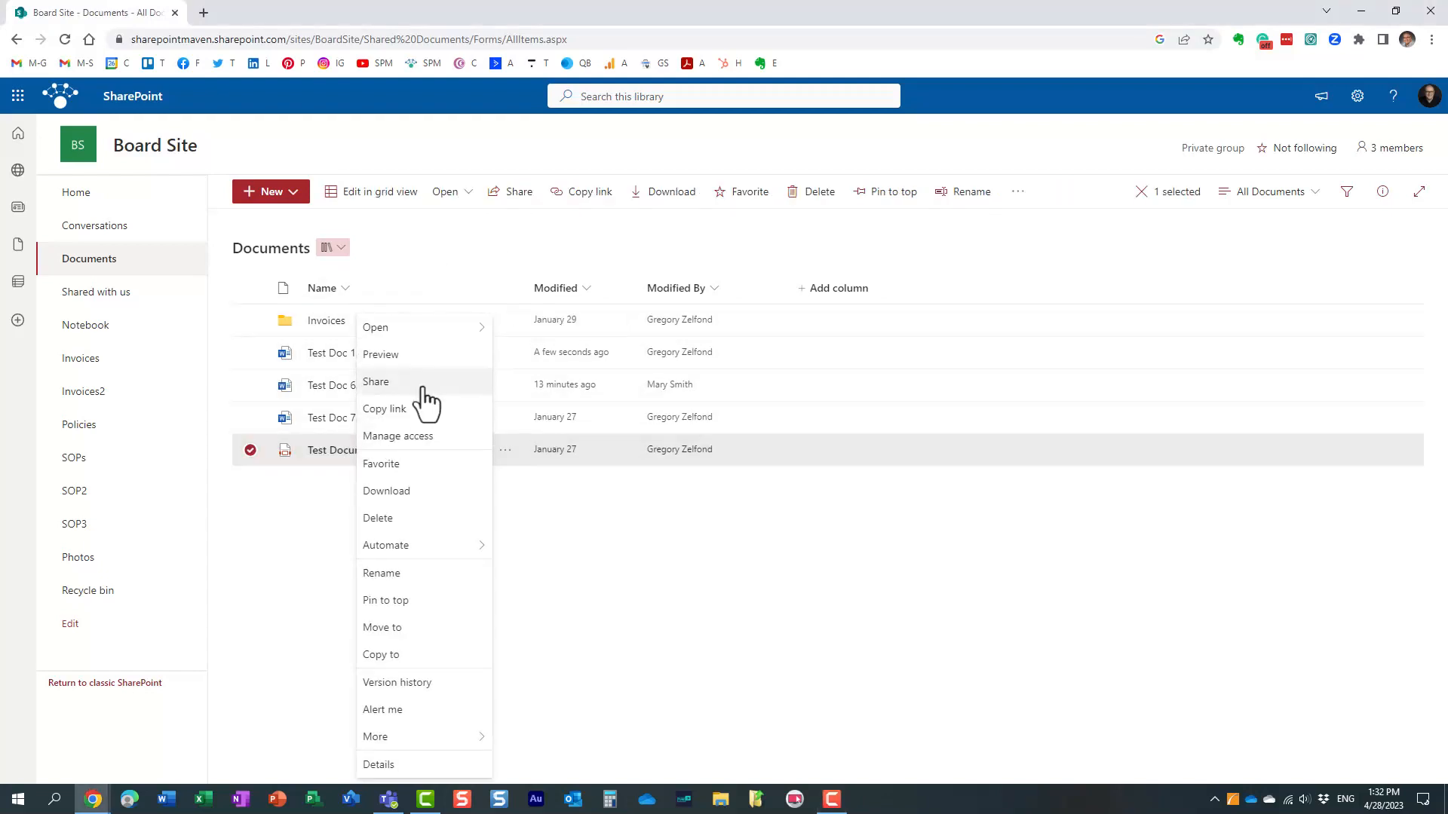
pyautogui.click(376, 381)
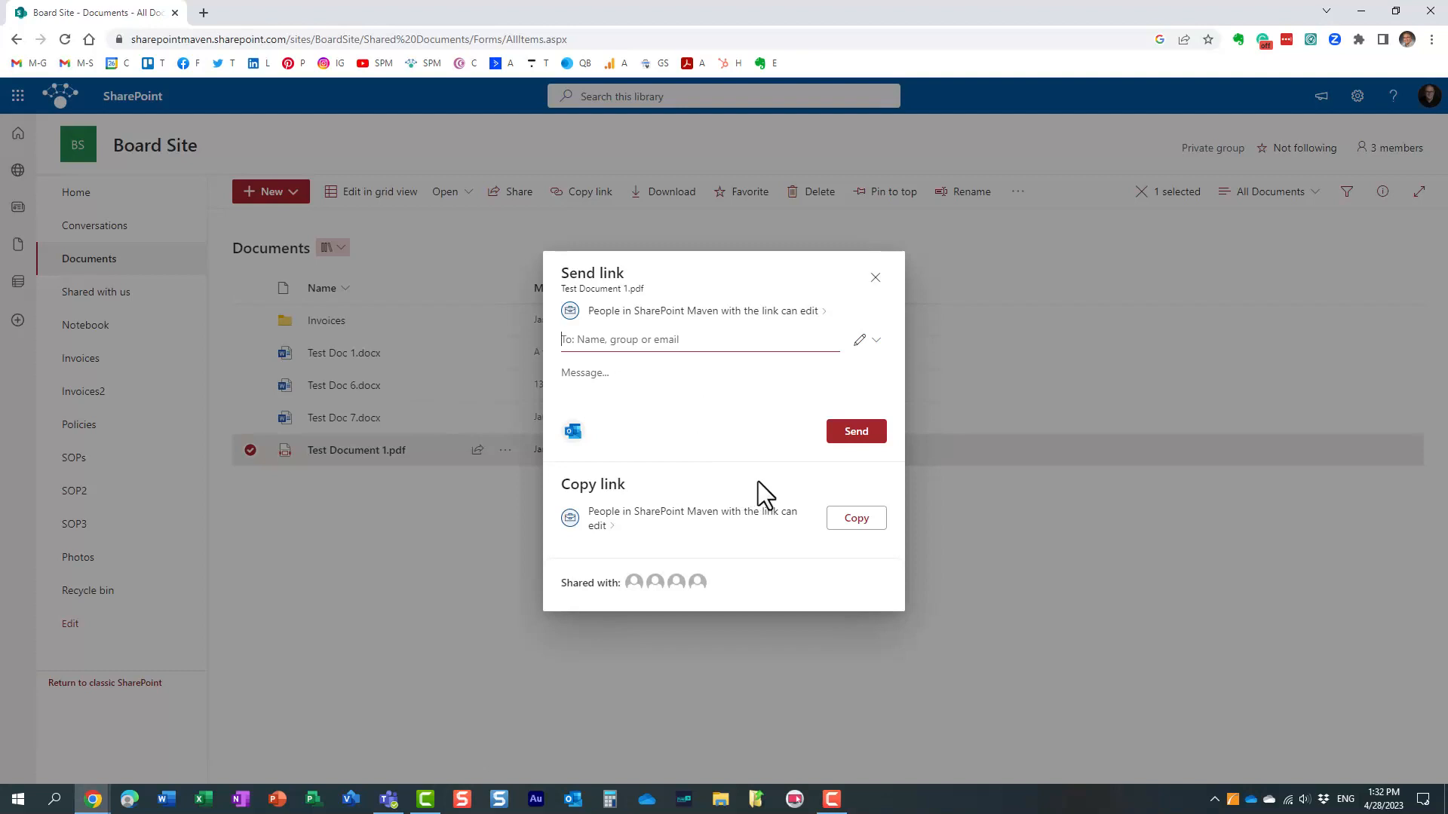
pyautogui.click(875, 340)
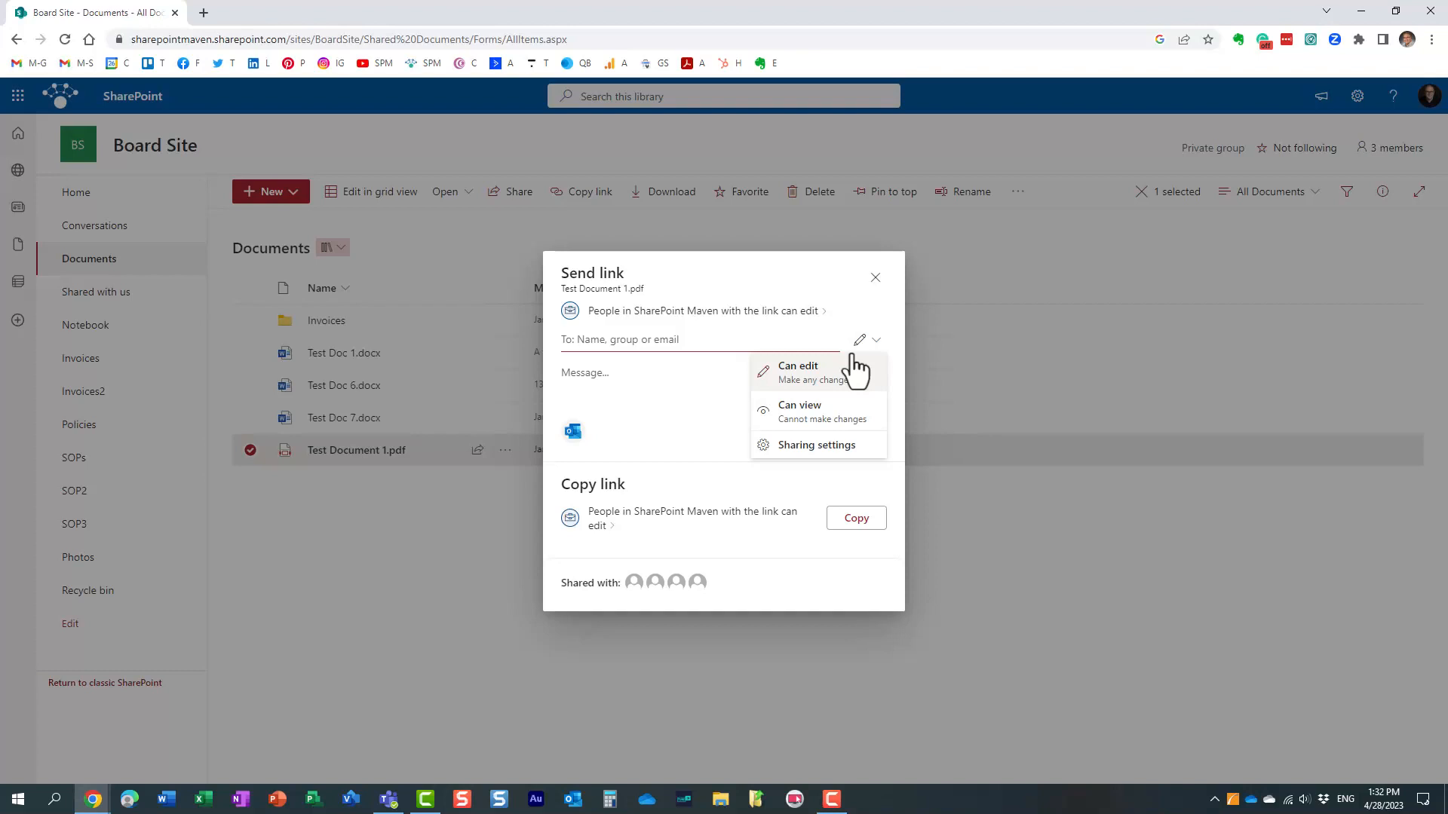
pyautogui.moveTo(884, 312)
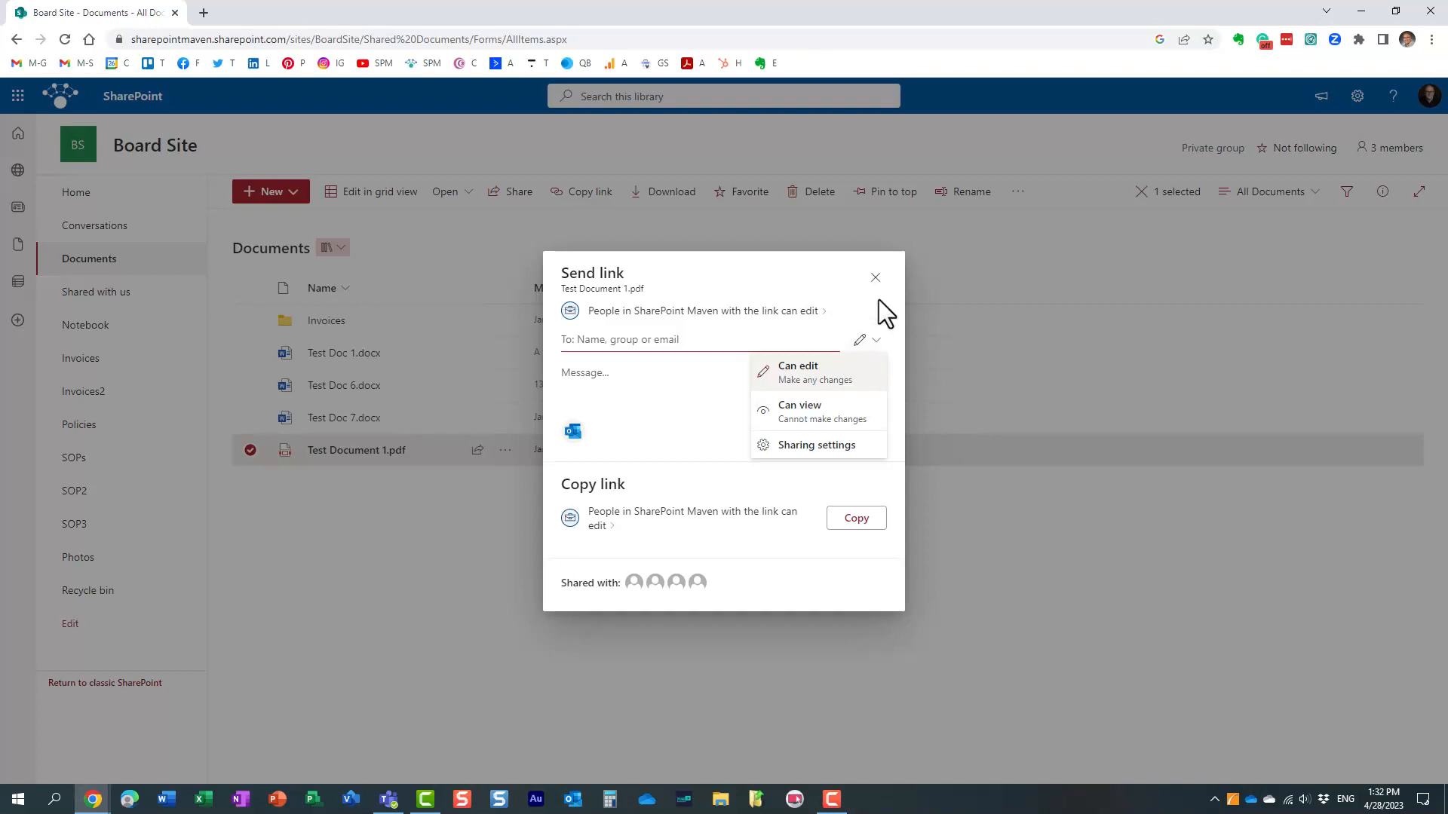
pyautogui.click(874, 277)
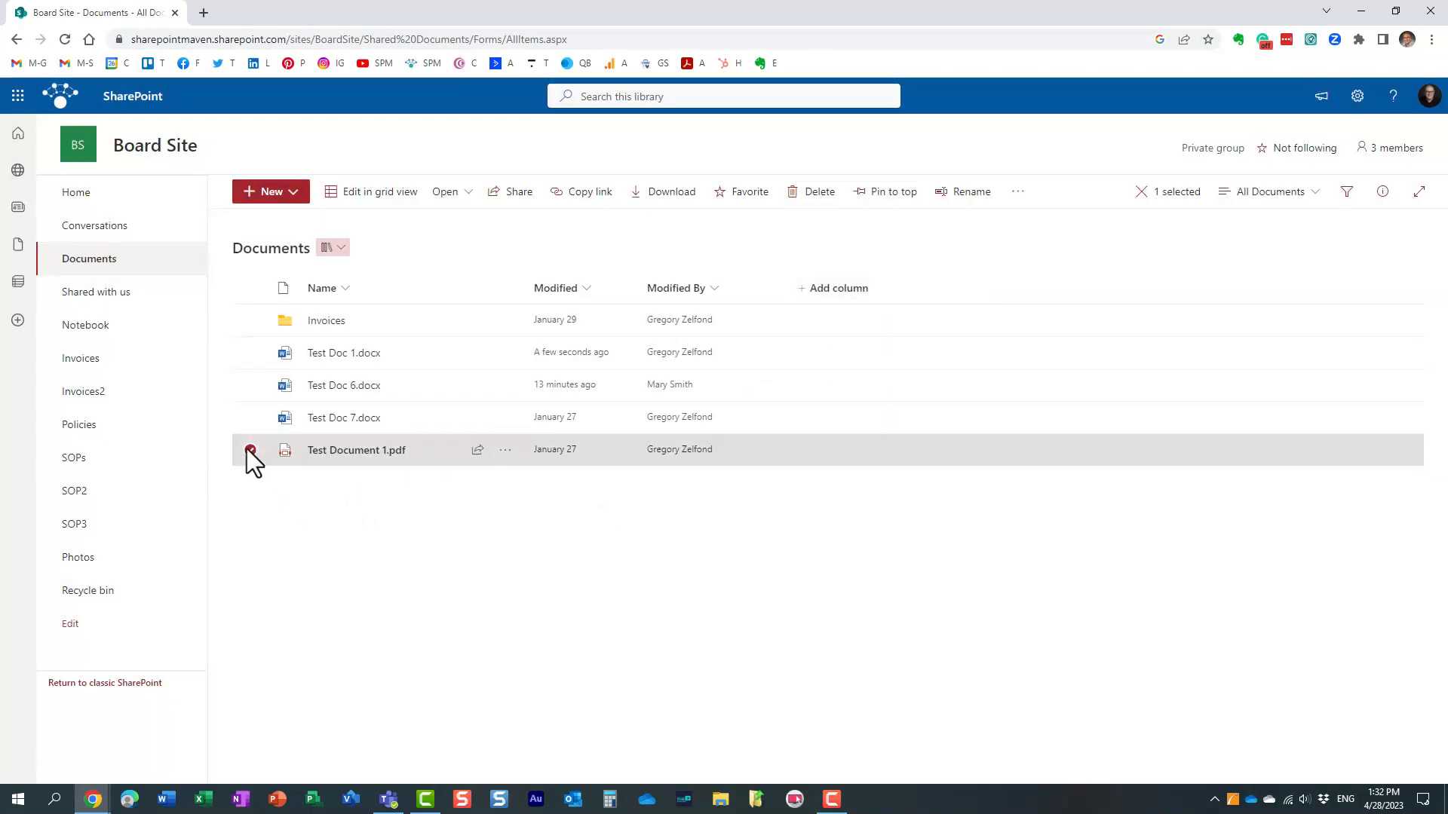
pyautogui.click(250, 453)
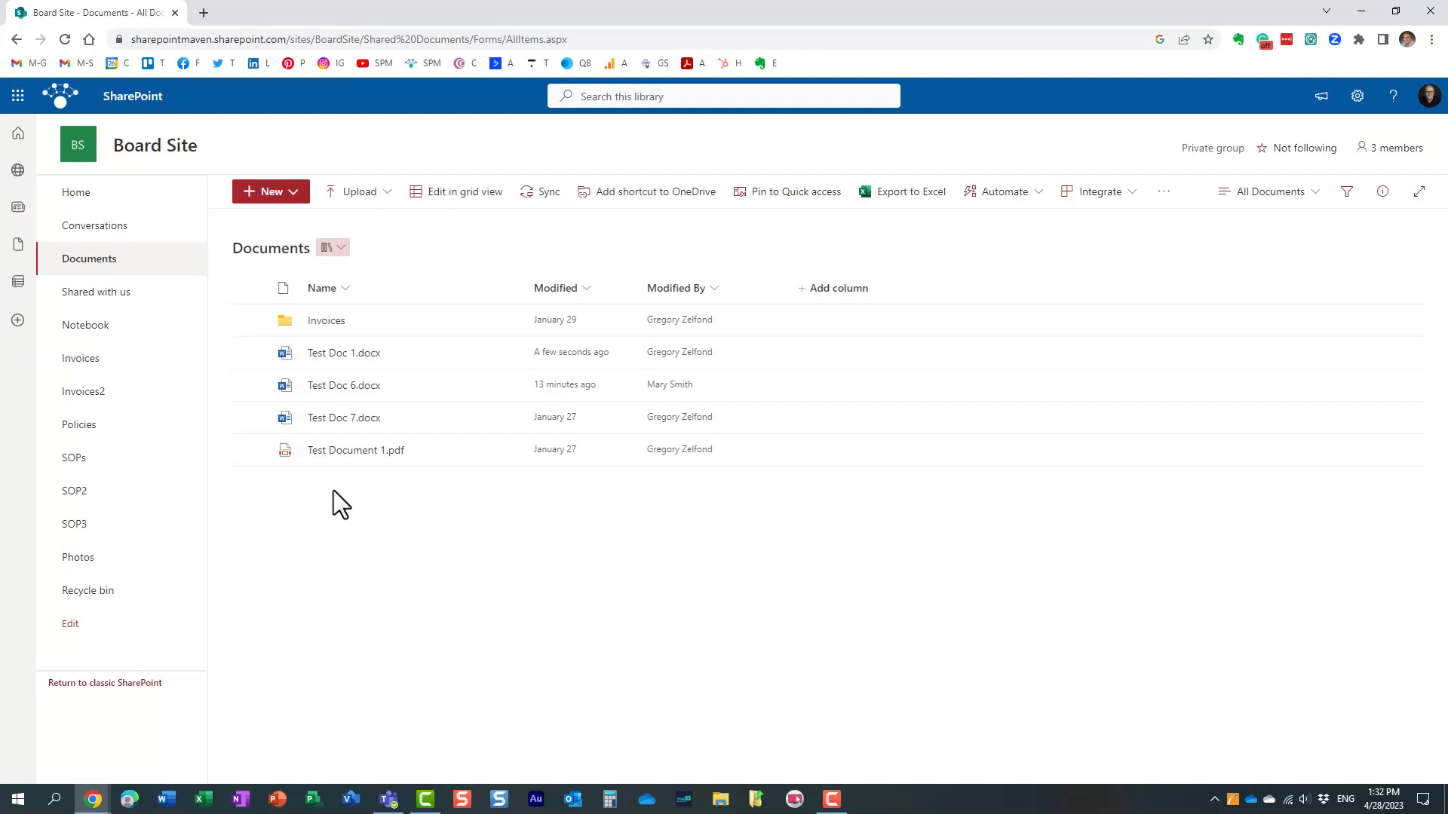
pyautogui.moveTo(407, 536)
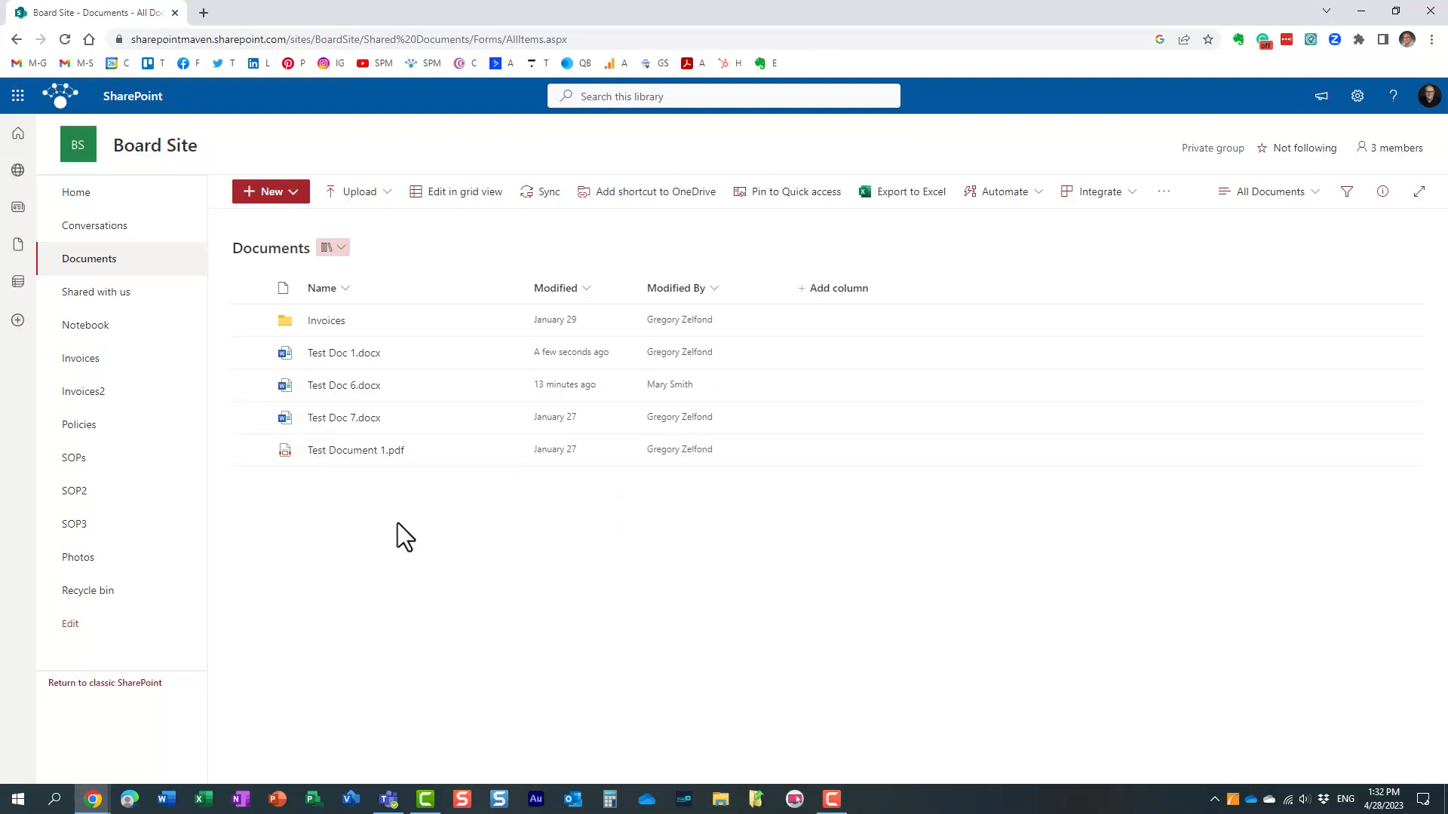
pyautogui.moveTo(357, 543)
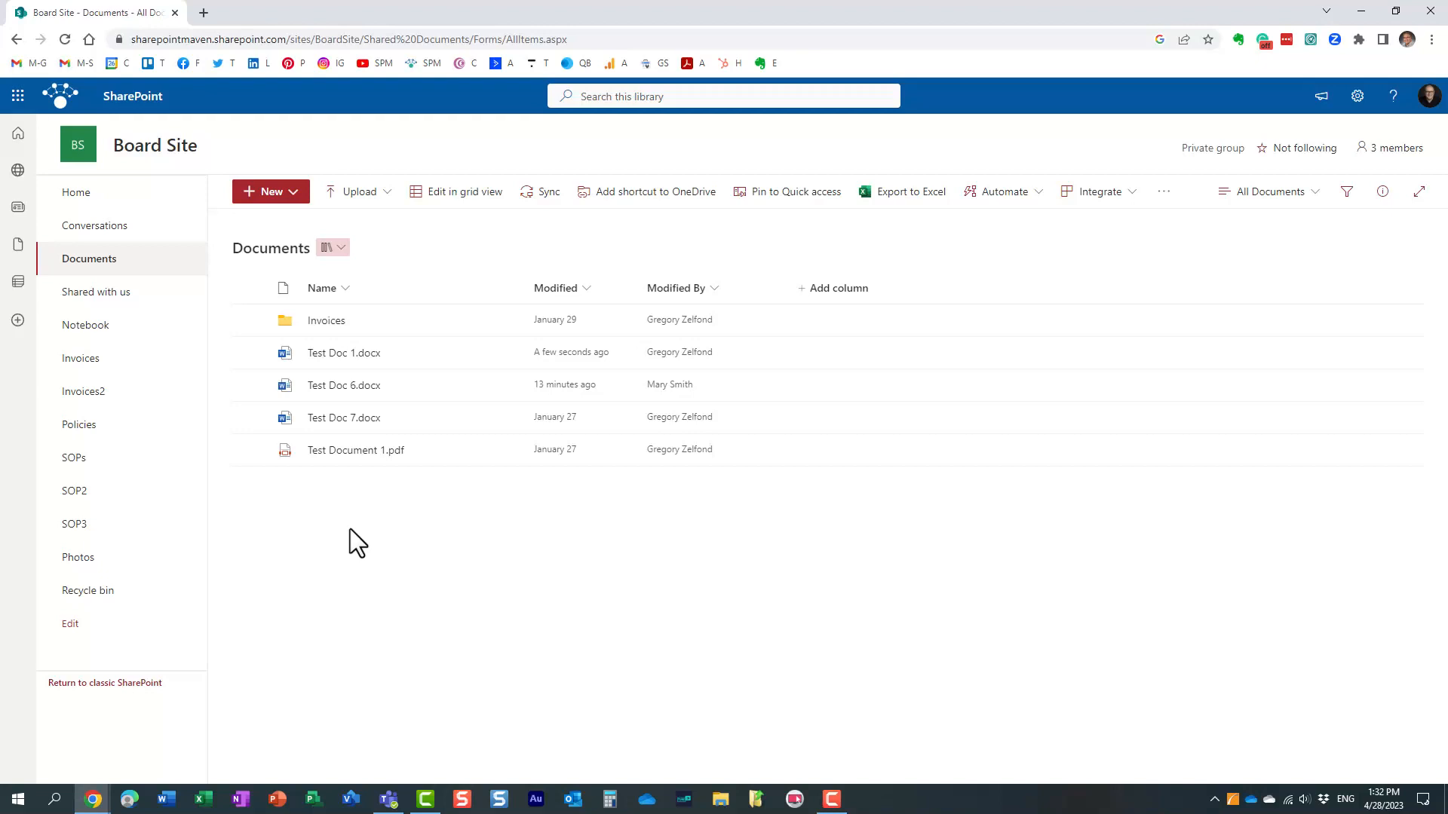
pyautogui.moveTo(383, 536)
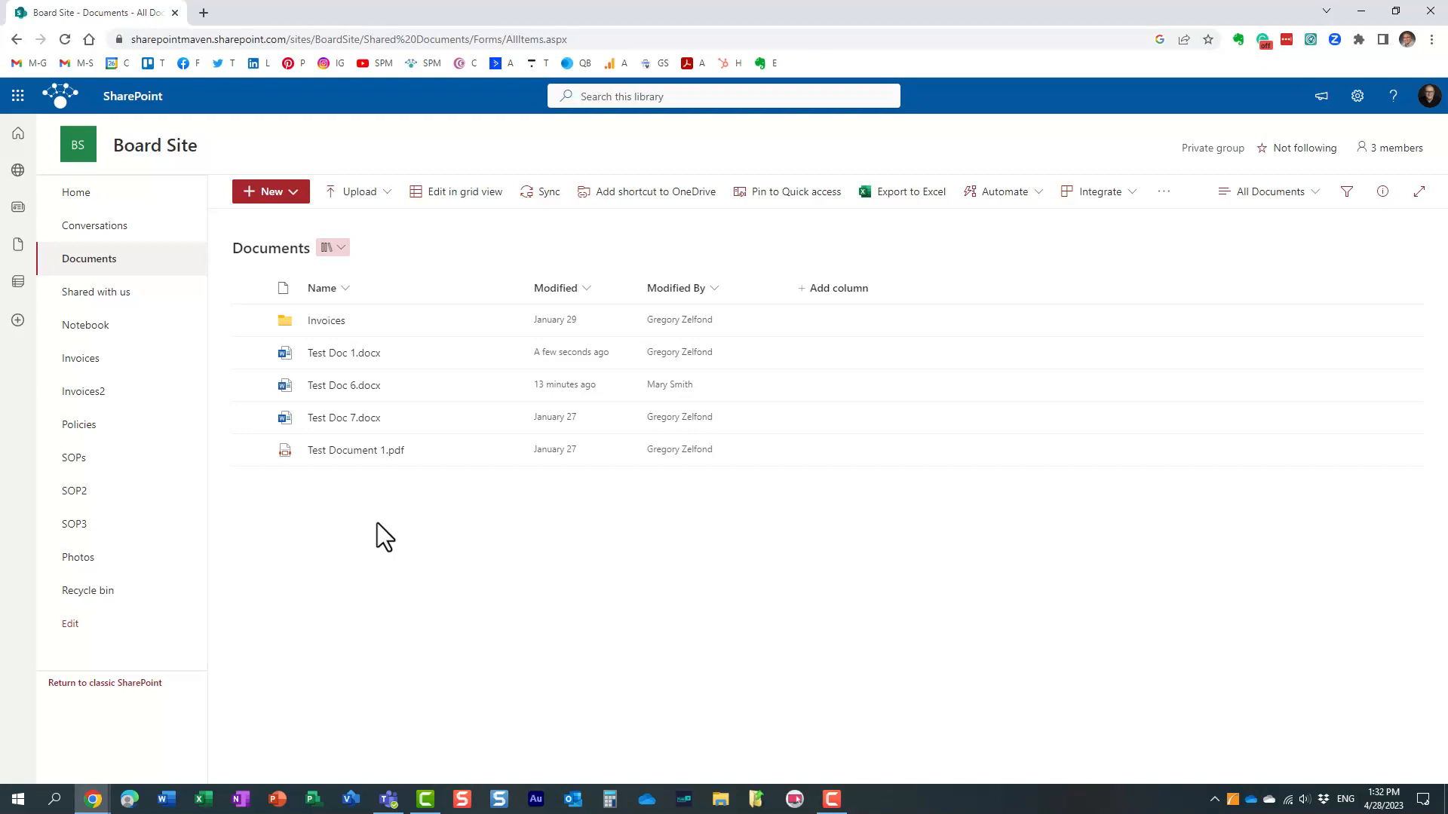